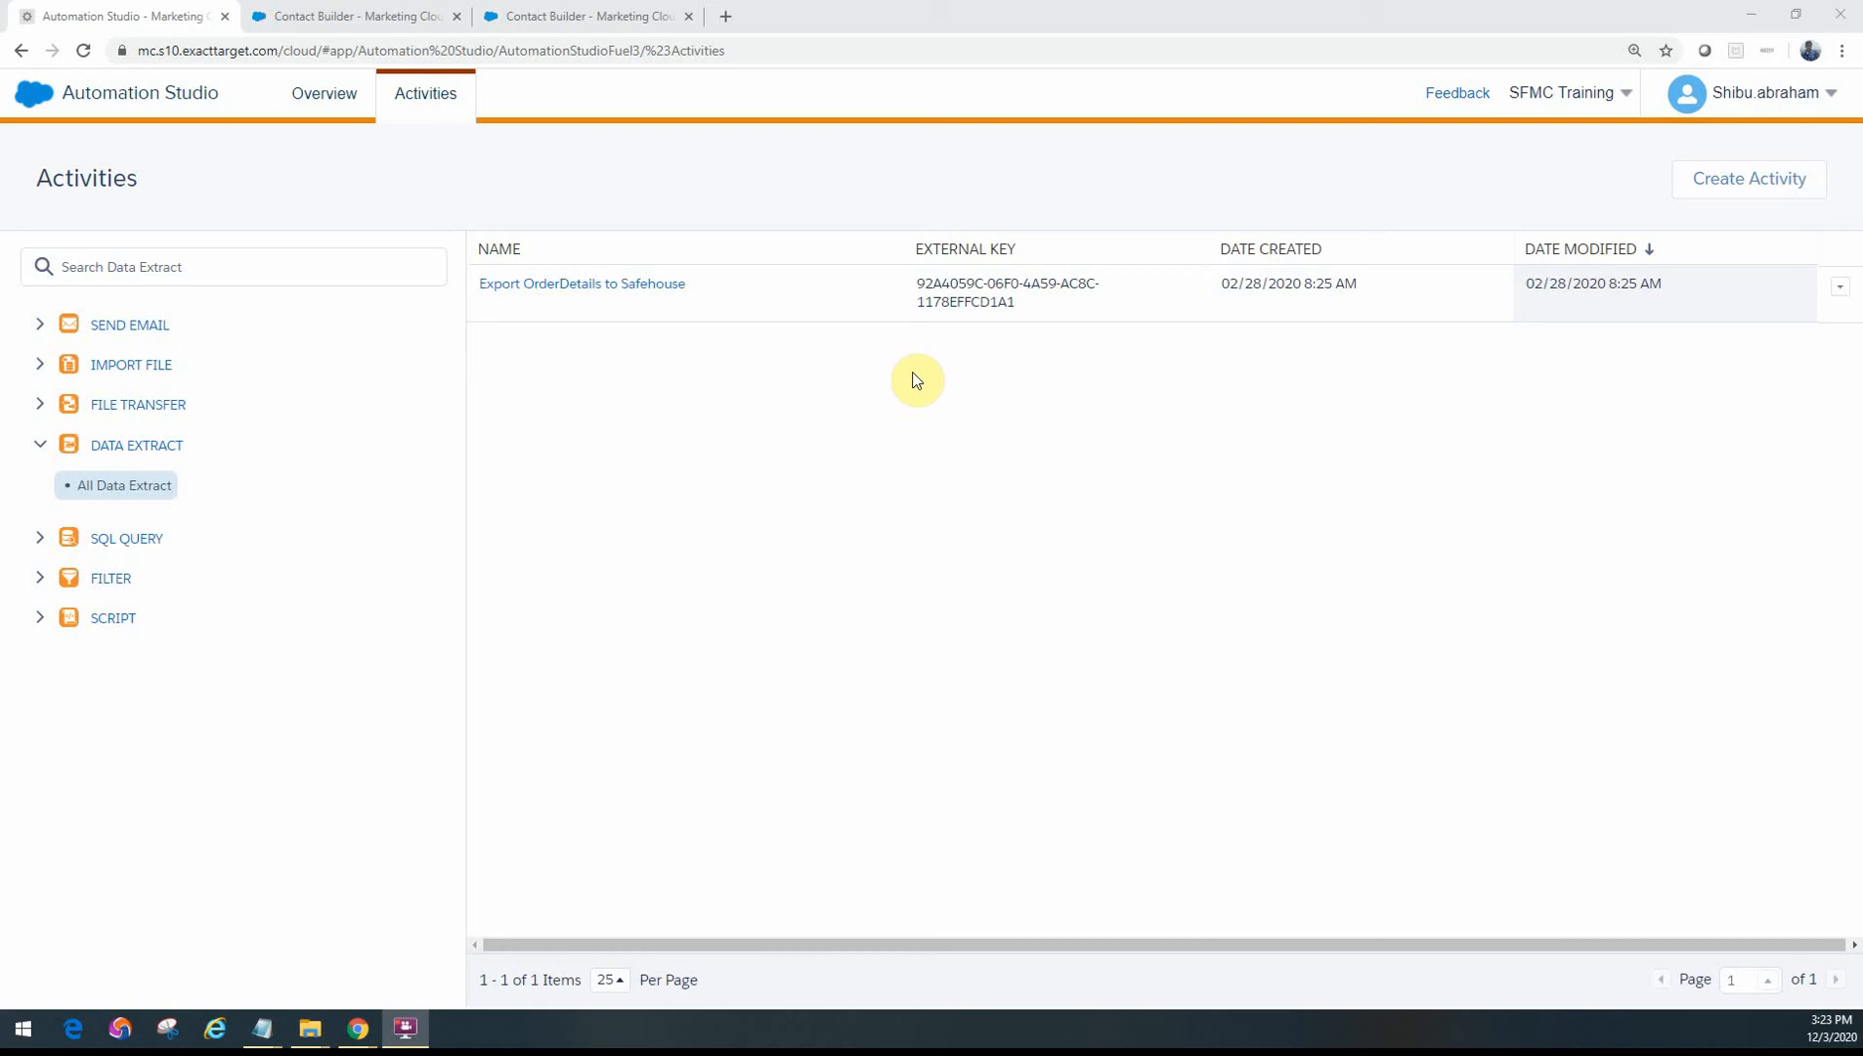
{"action": "mouse_move", "coordinate": [868, 377]}
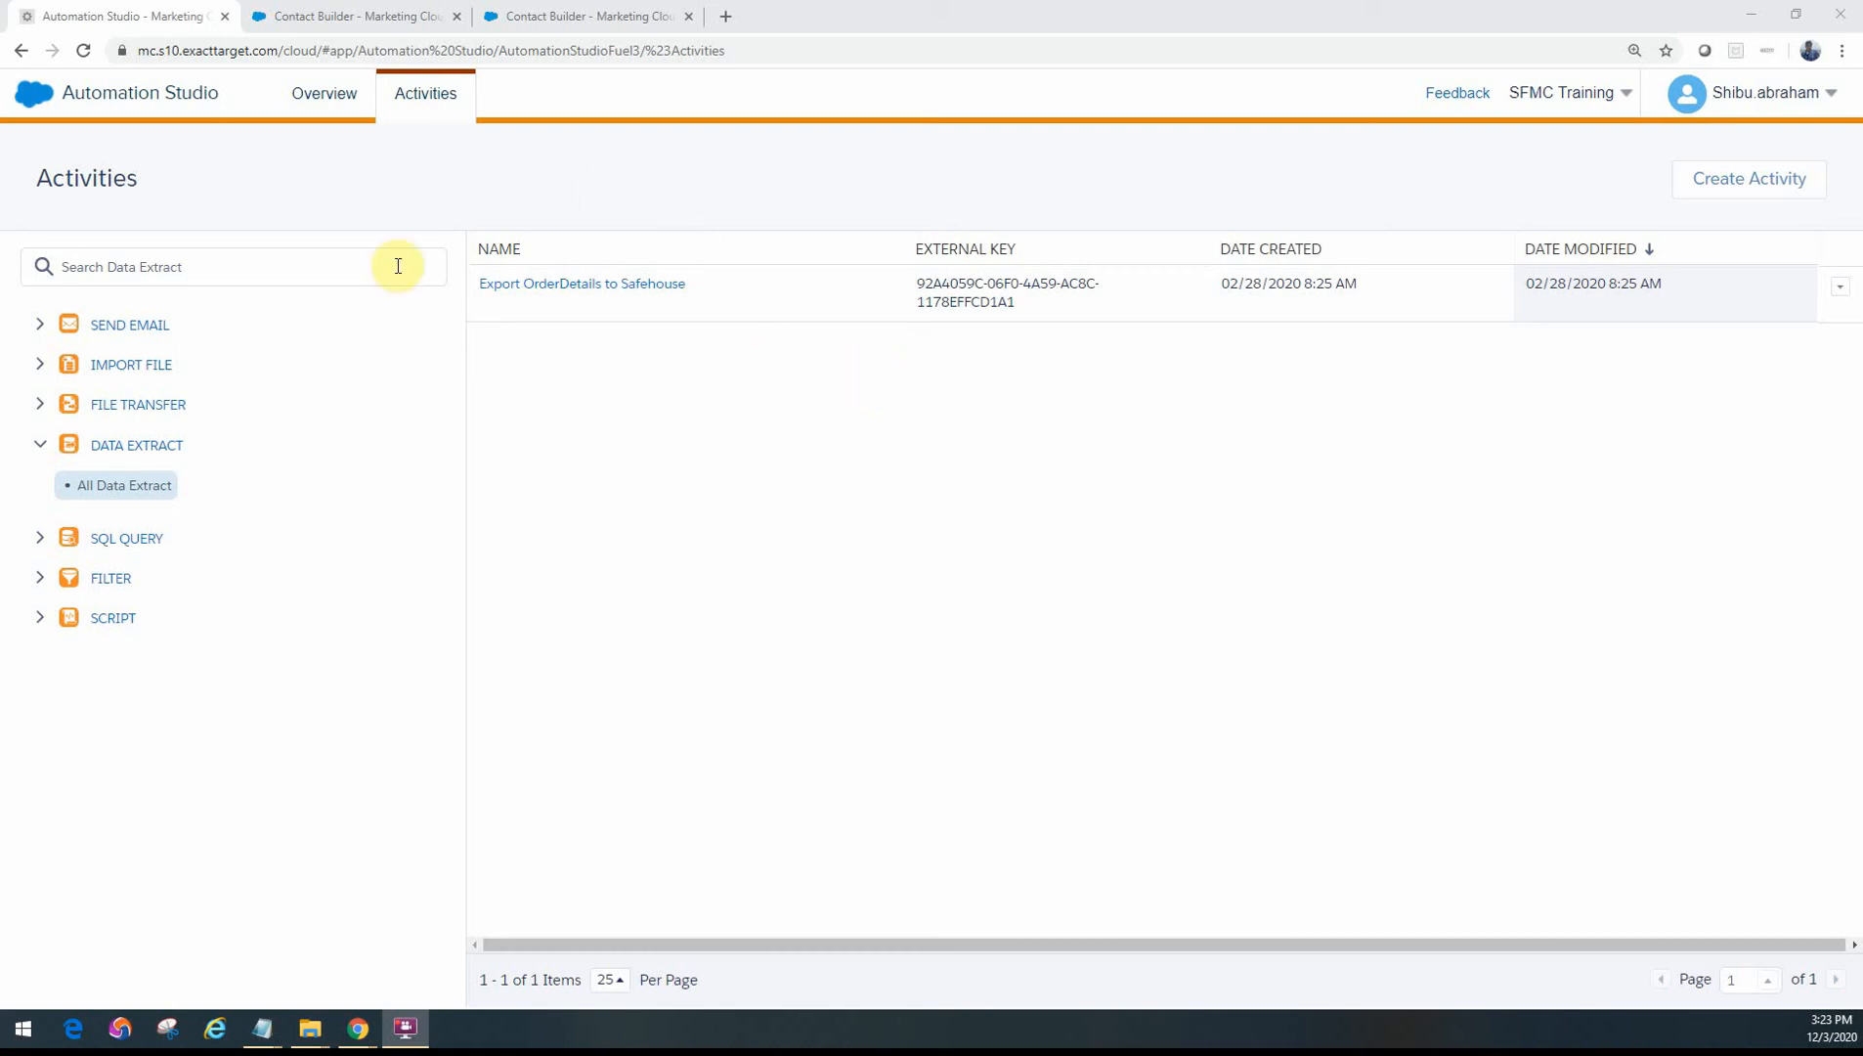
{"action": "mouse_move", "coordinate": [1745, 186]}
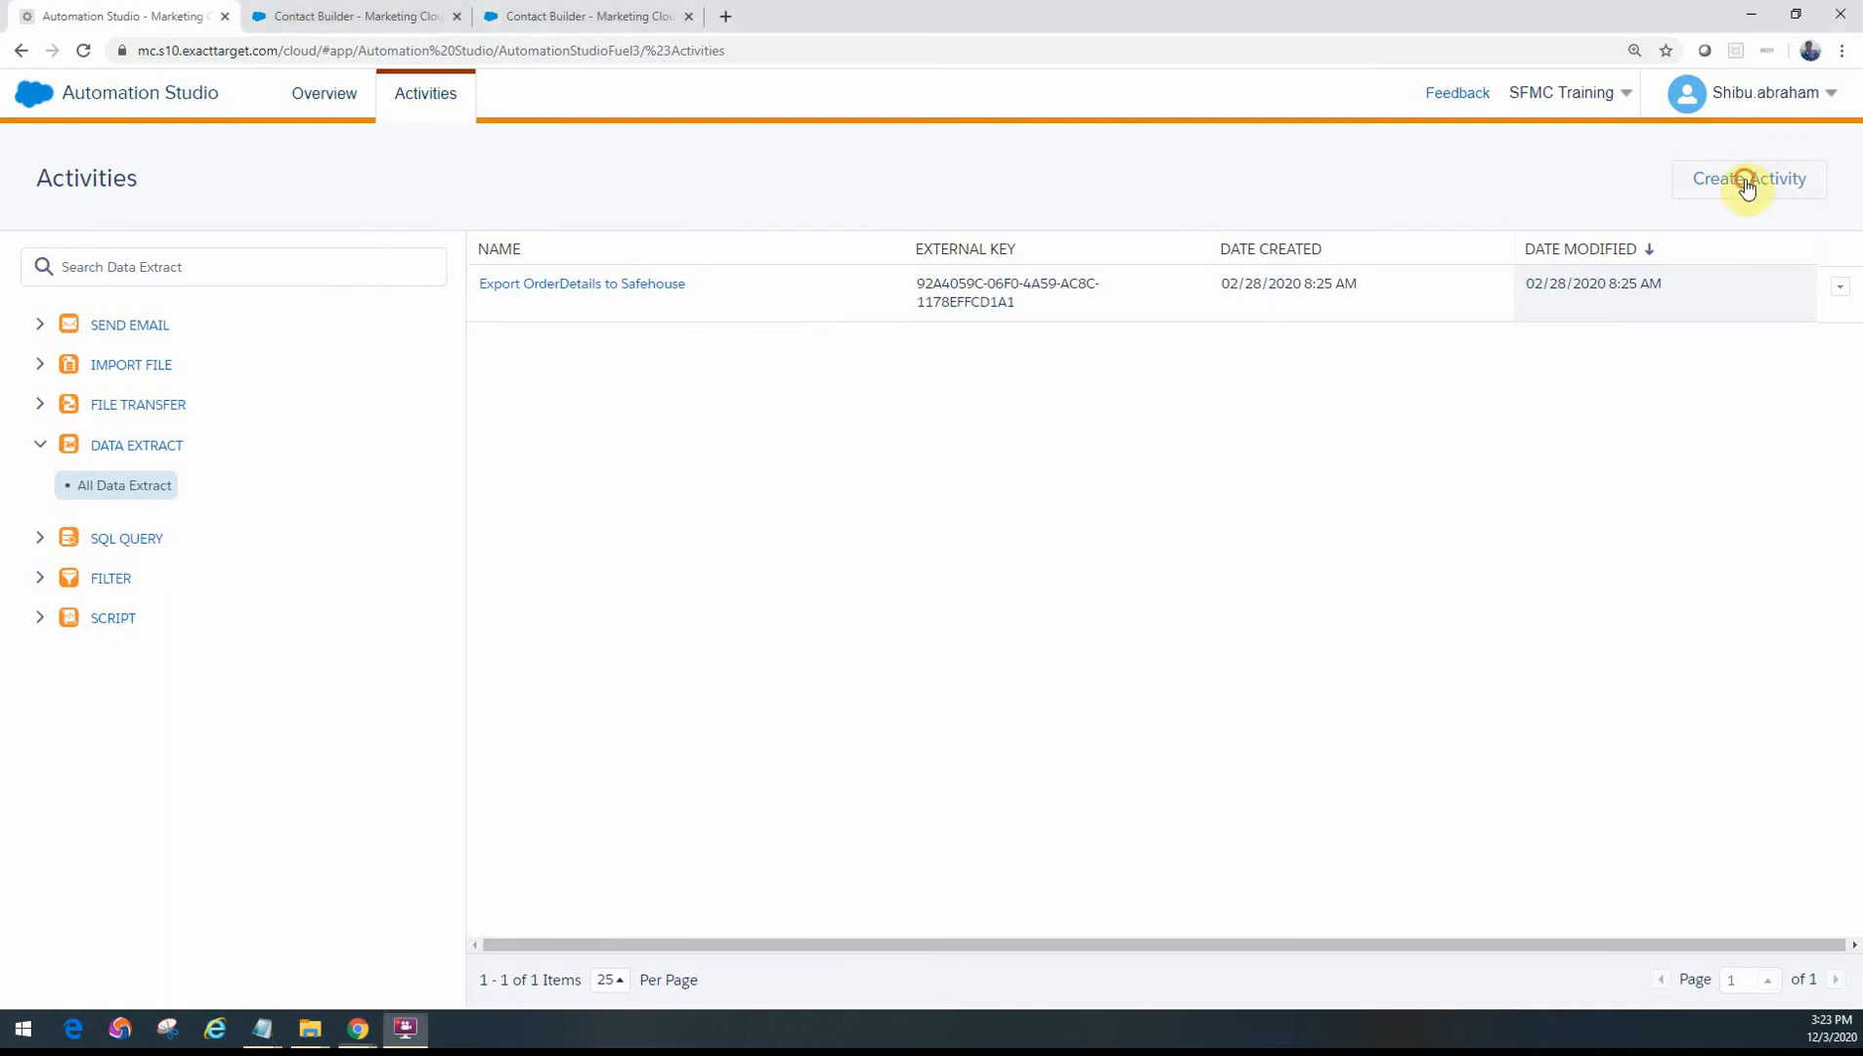
- Begin a new activity with Data Extract as its type
{"action": "left_click", "coordinate": [1747, 177]}
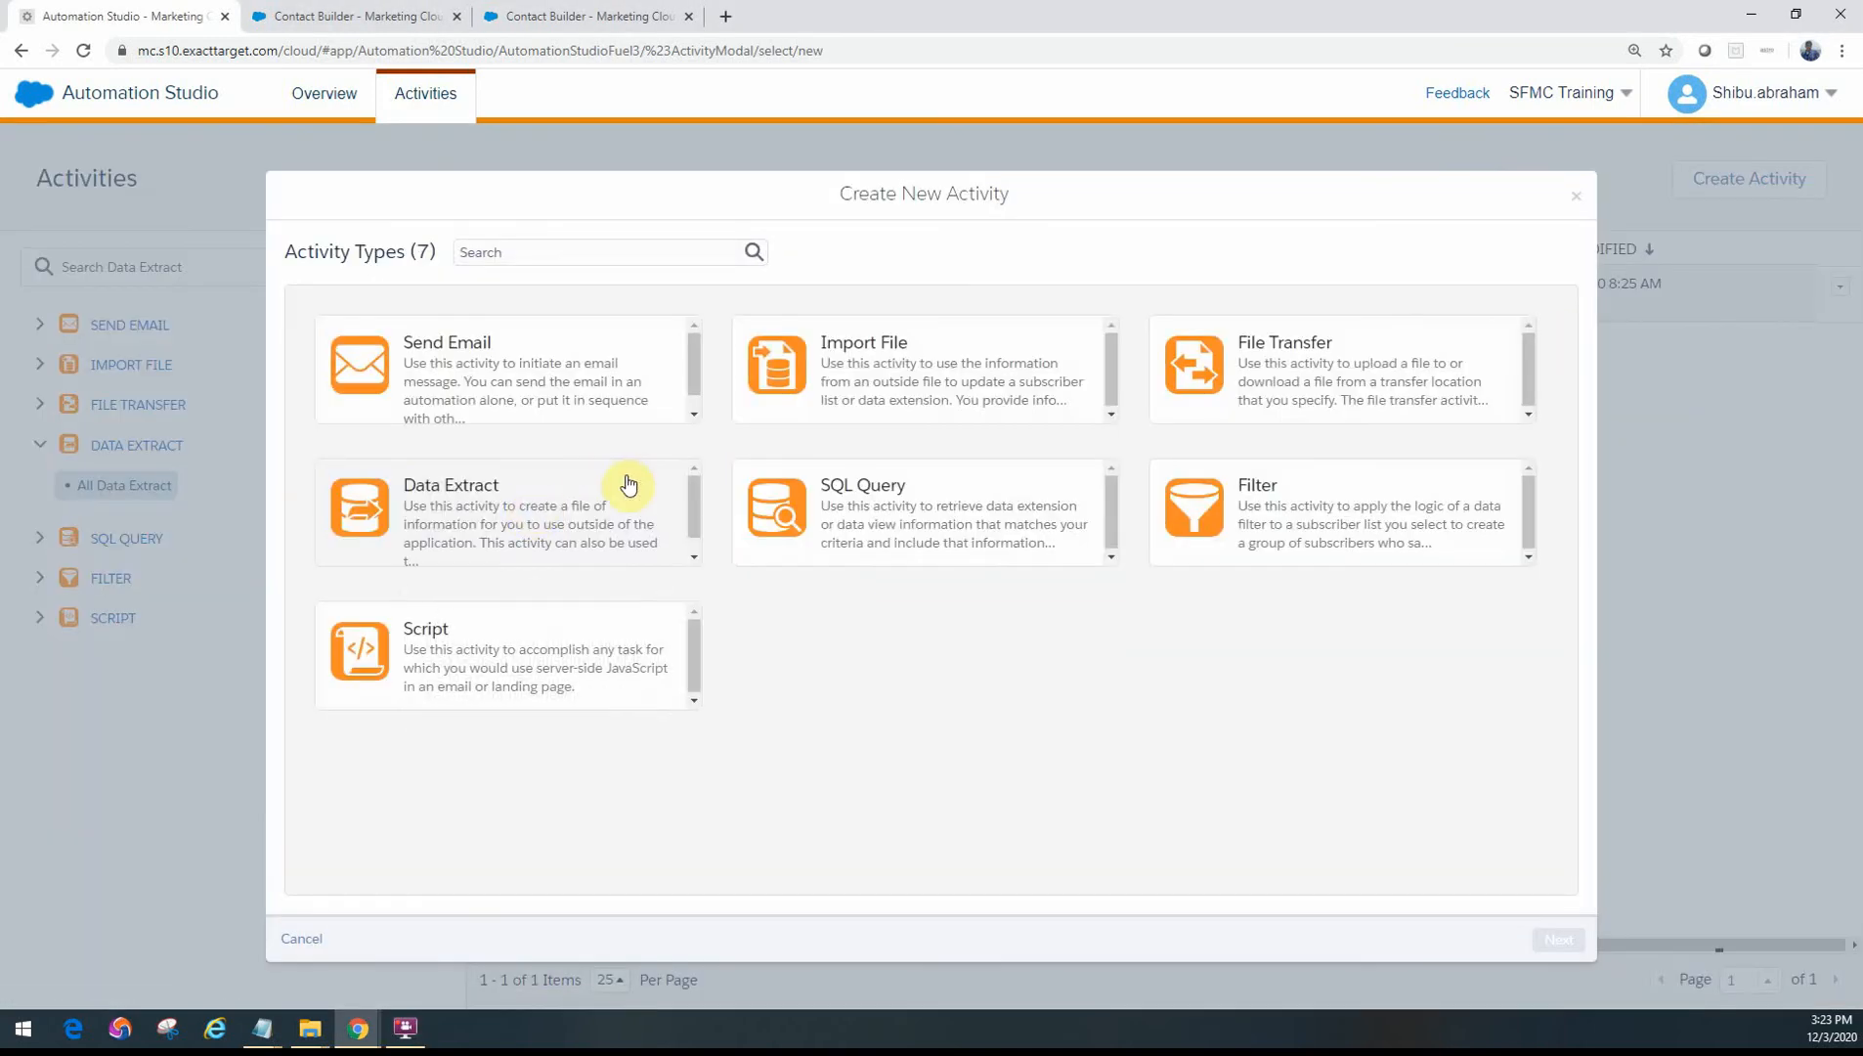
{"action": "left_click", "coordinate": [504, 510]}
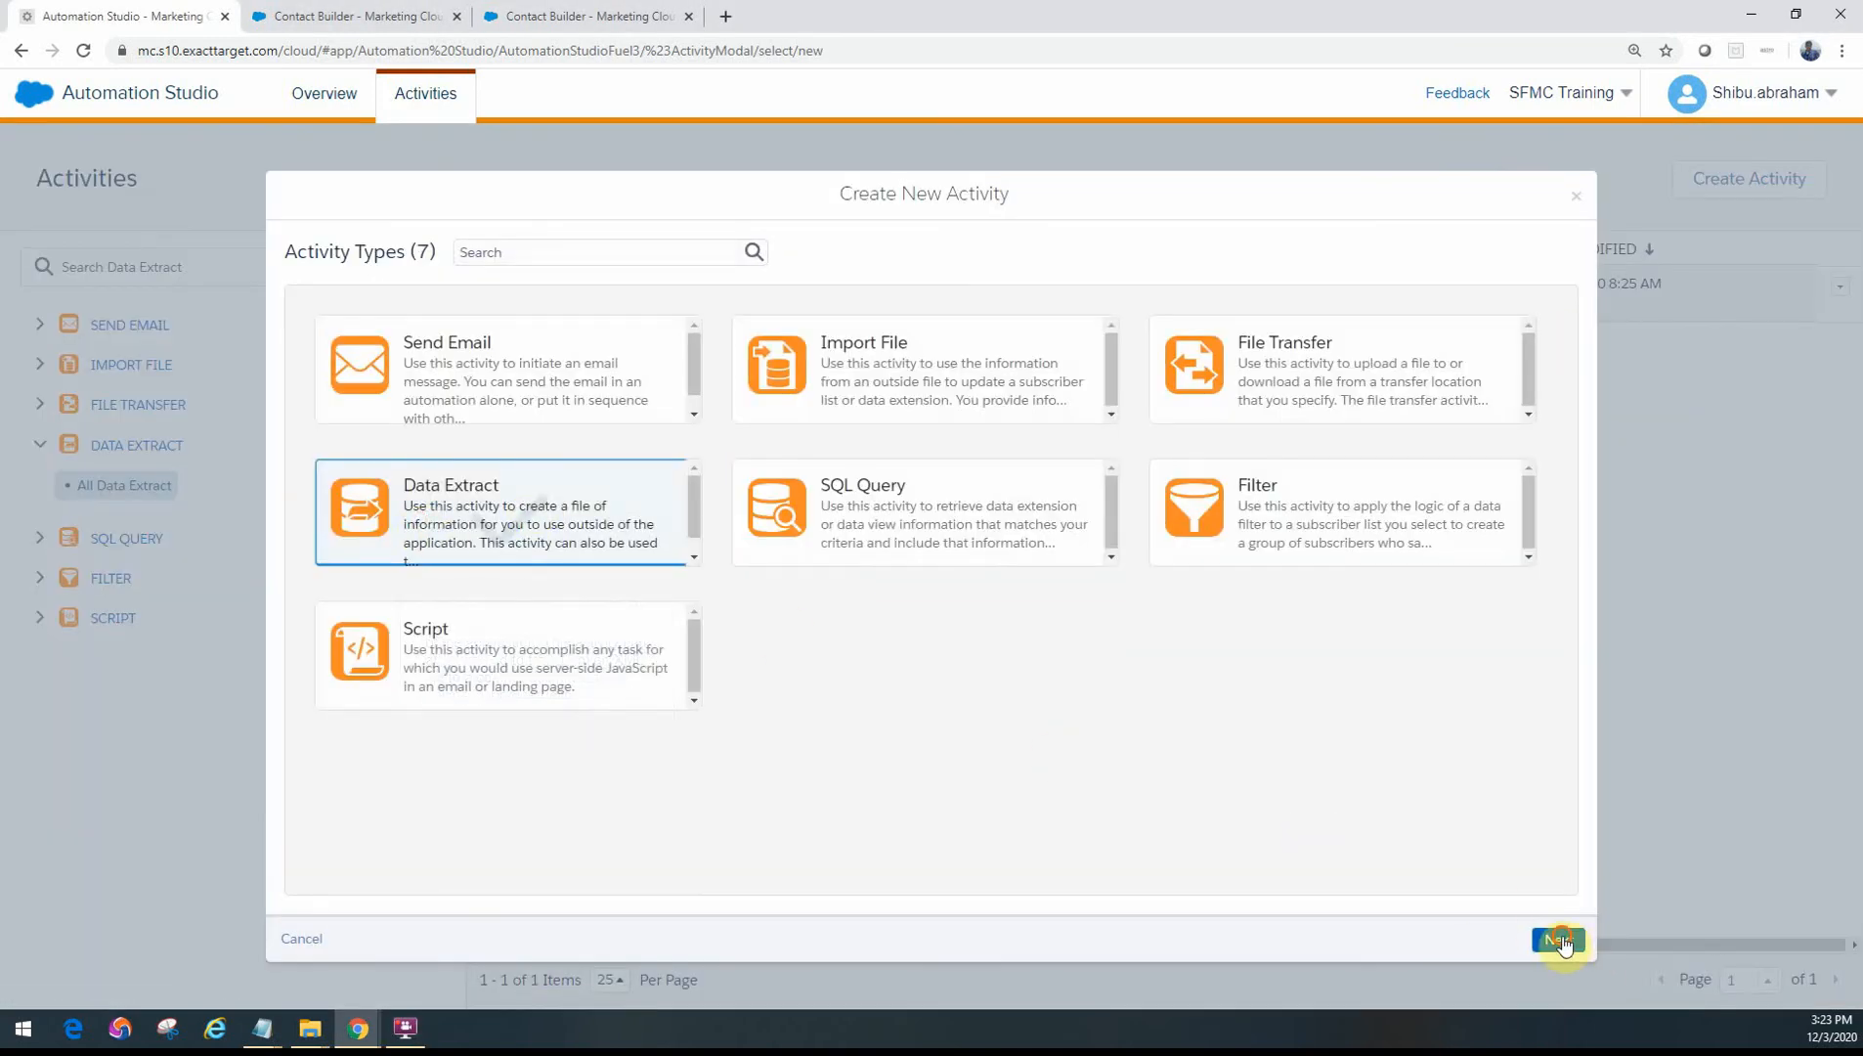
- Continue to Properties and choose Tracking Extract as the extract type
{"action": "left_click", "coordinate": [1557, 940]}
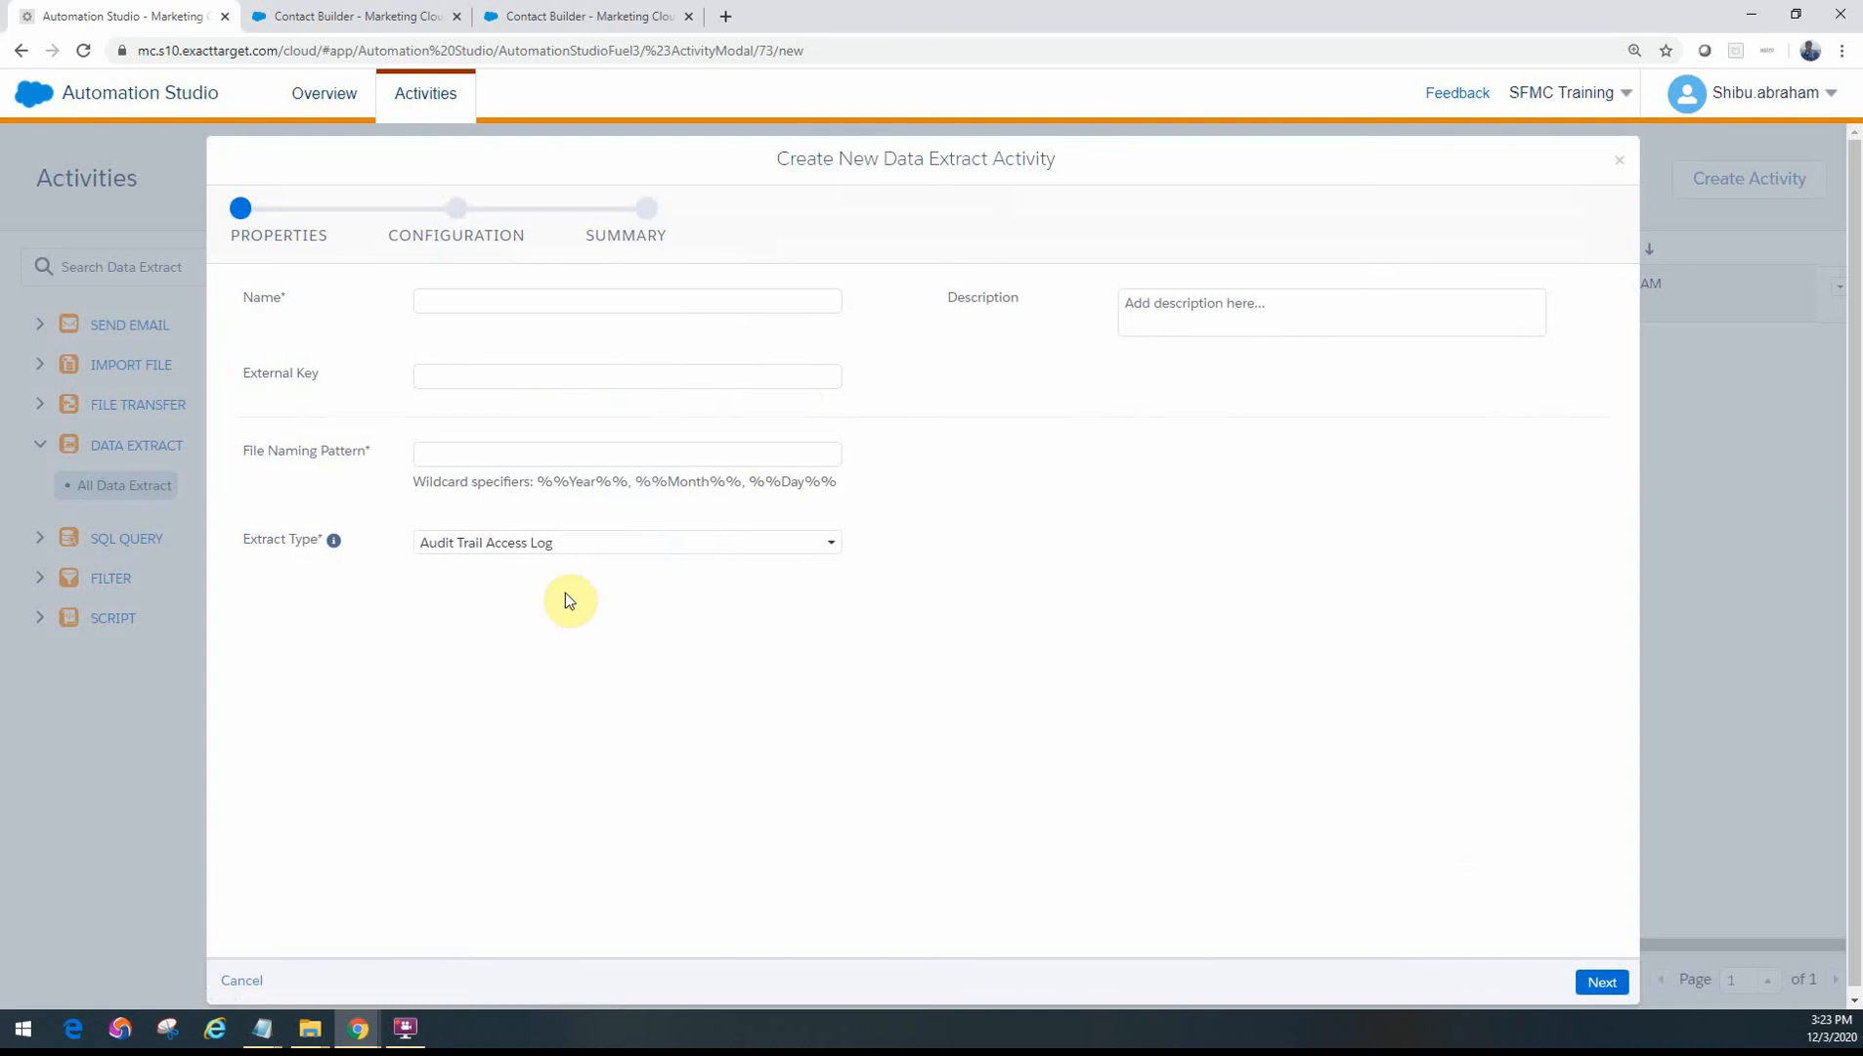
{"action": "mouse_move", "coordinate": [563, 602]}
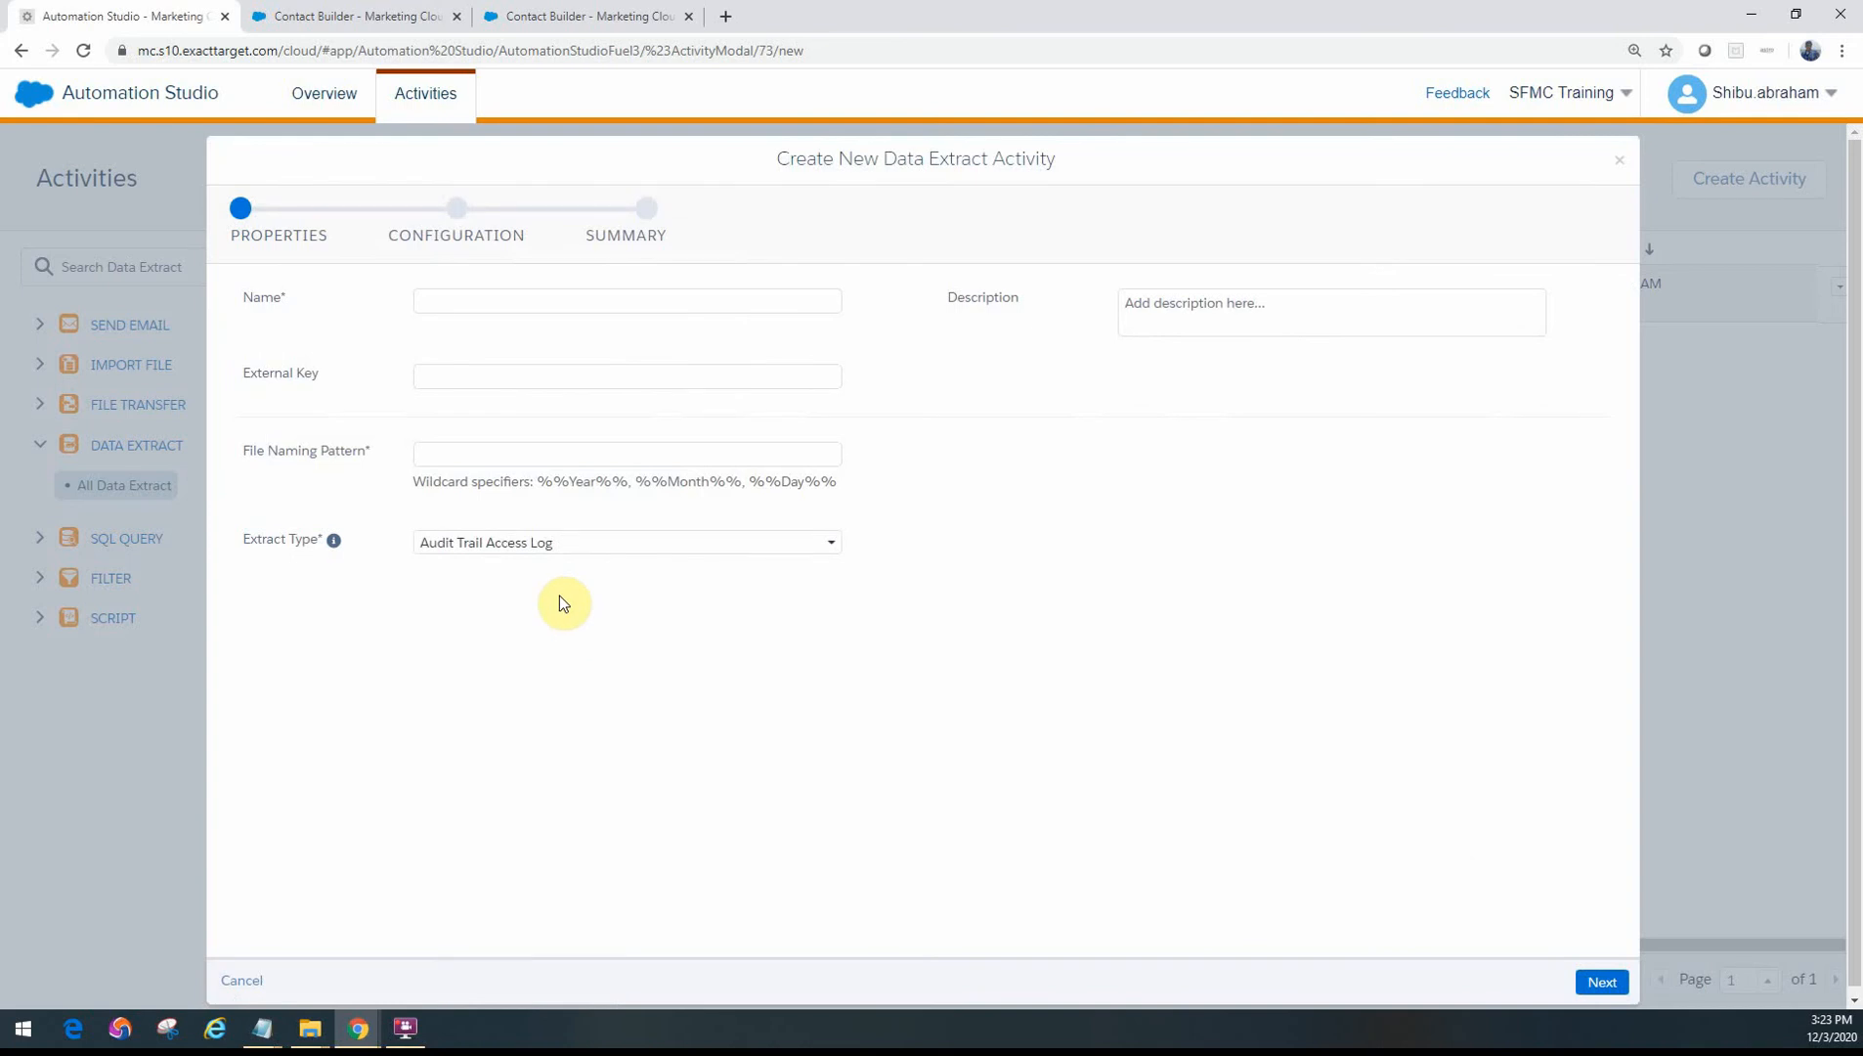
{"action": "left_click", "coordinate": [625, 541]}
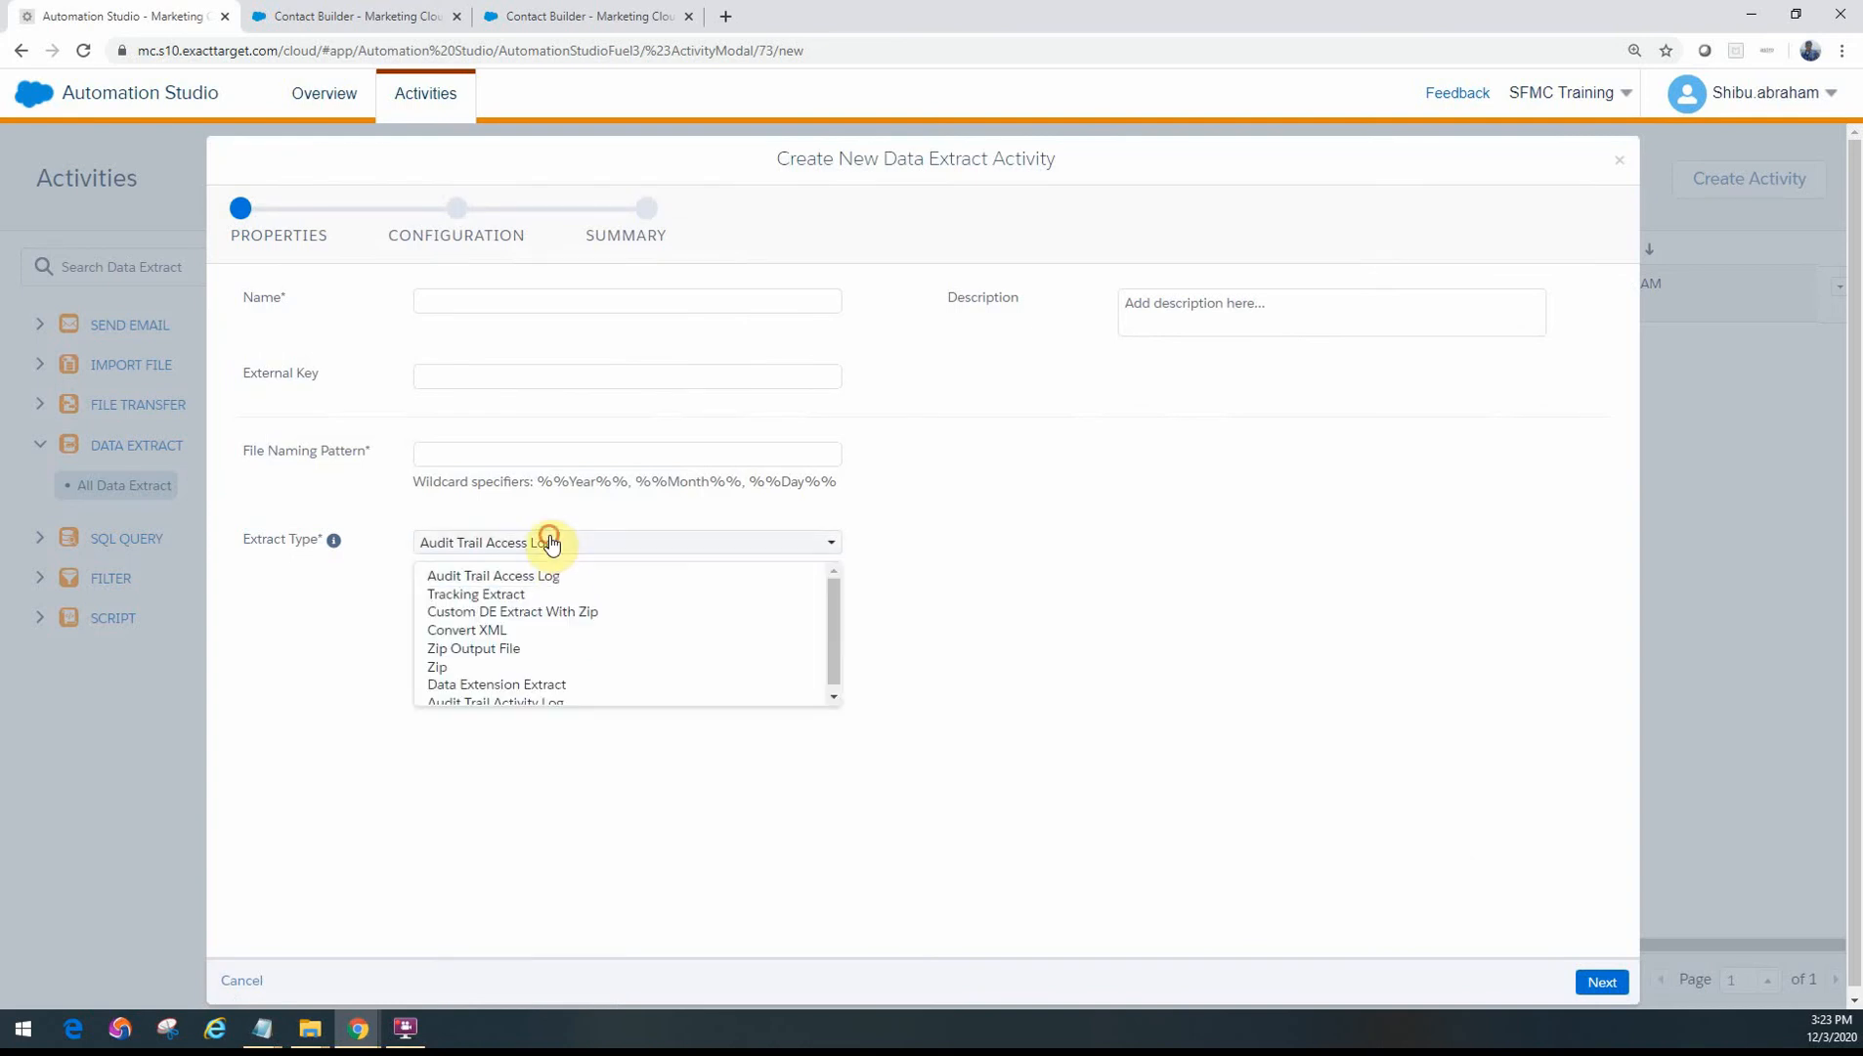
{"action": "left_click", "coordinate": [475, 593]}
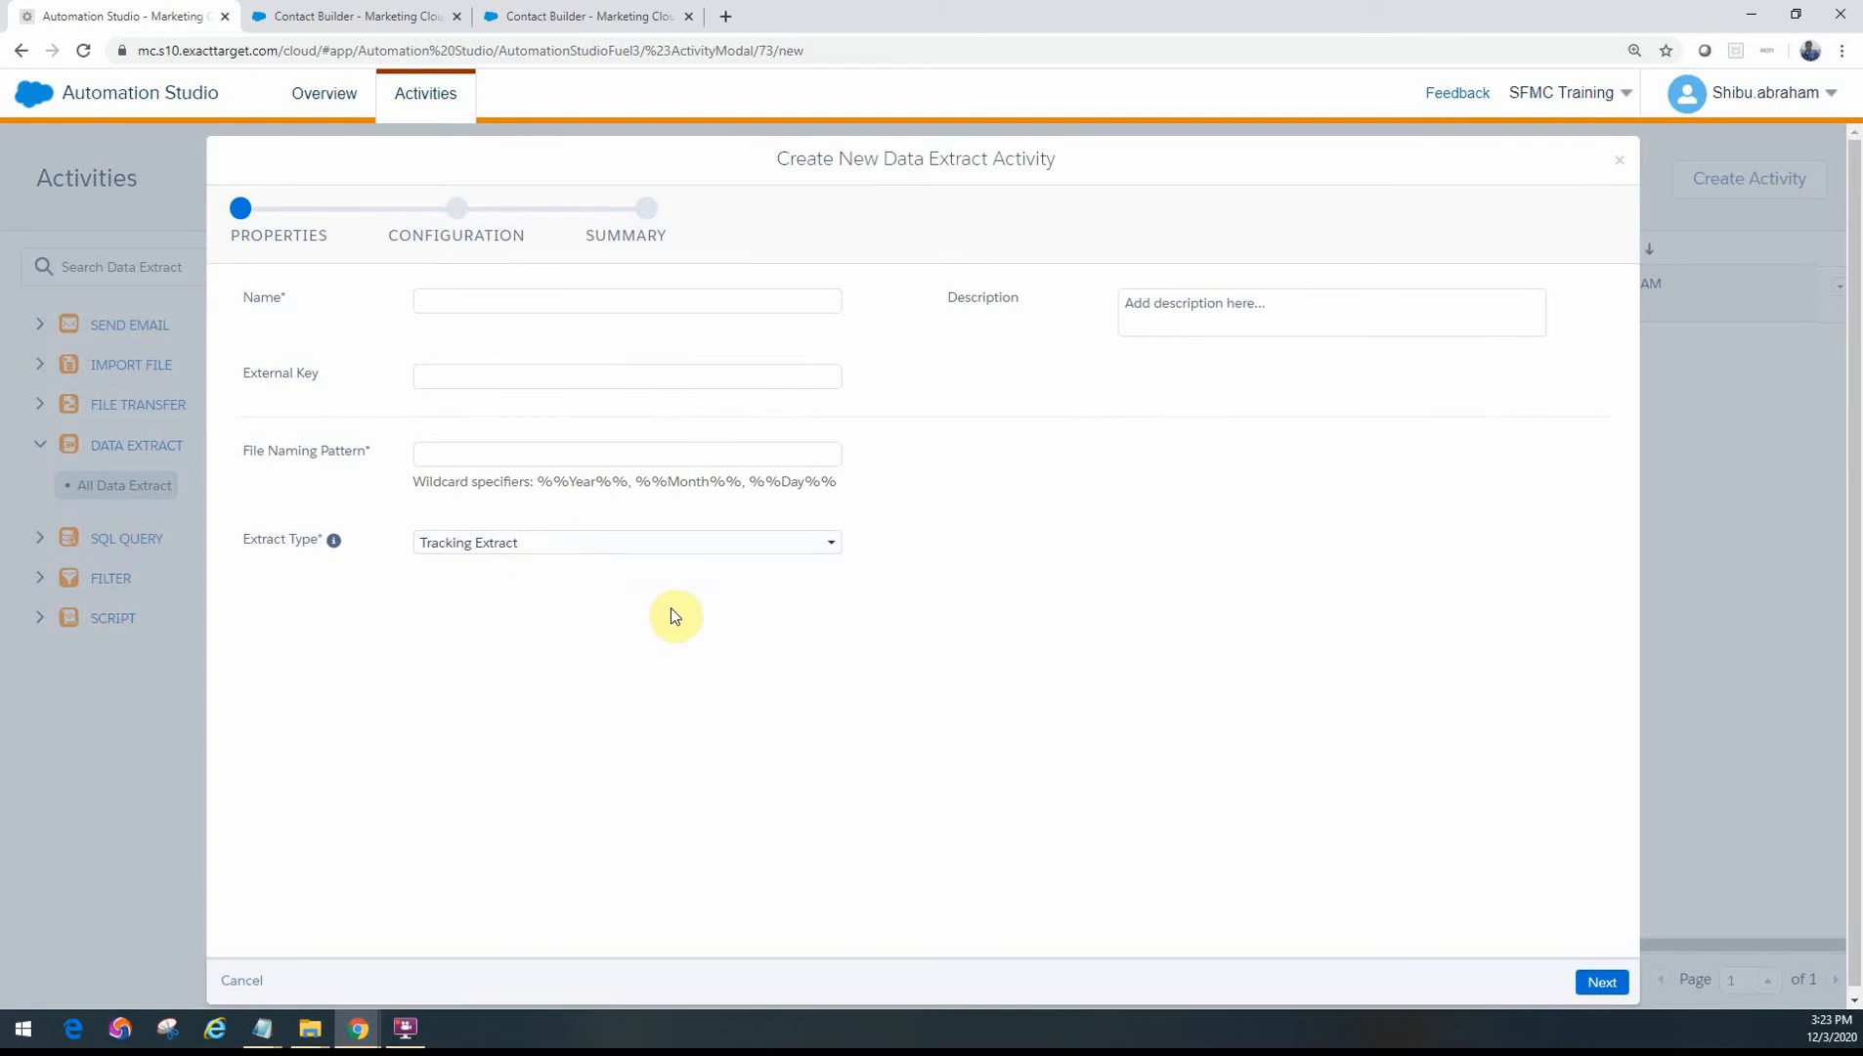
{"action": "mouse_move", "coordinate": [719, 616]}
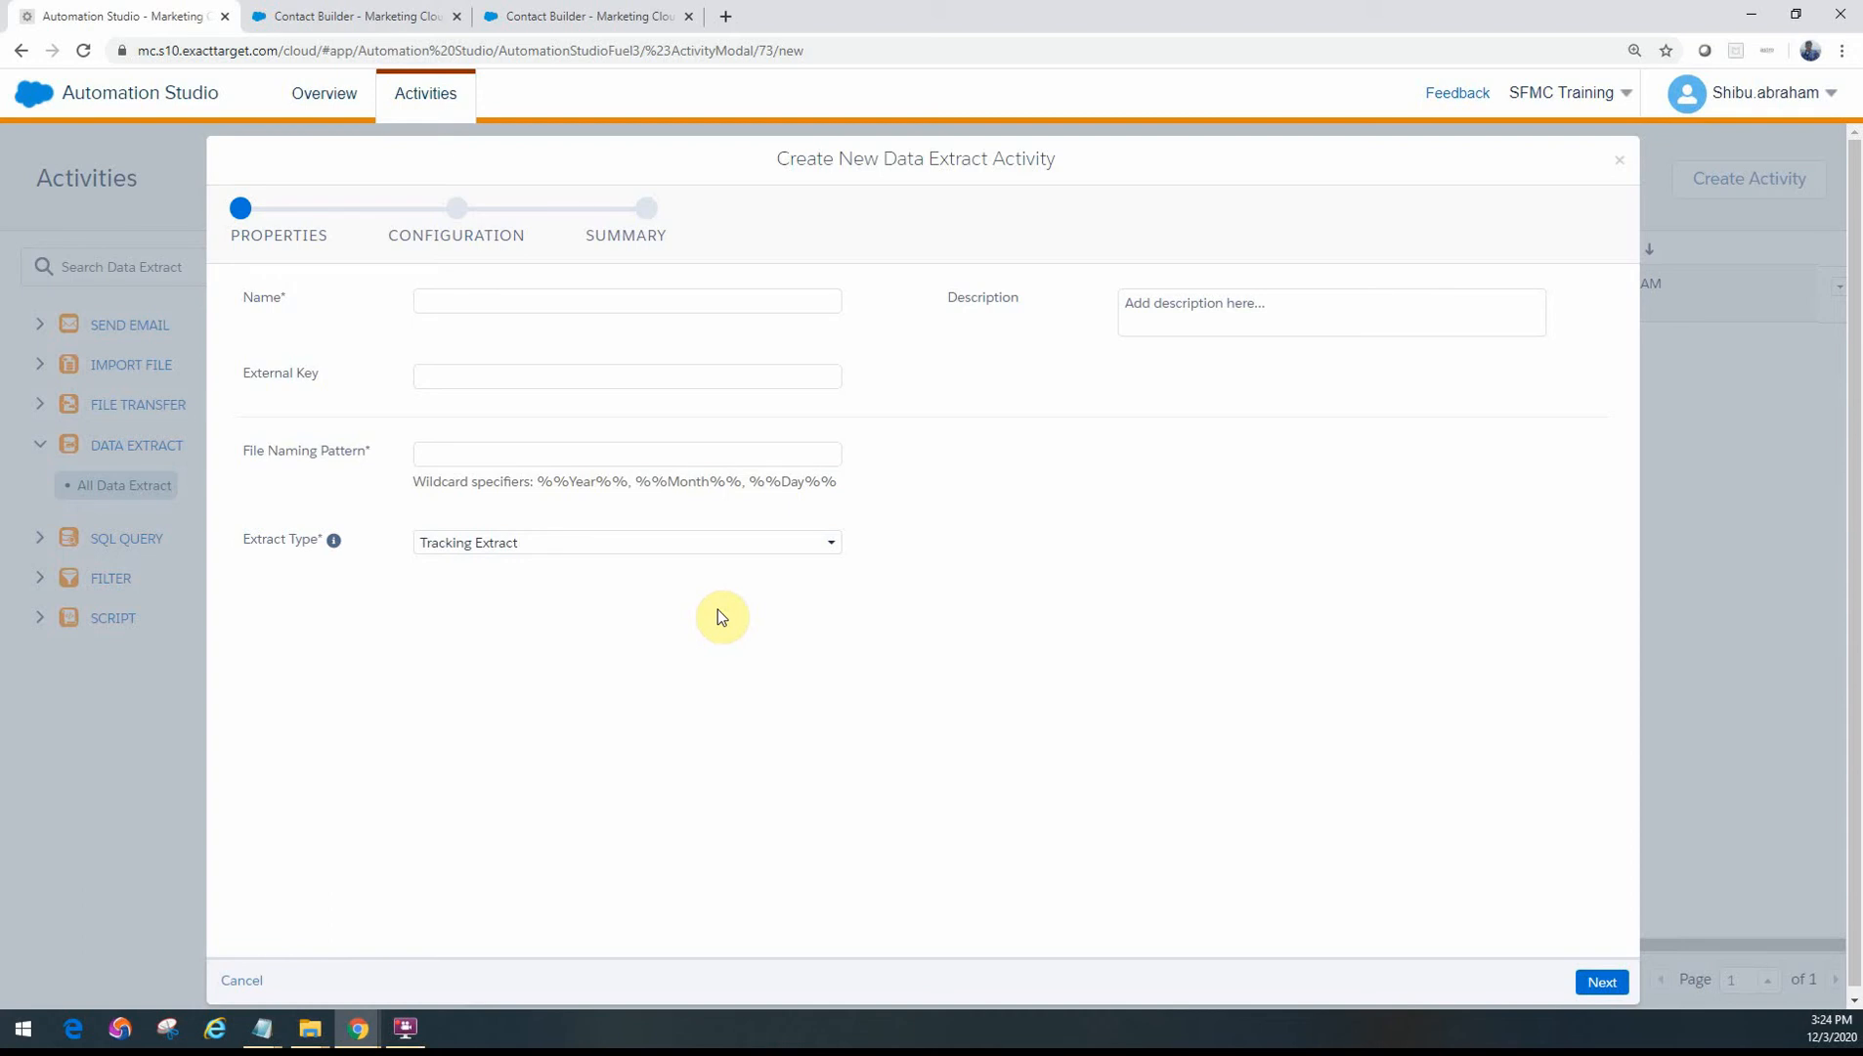
{"action": "mouse_move", "coordinate": [461, 606]}
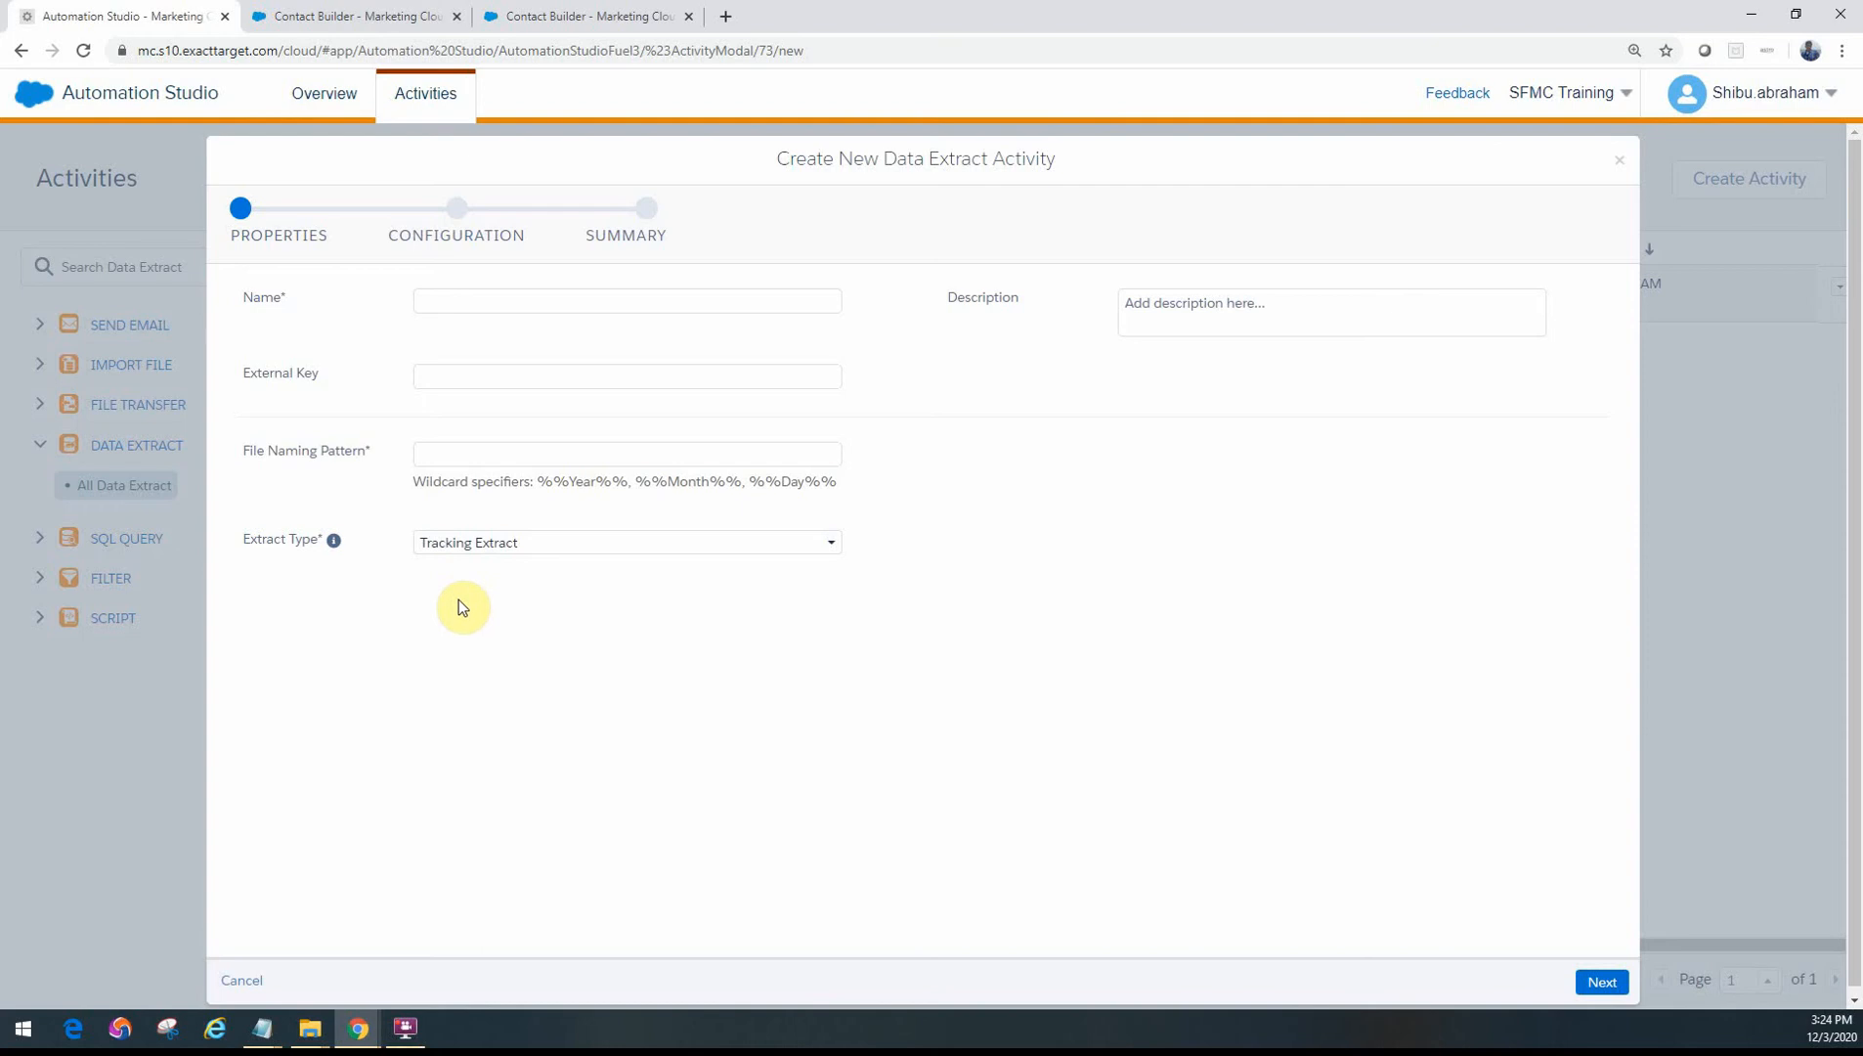
{"action": "mouse_move", "coordinate": [598, 596]}
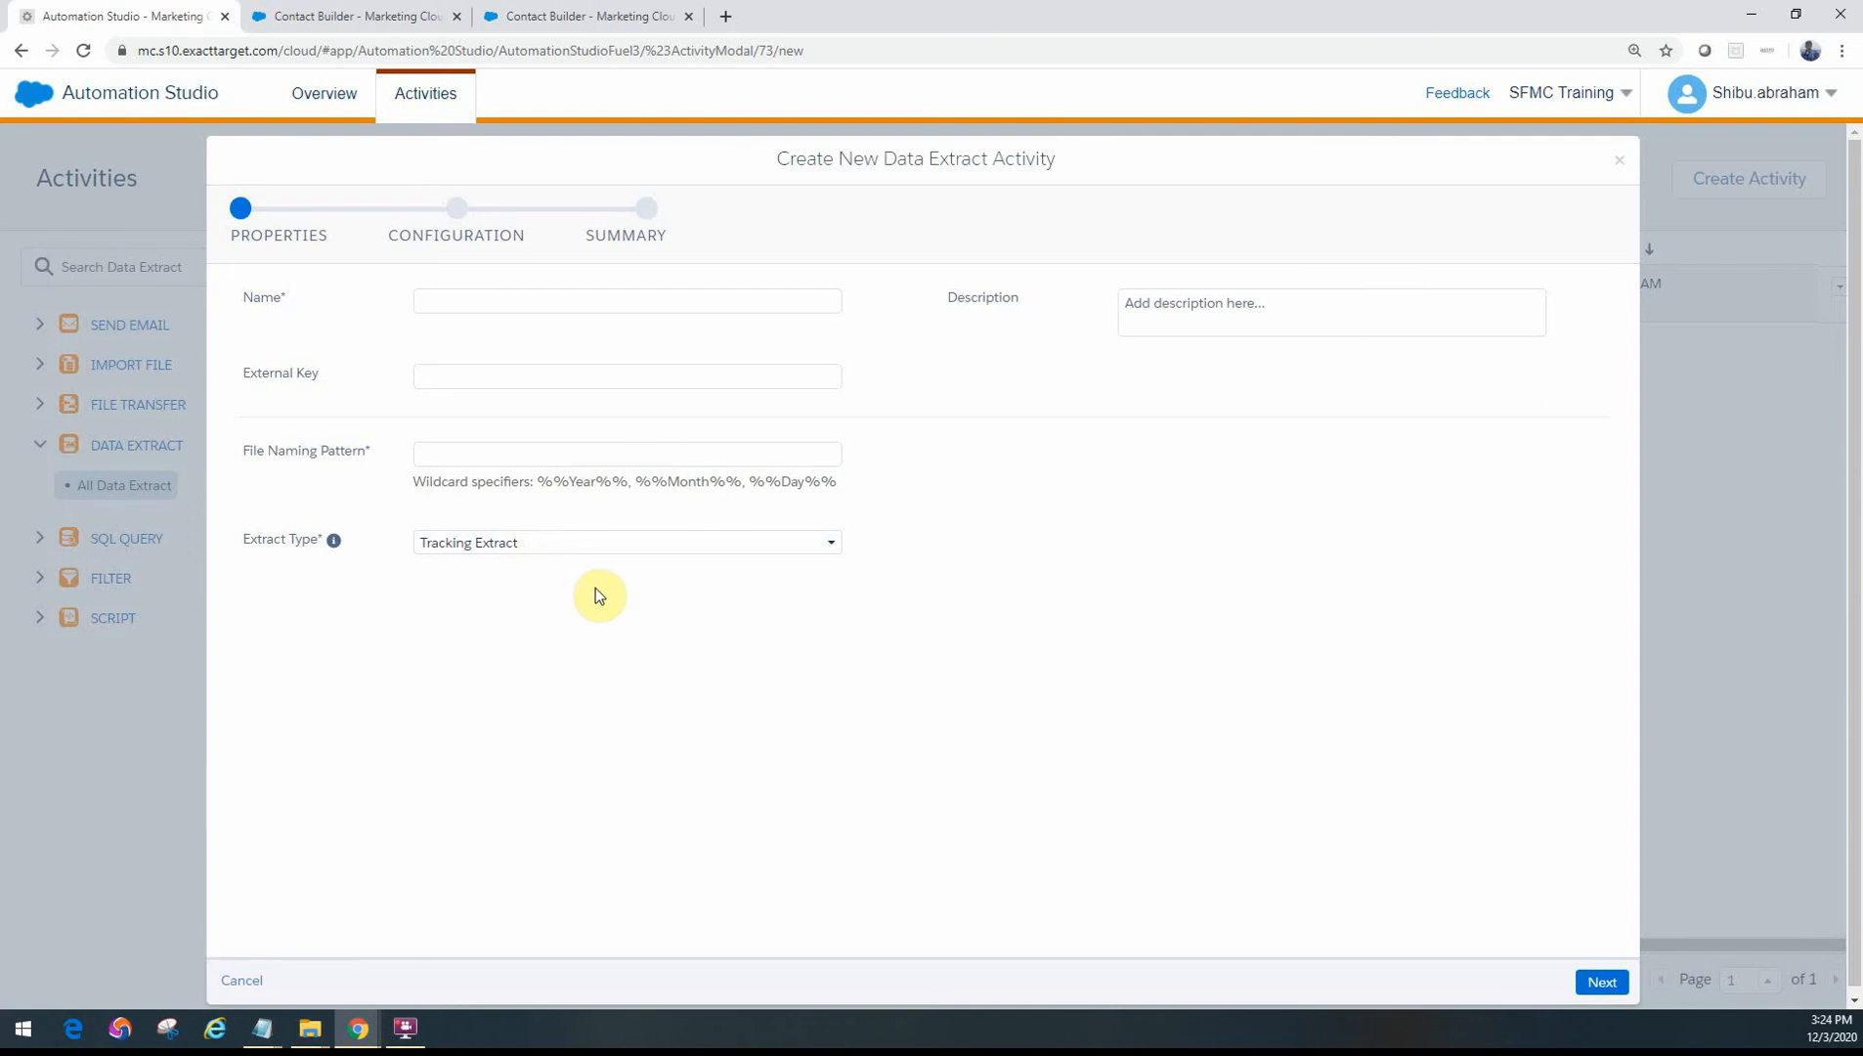
- Name it 'Monthly Tracking Extract' with file pattern TrackingExtract%%Month%%%%Year%%.zip and continue
{"action": "left_click", "coordinate": [626, 299]}
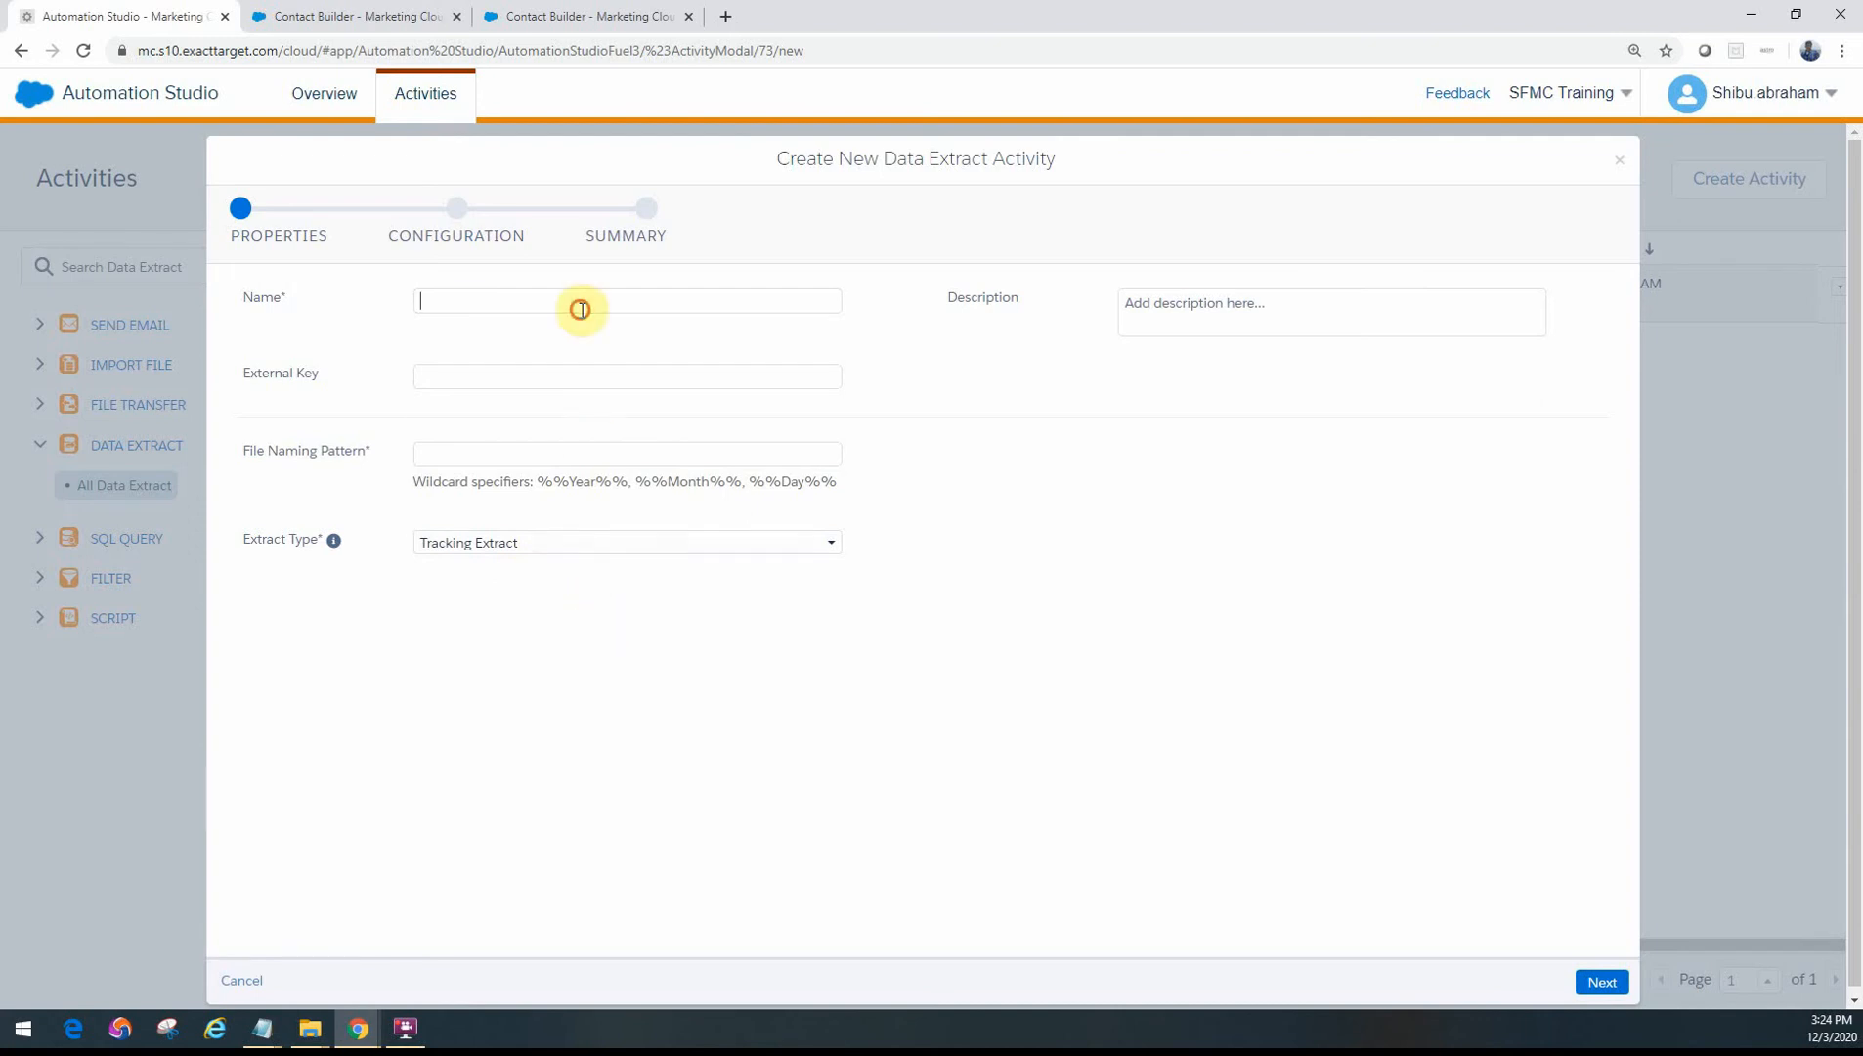
{"action": "type", "text": "Mont"}
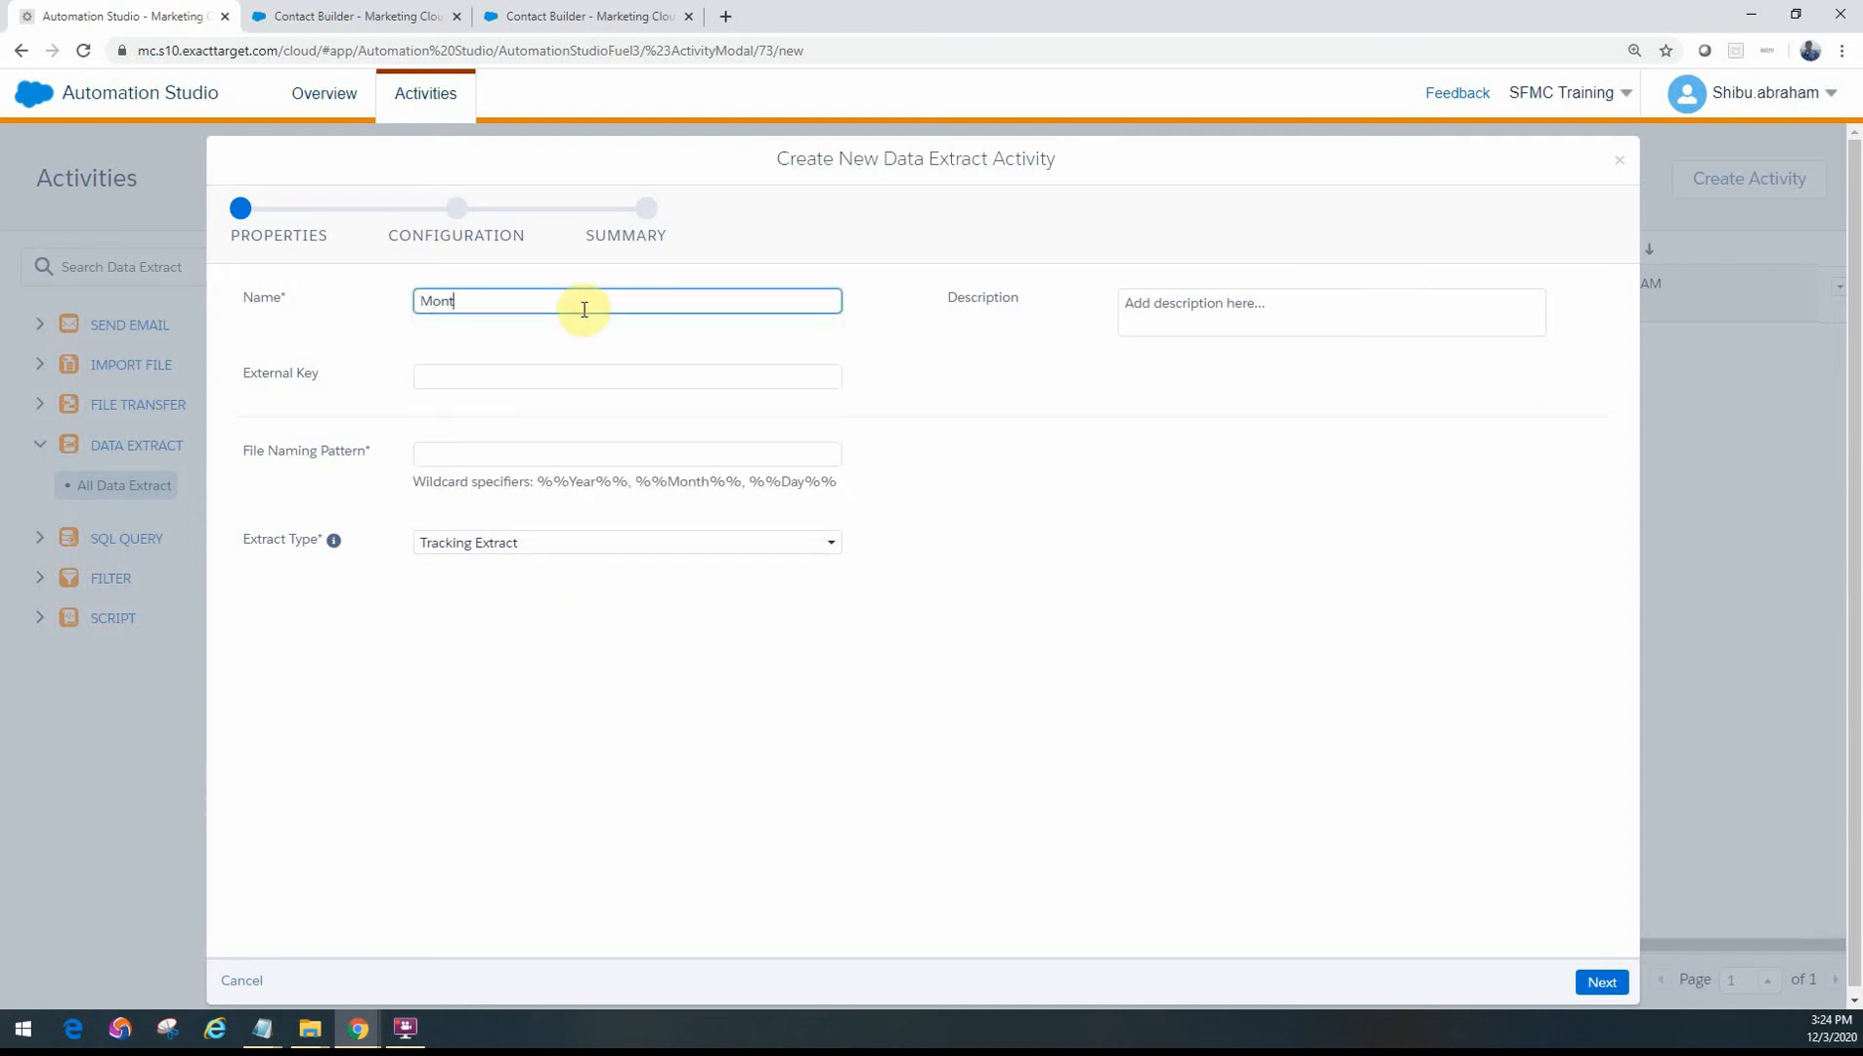
{"action": "type", "text": "hly Tracking E"}
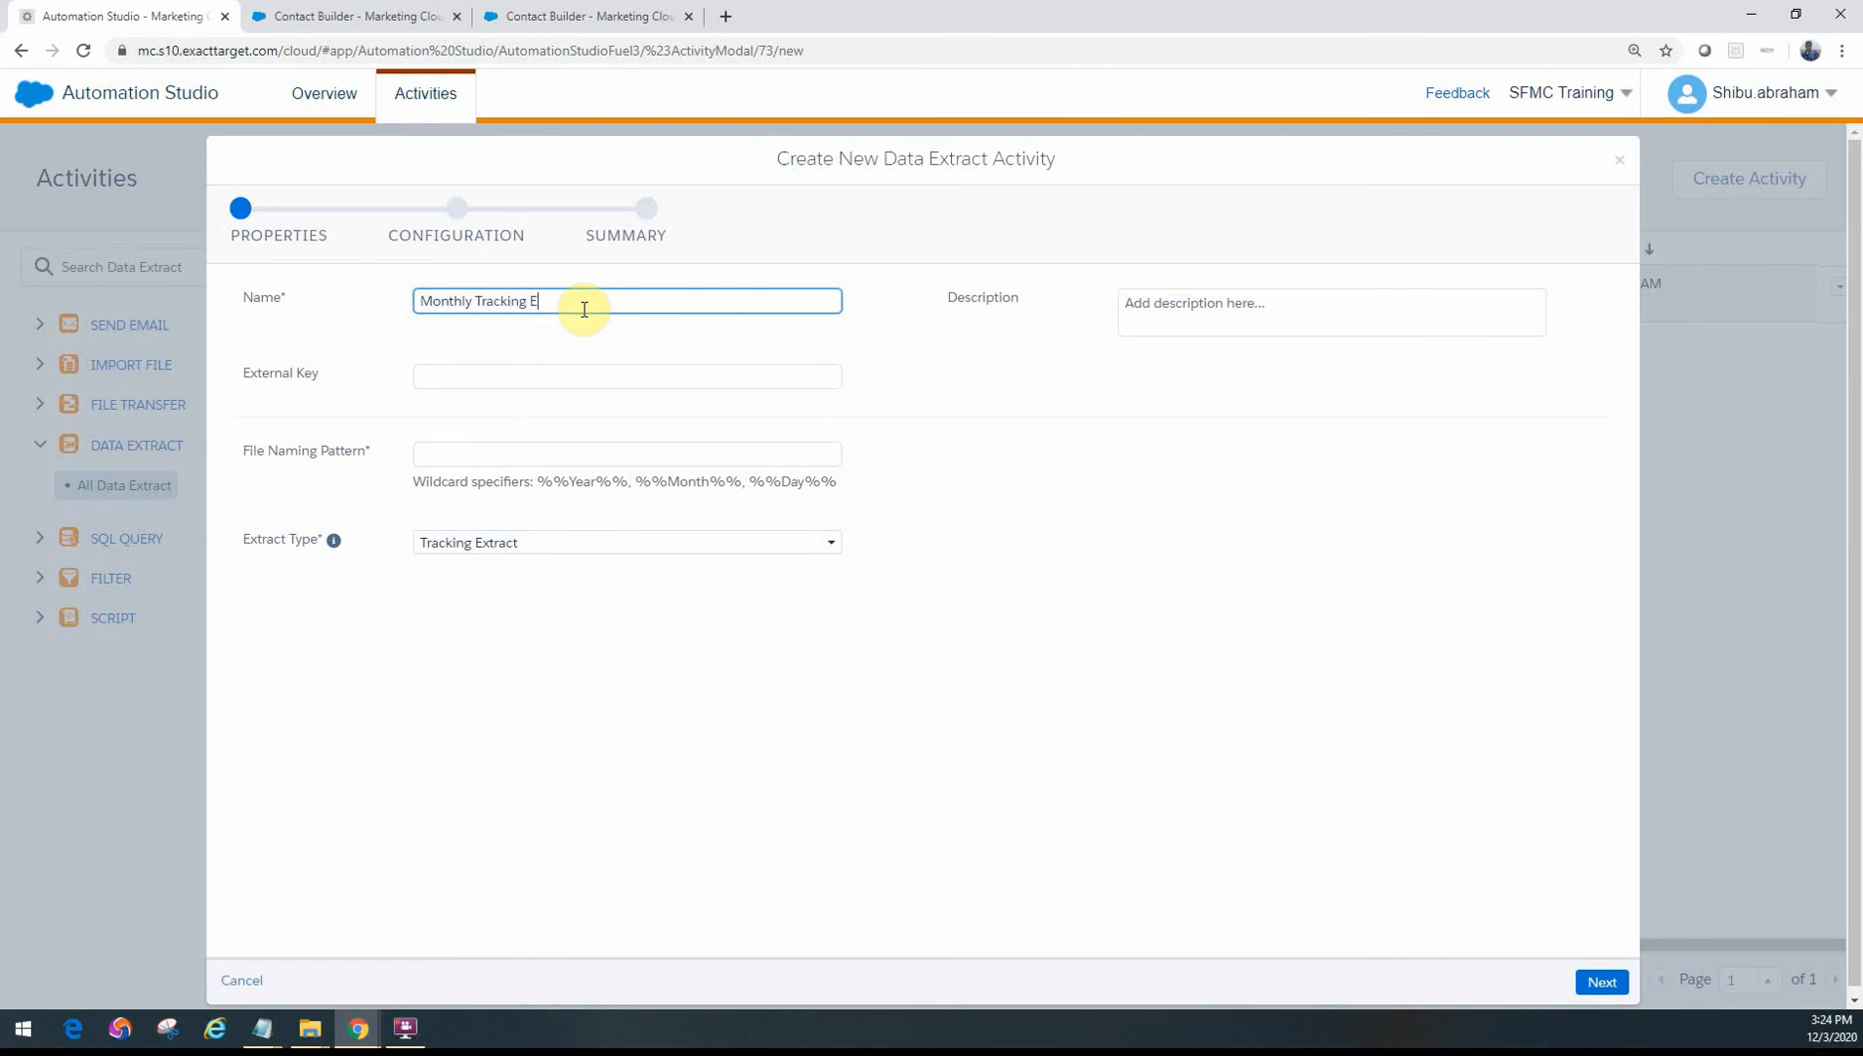
{"action": "type", "text": "xtract"}
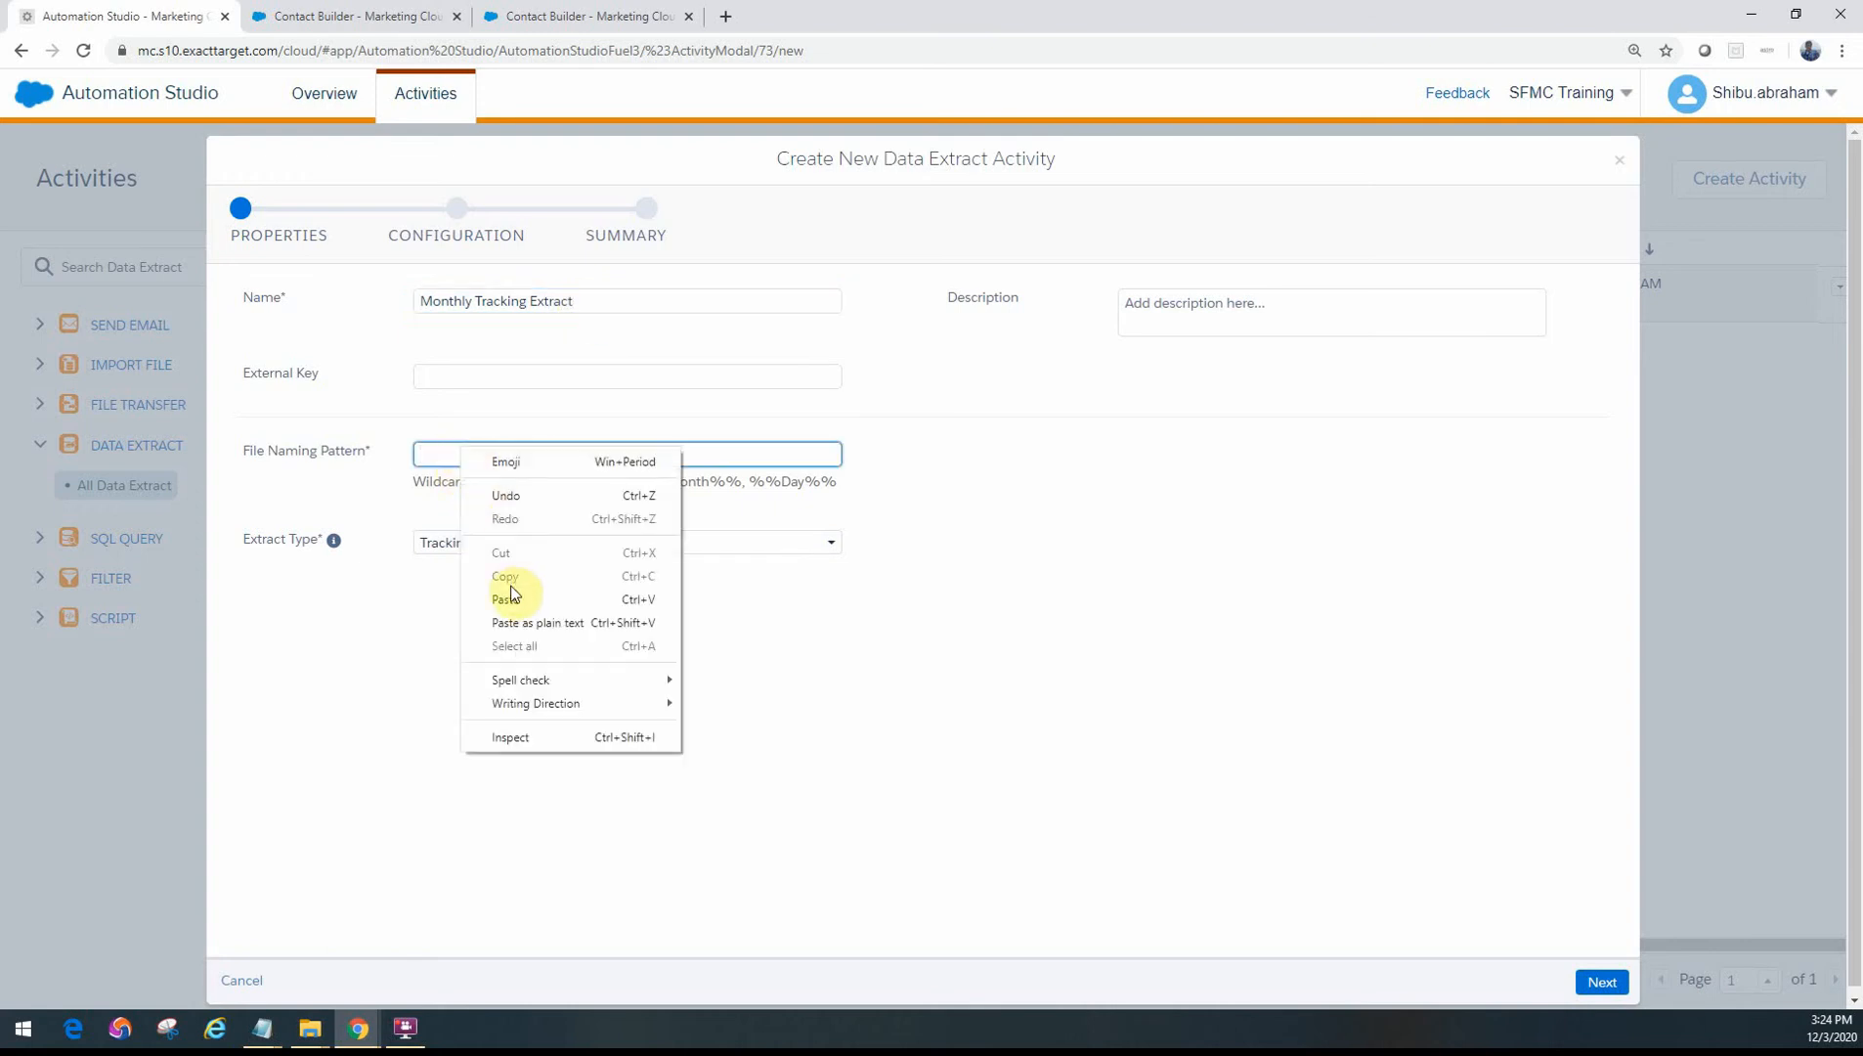
{"action": "left_click", "coordinate": [508, 598]}
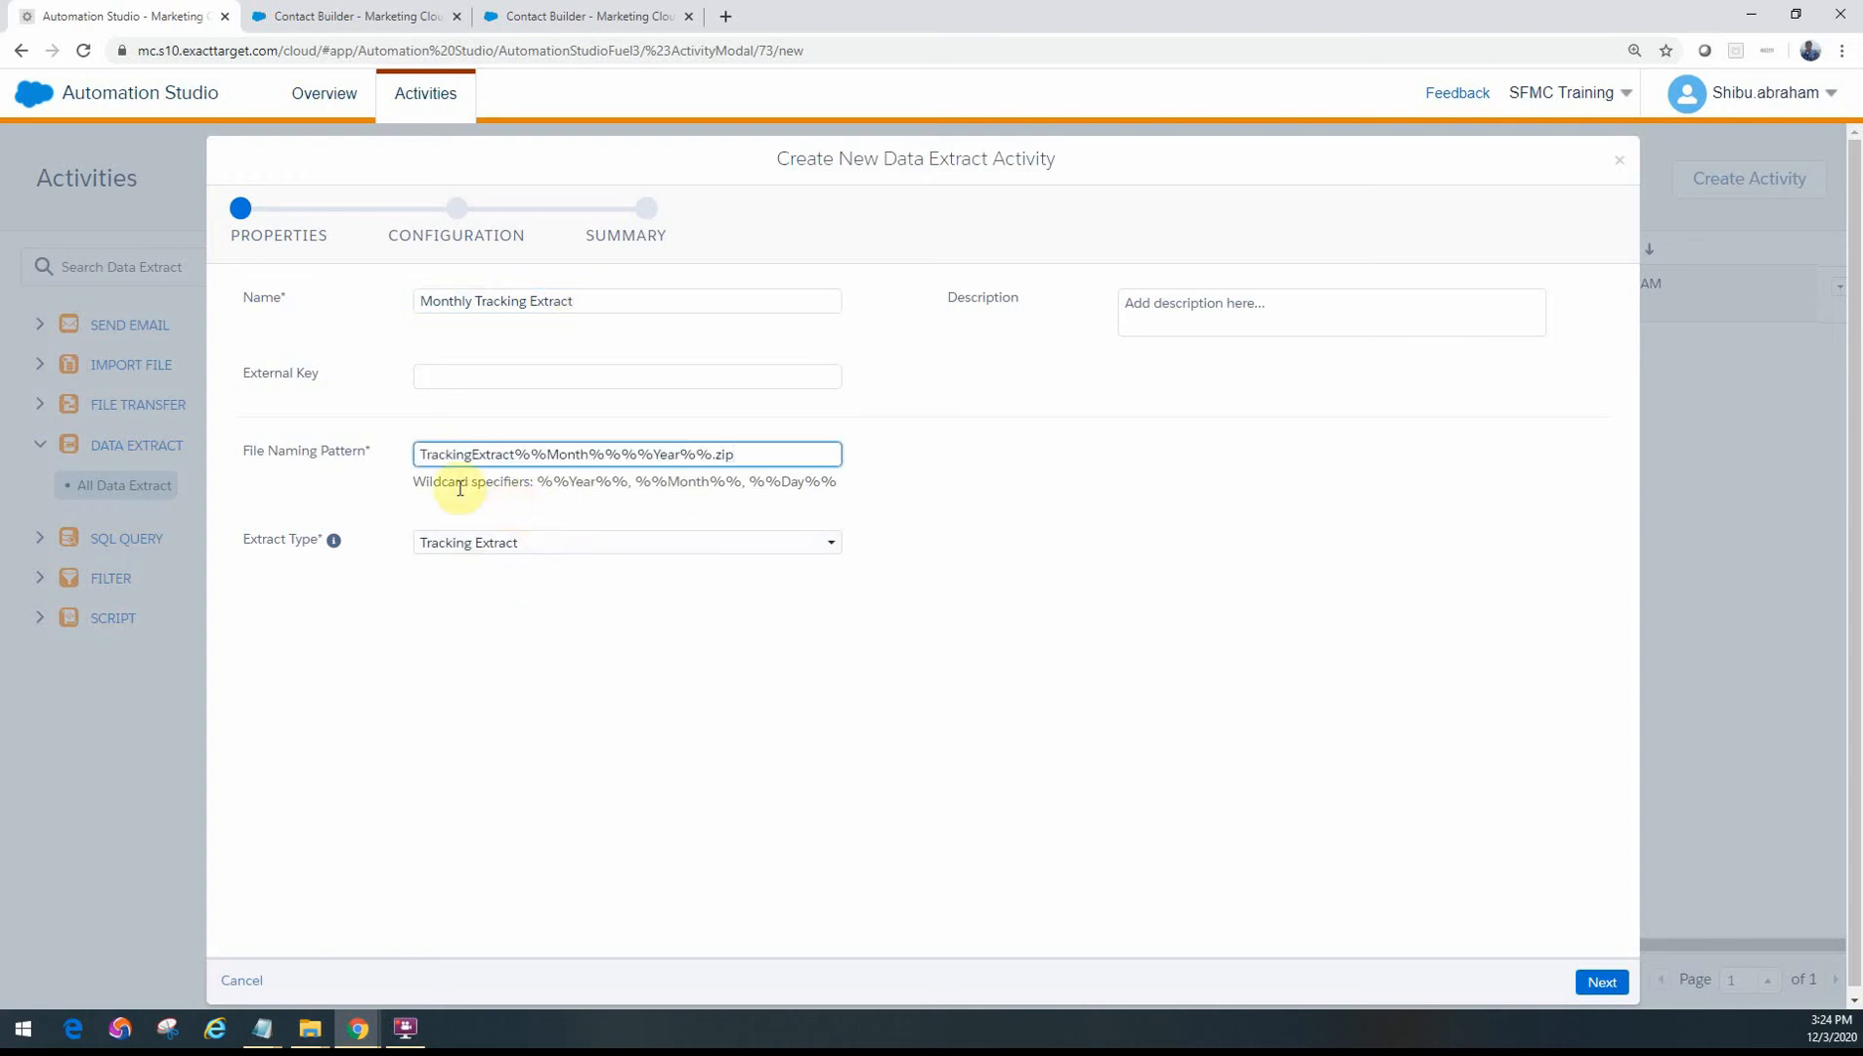
{"action": "double_click", "coordinate": [660, 454]}
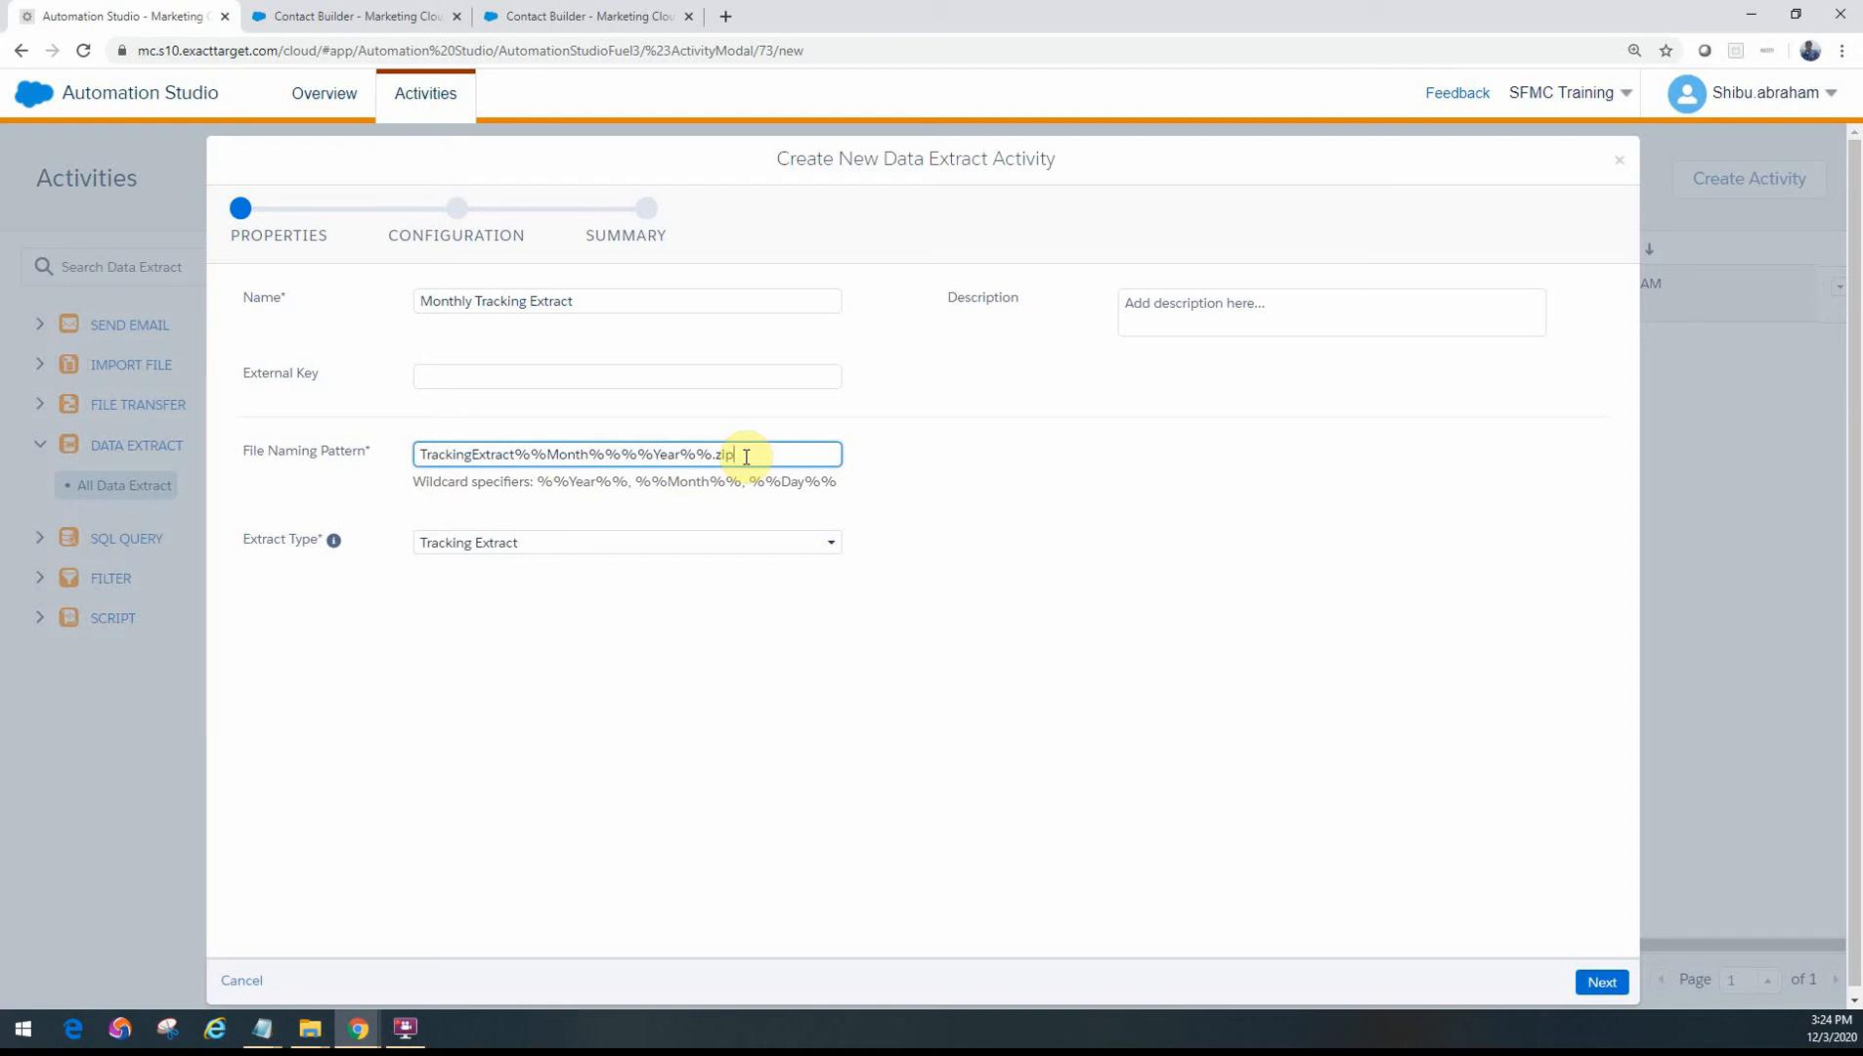
{"action": "left_click", "coordinate": [1601, 981]}
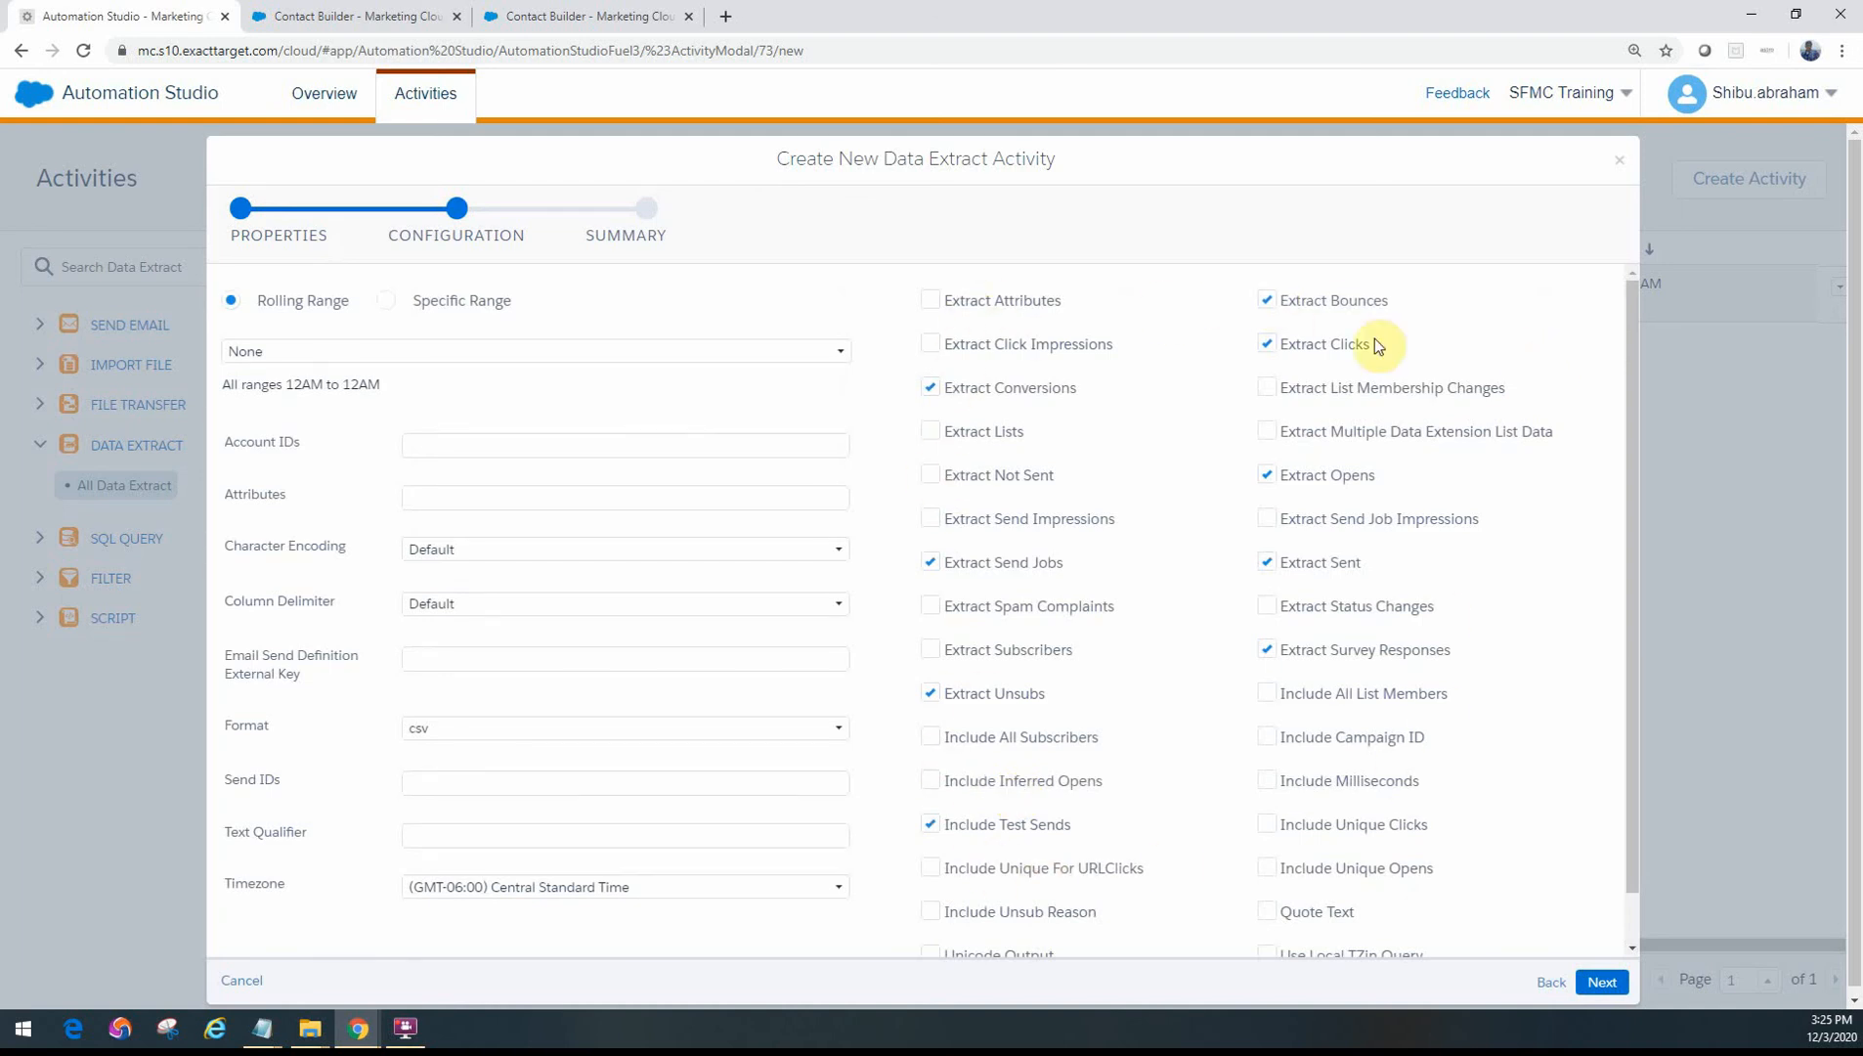
{"action": "mouse_move", "coordinate": [1365, 641]}
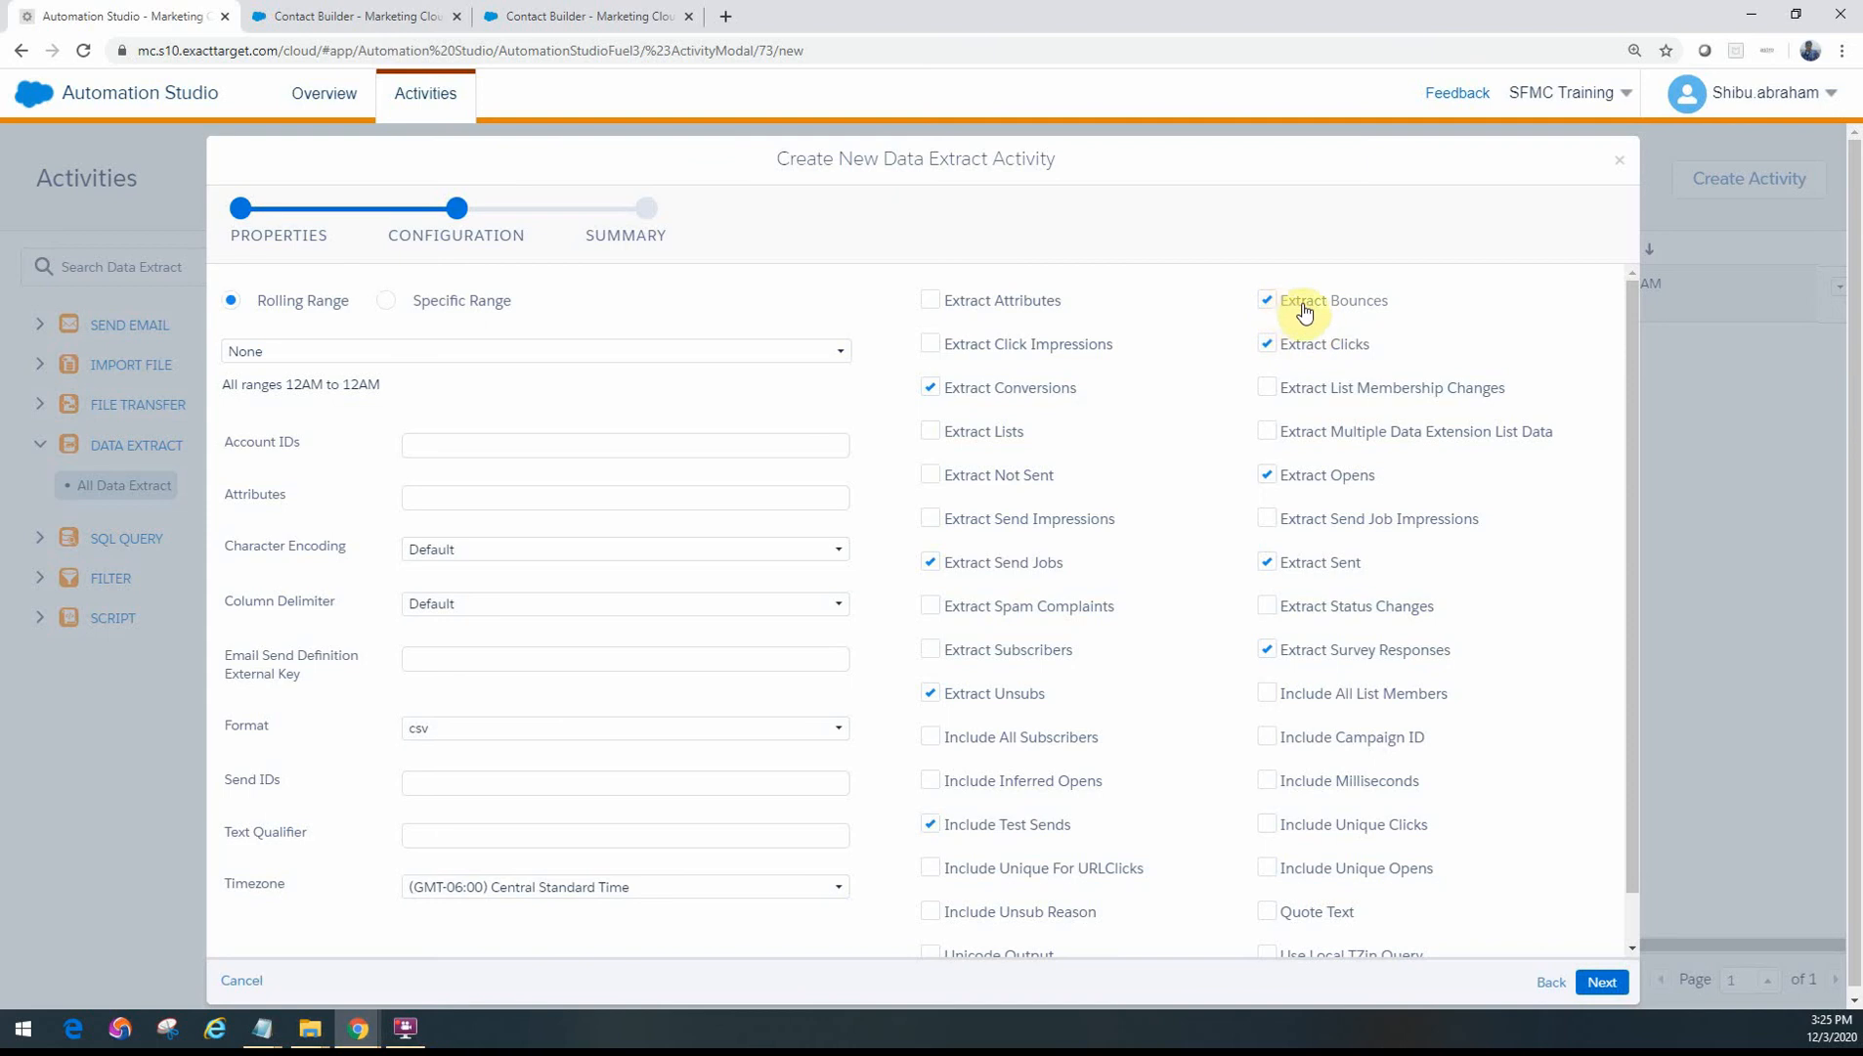
{"action": "mouse_move", "coordinate": [1313, 321]}
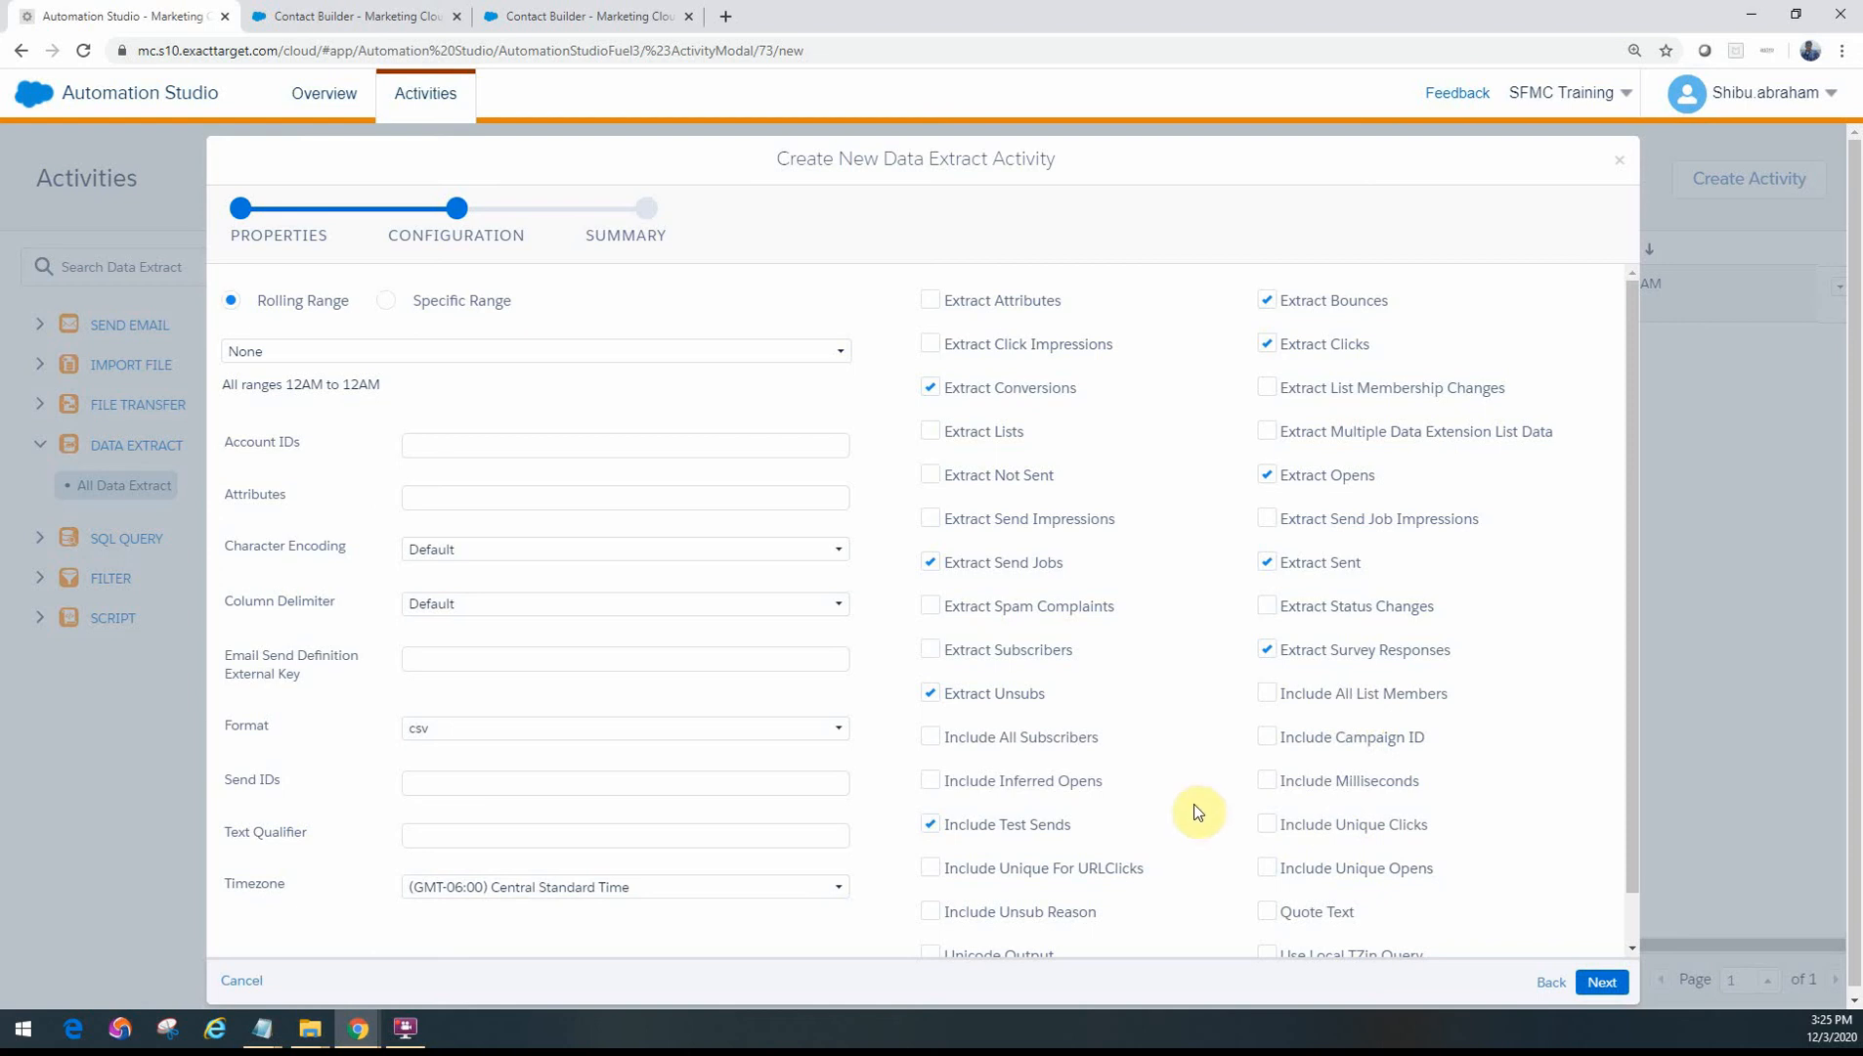
{"action": "mouse_move", "coordinate": [1258, 893]}
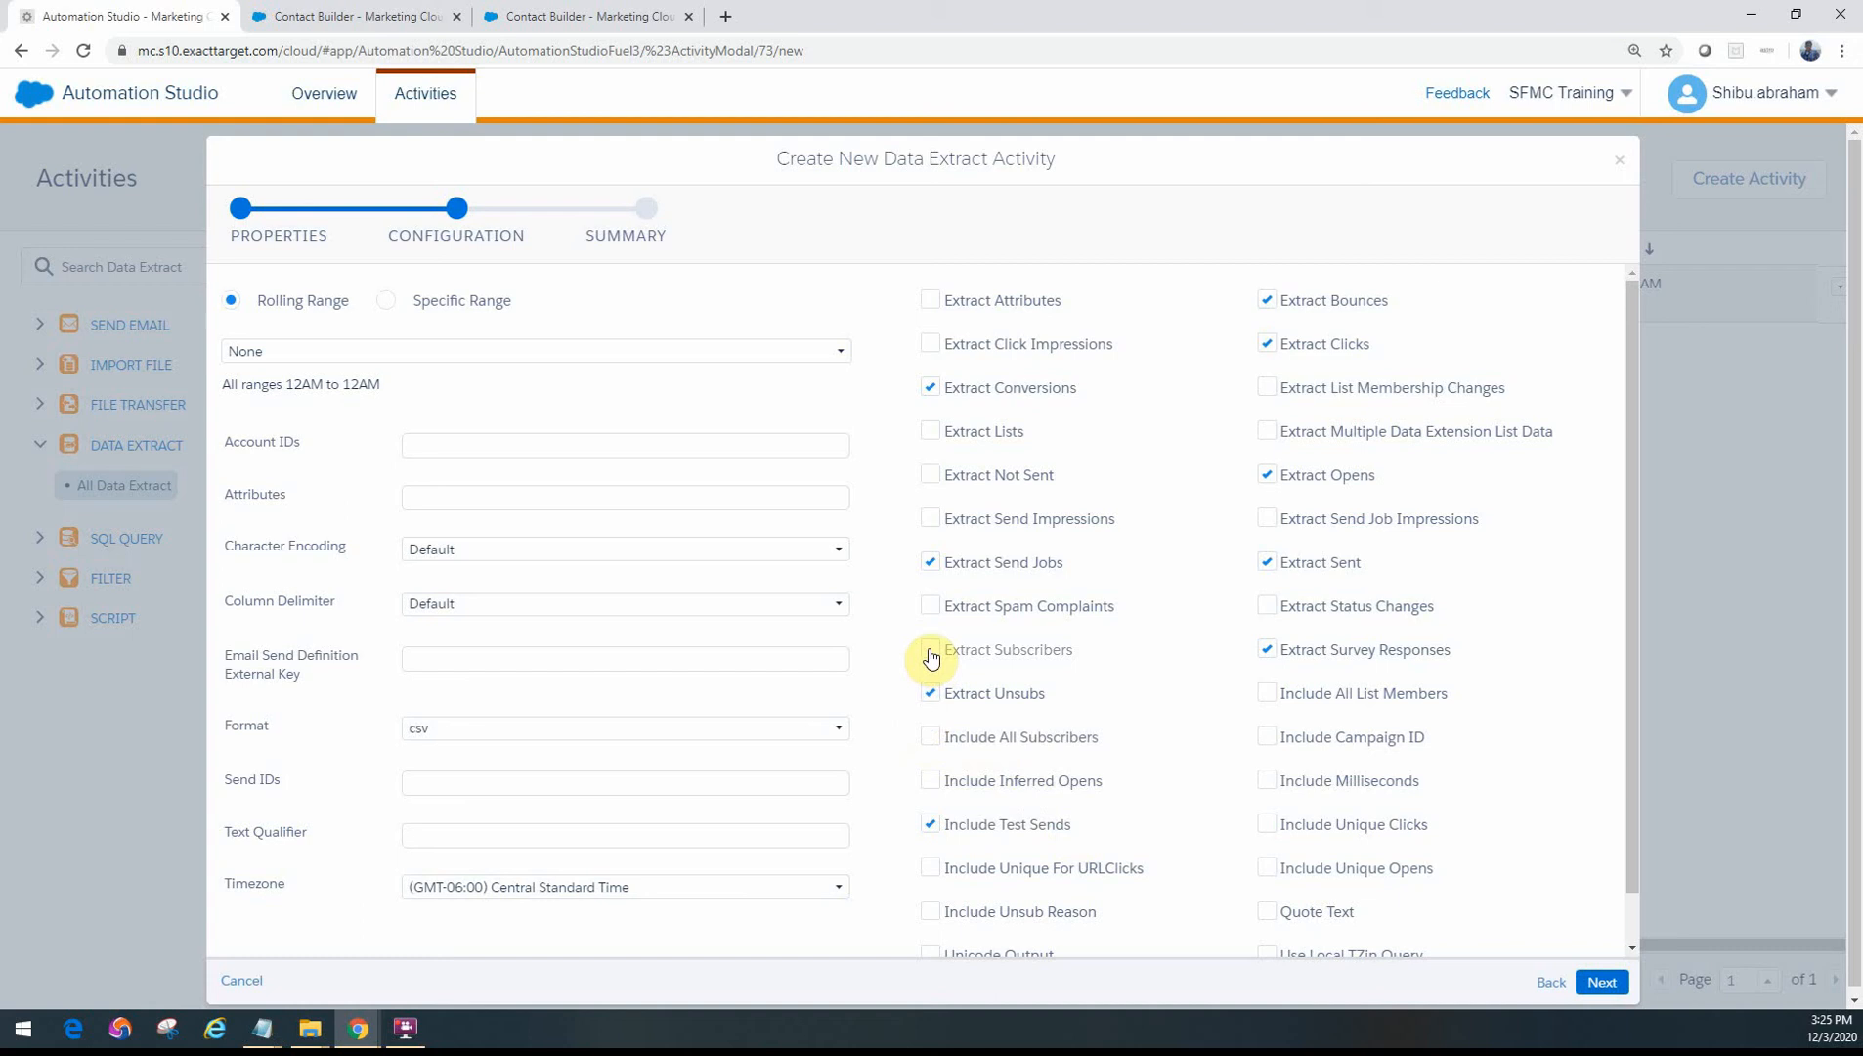
{"action": "left_click", "coordinate": [930, 649]}
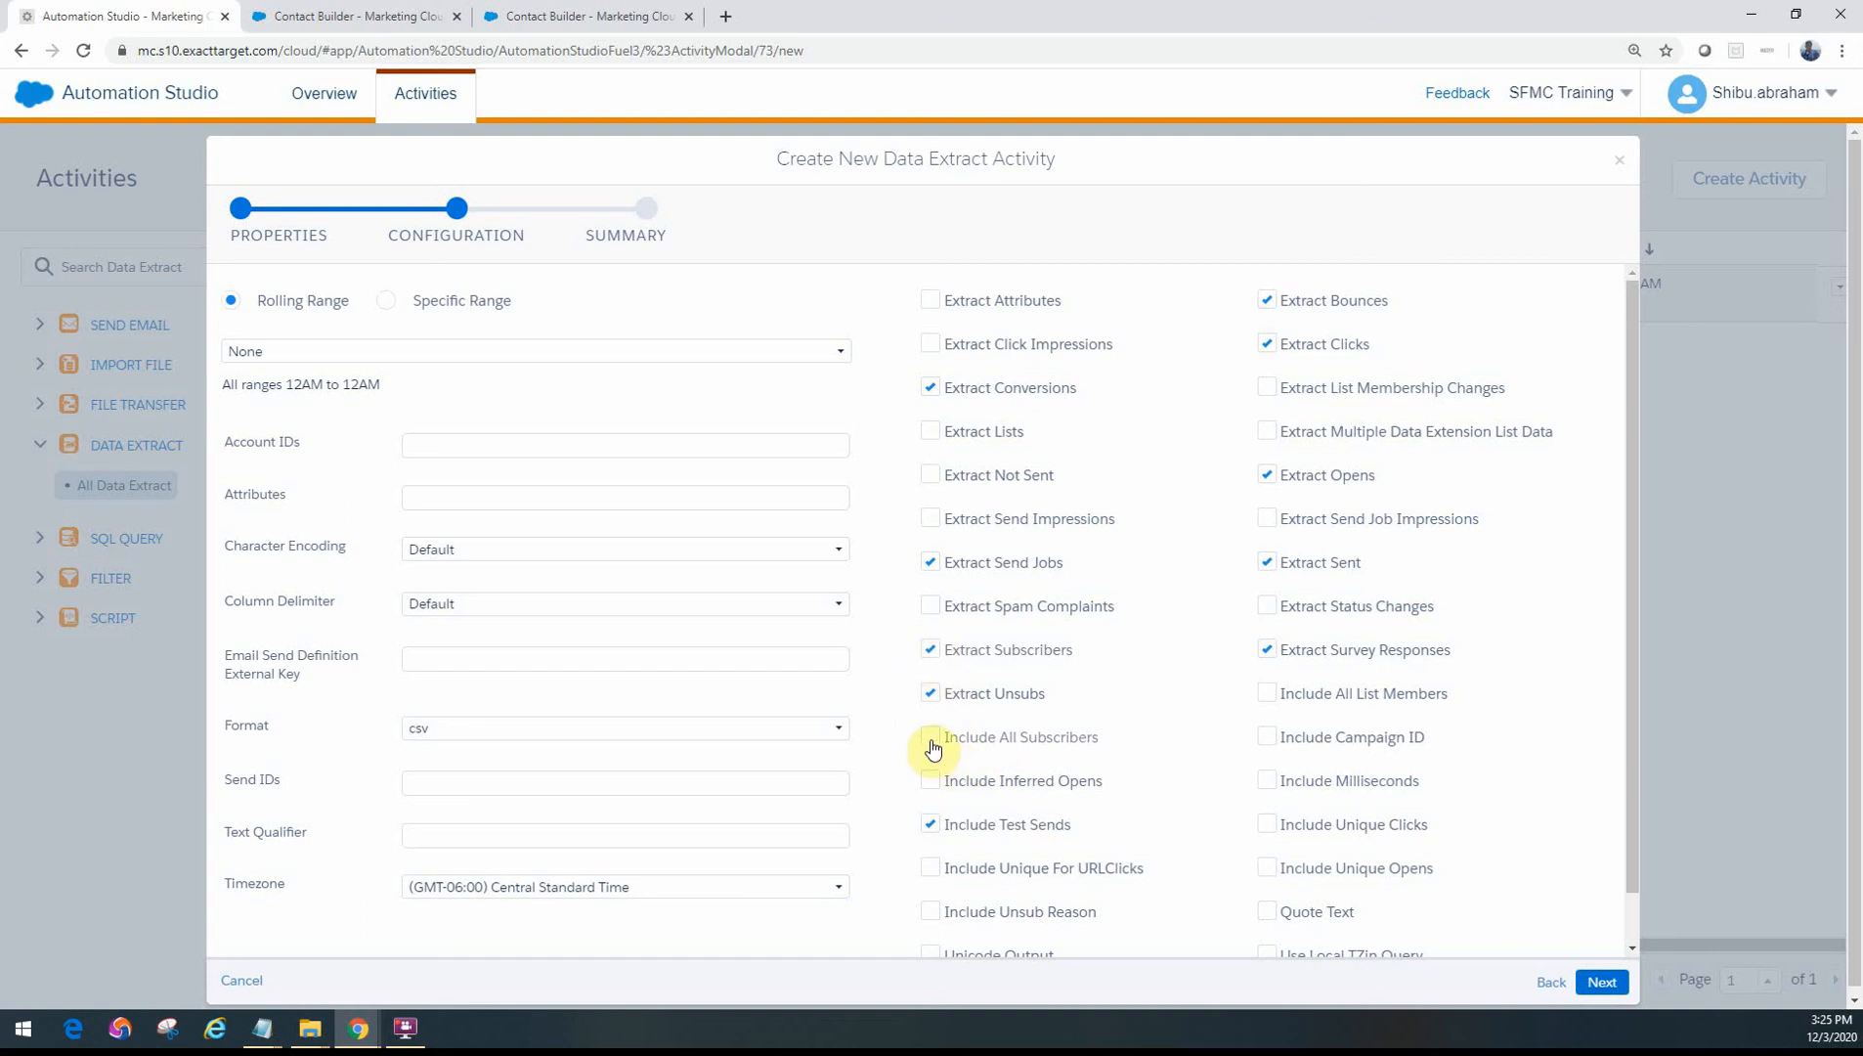
{"action": "left_click", "coordinate": [931, 735]}
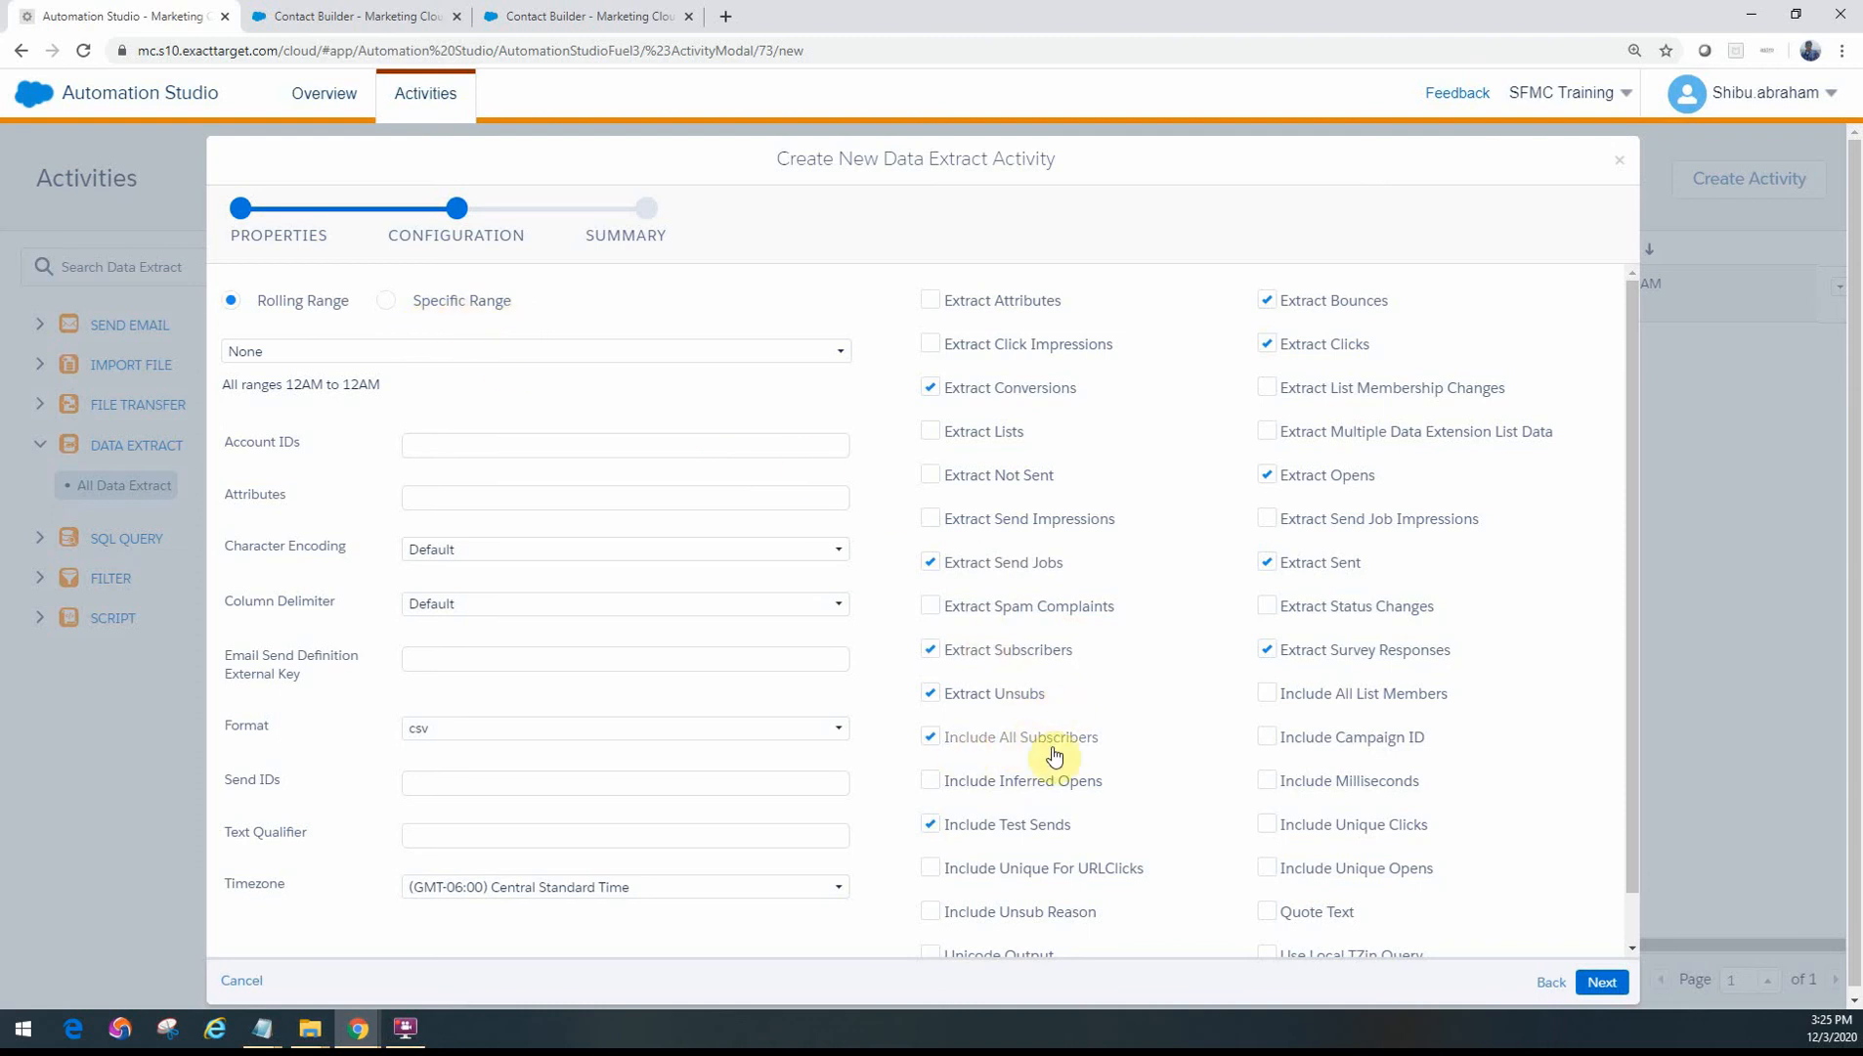
{"action": "left_click", "coordinate": [930, 737]}
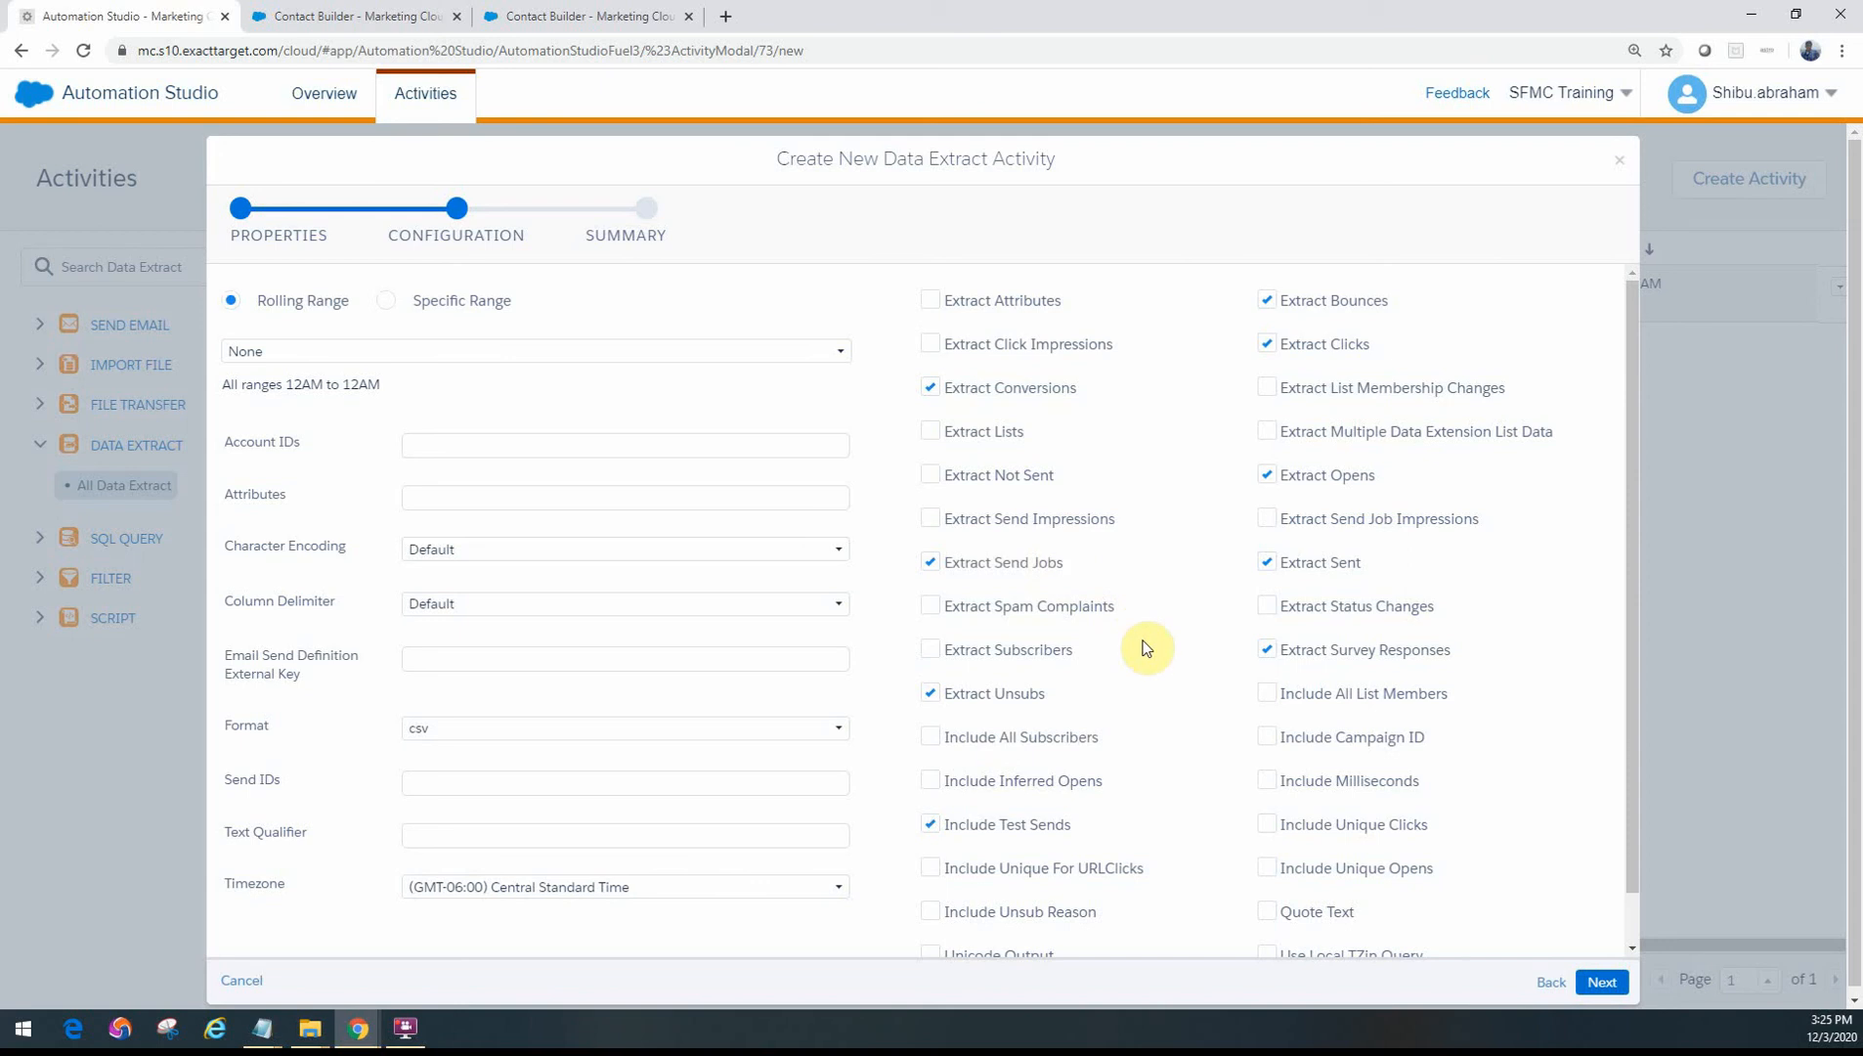
{"action": "mouse_move", "coordinate": [1331, 409]}
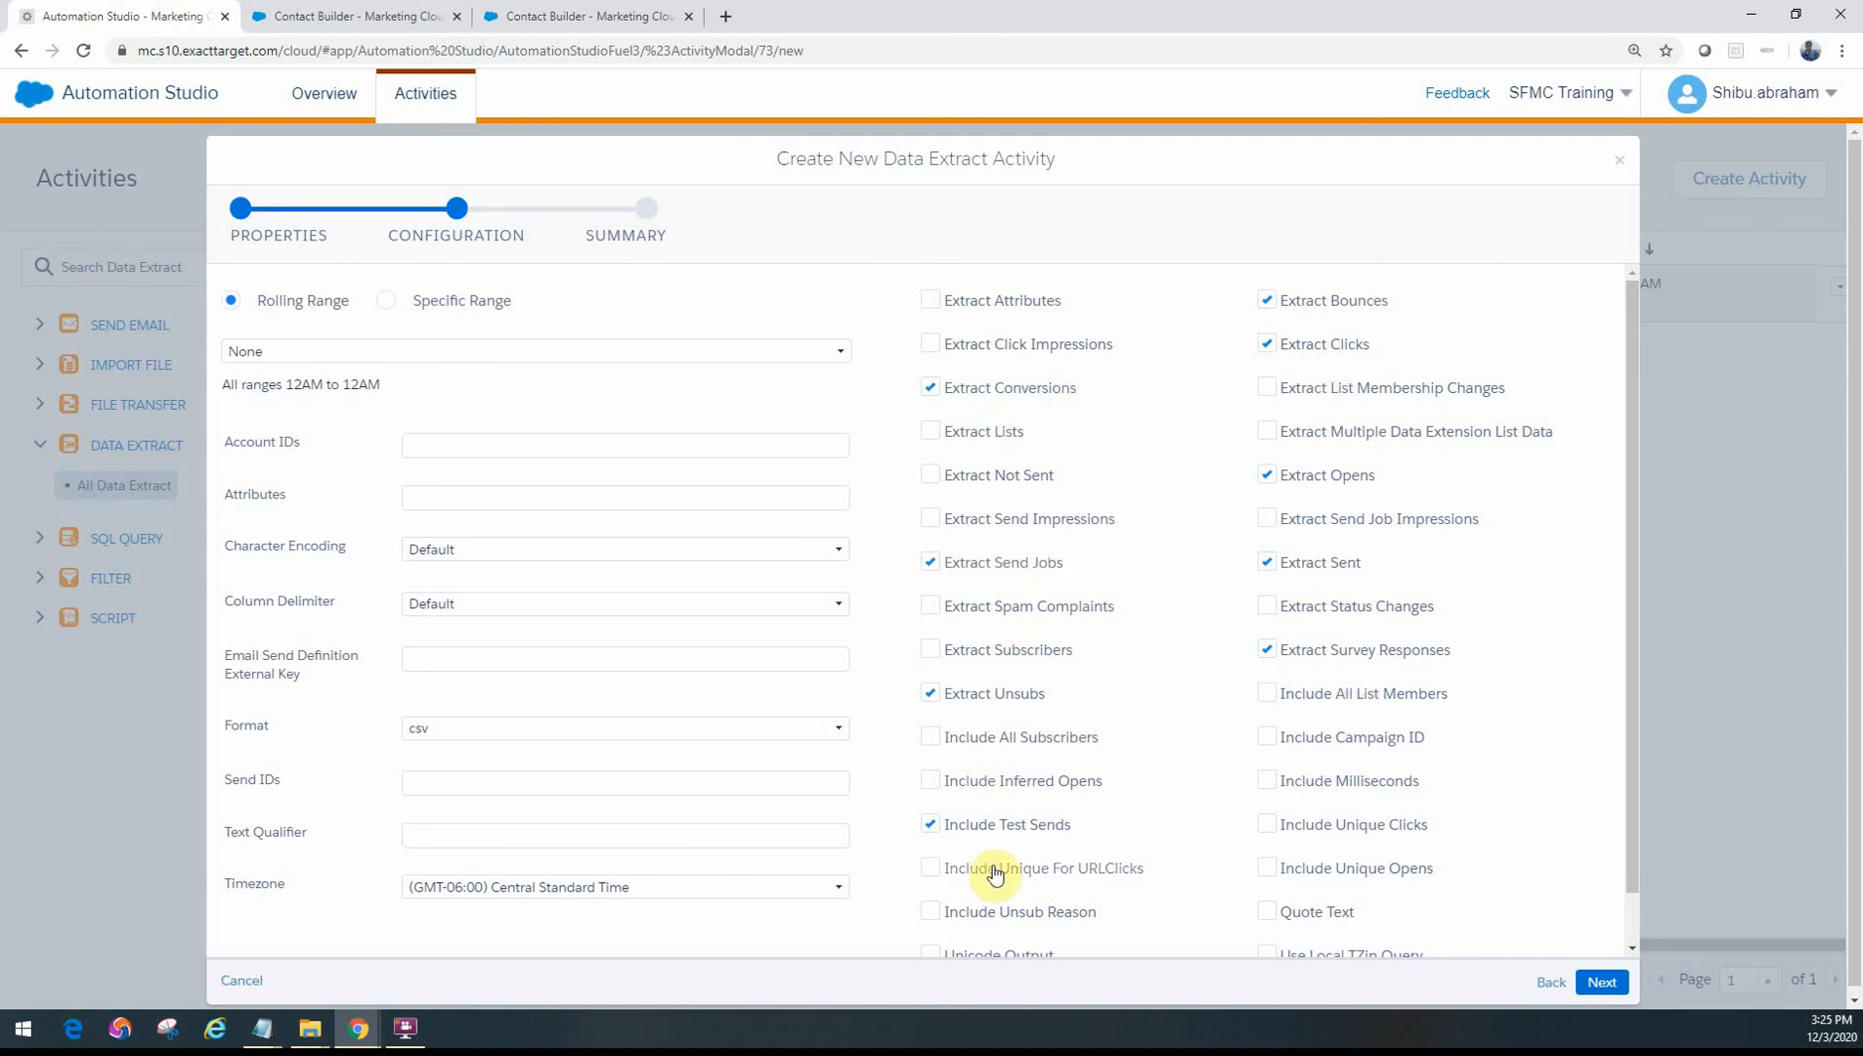
{"action": "mouse_move", "coordinate": [1341, 724]}
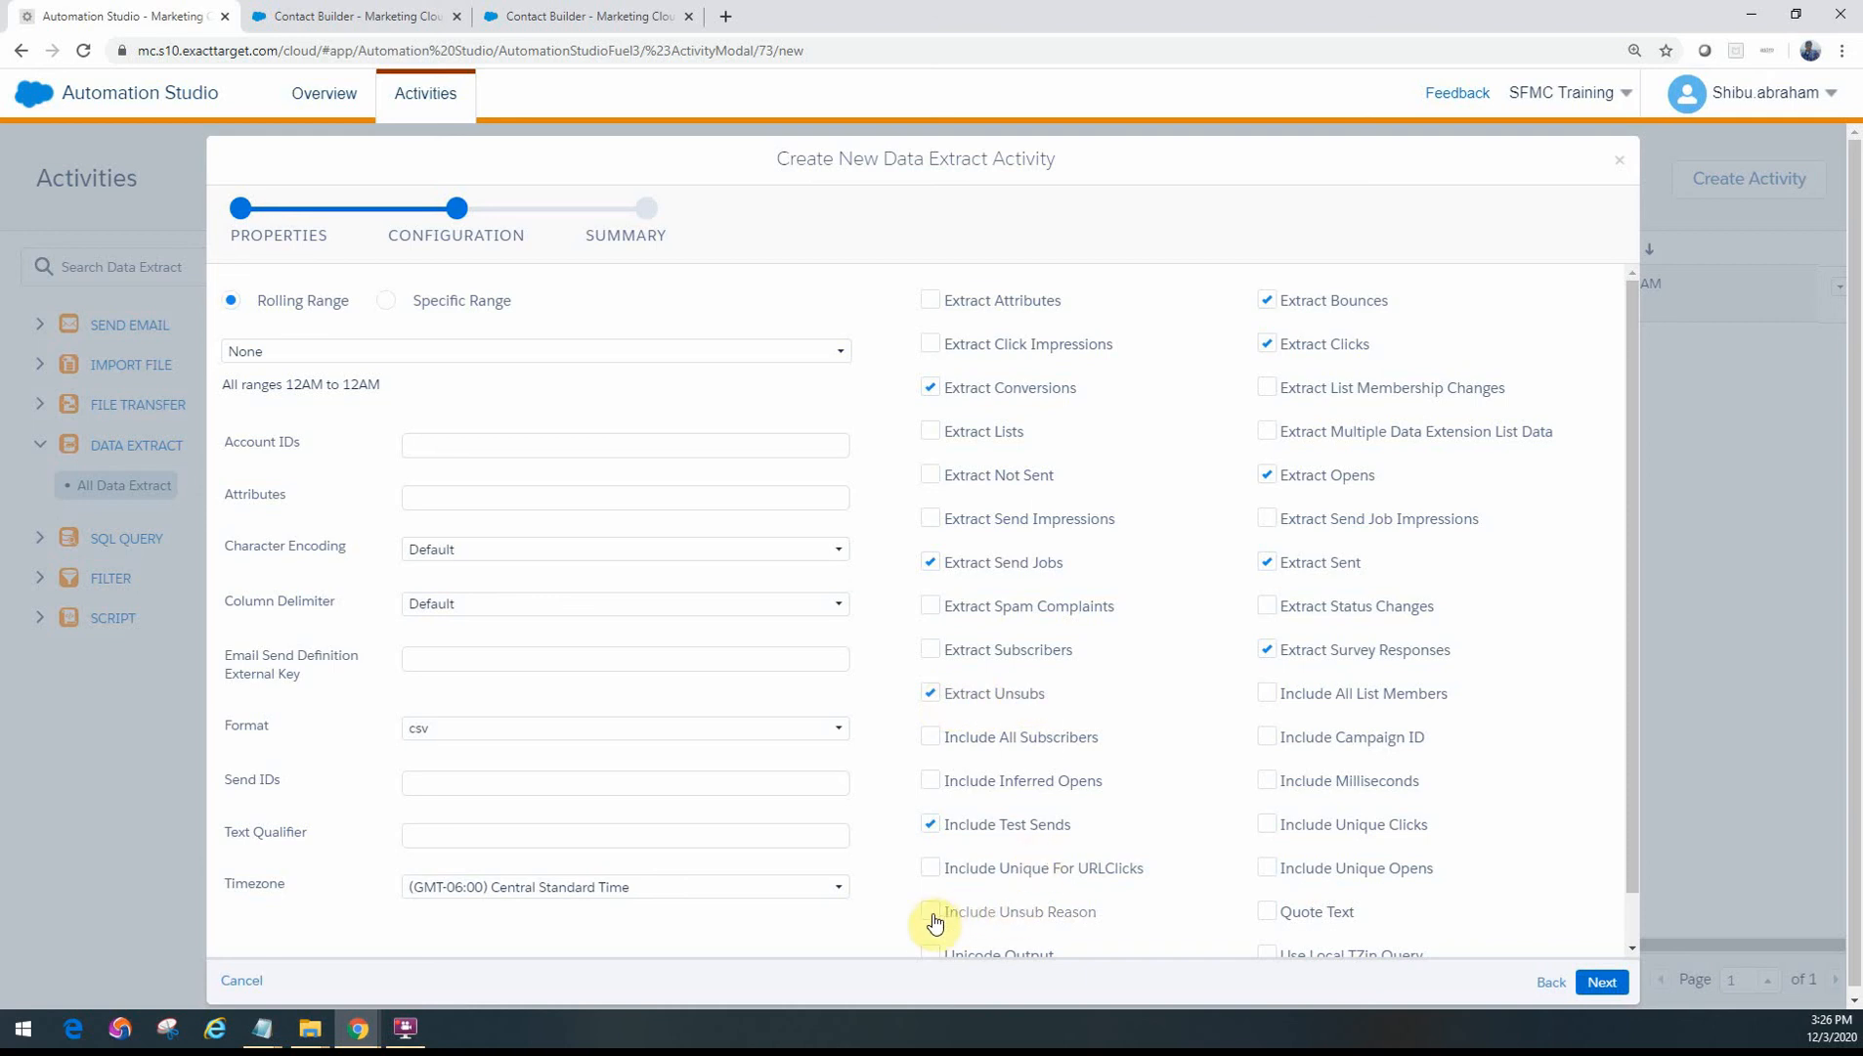
{"action": "mouse_move", "coordinate": [1063, 922]}
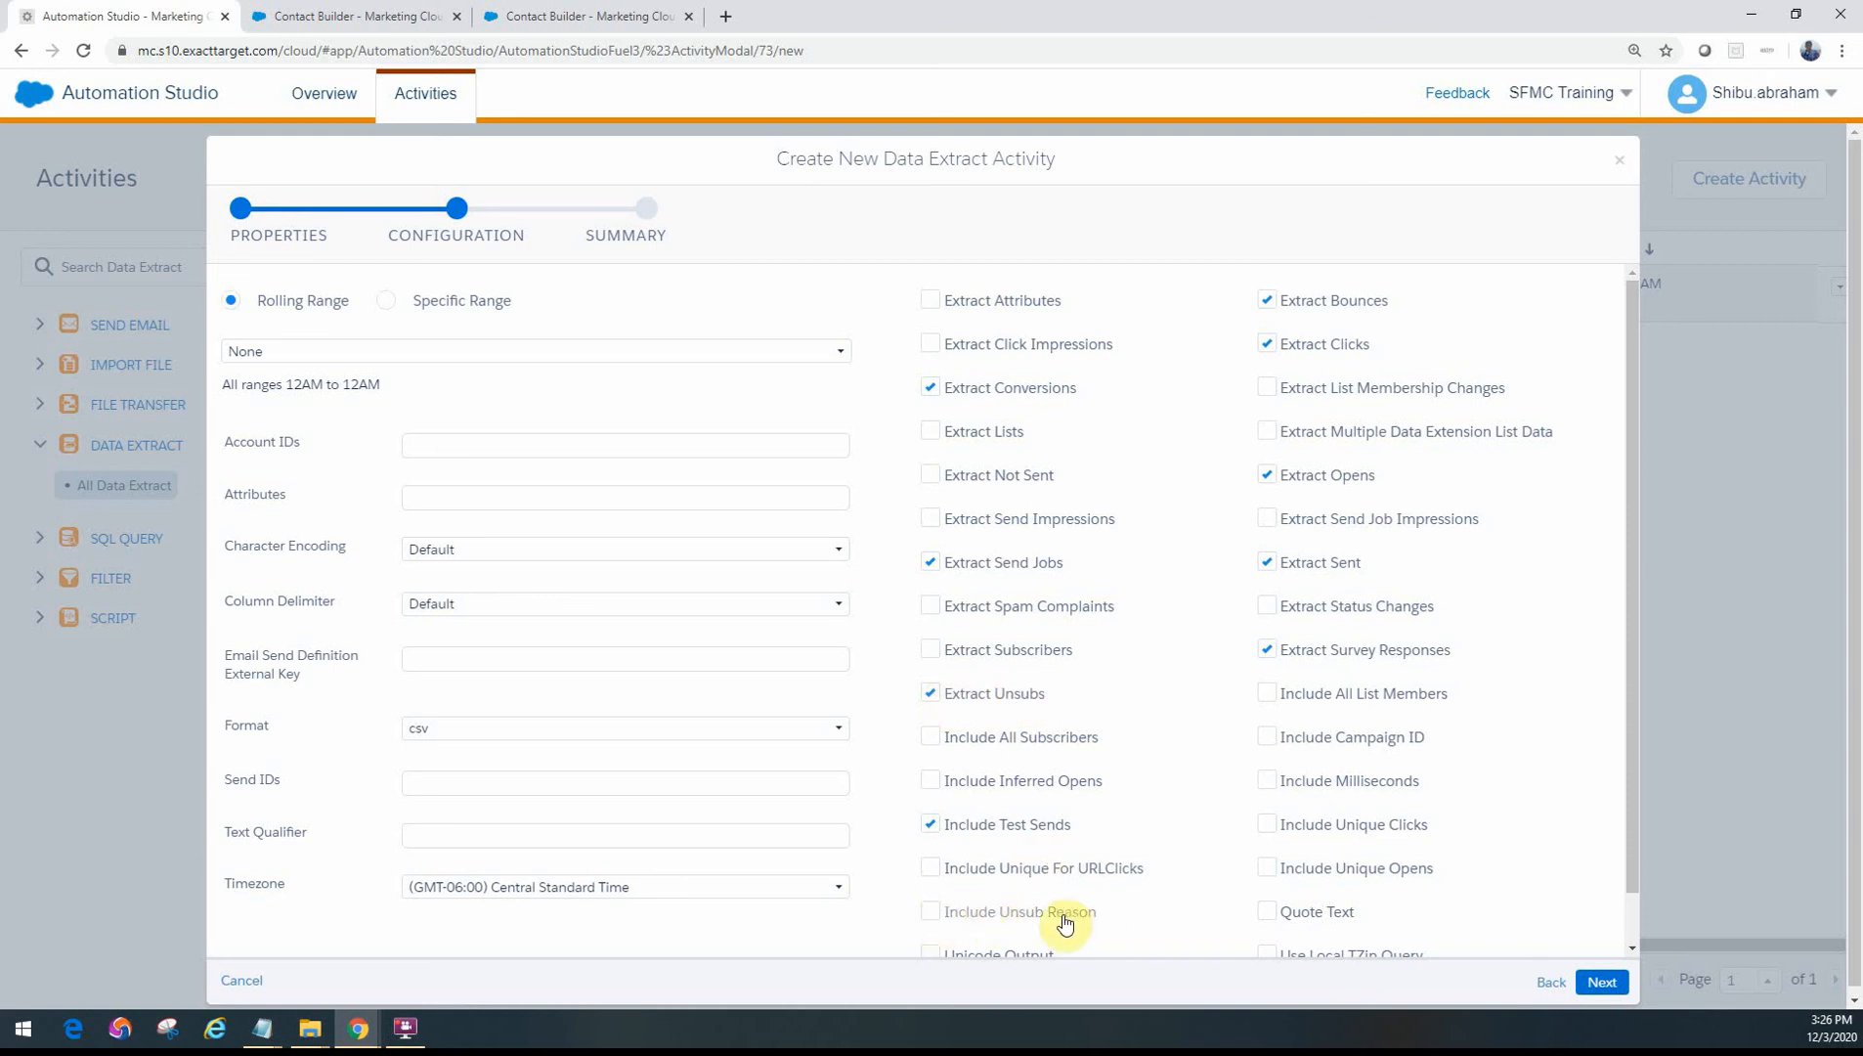
- Include the unsubscribe reason and settle on a rolling 30-day date range after trying Specific Range
{"action": "left_click", "coordinate": [930, 911]}
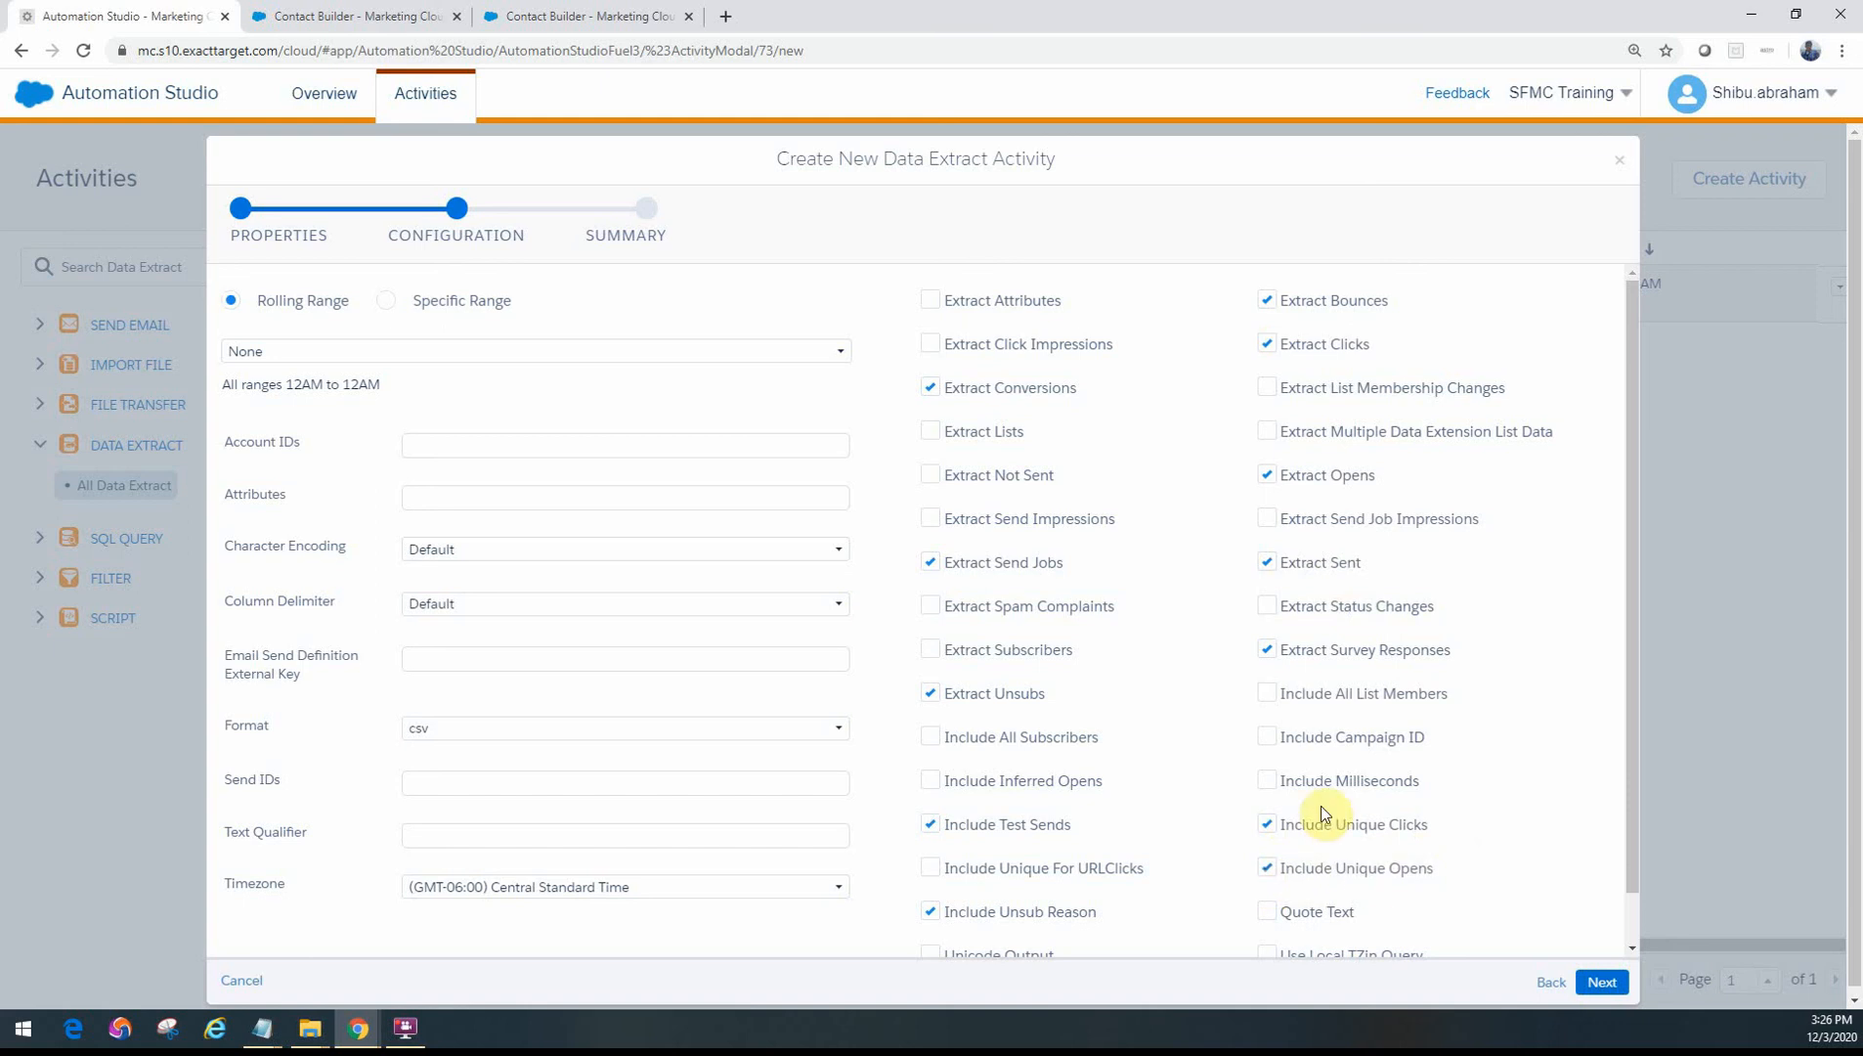
{"action": "left_click", "coordinate": [1266, 866]}
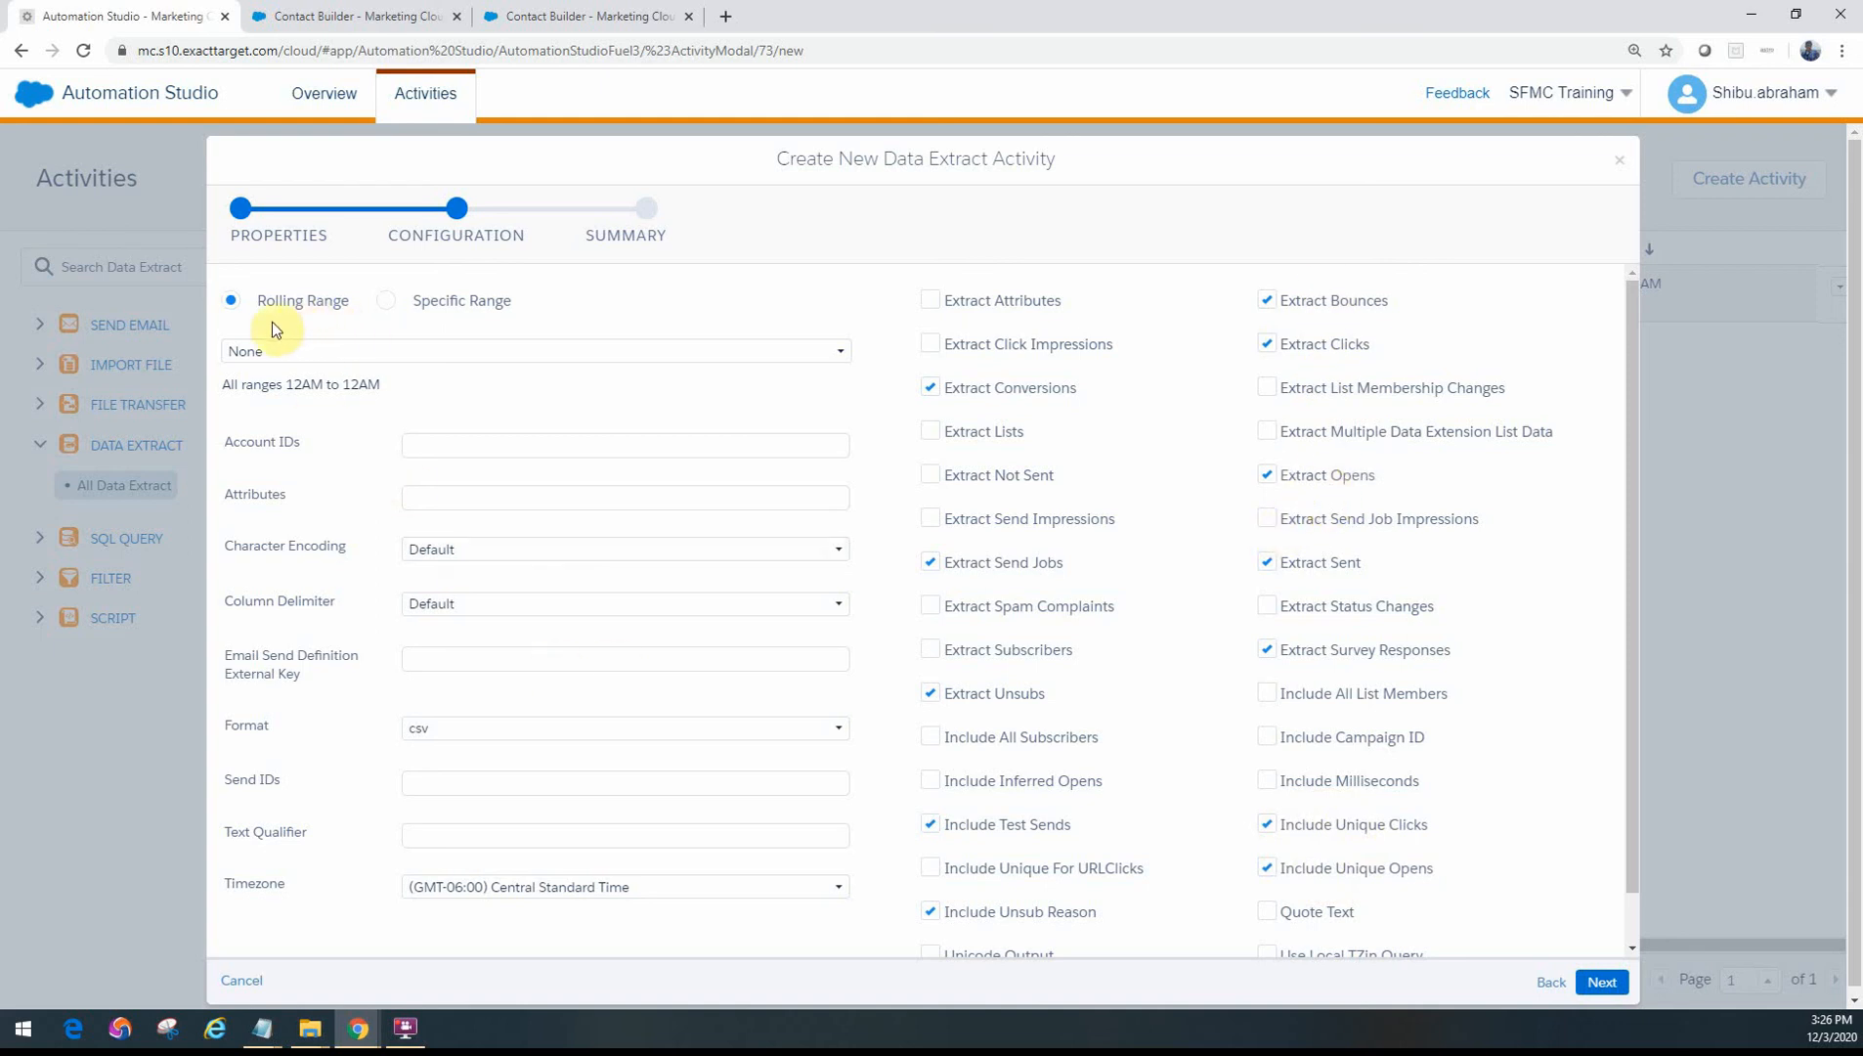
{"action": "mouse_move", "coordinate": [448, 316]}
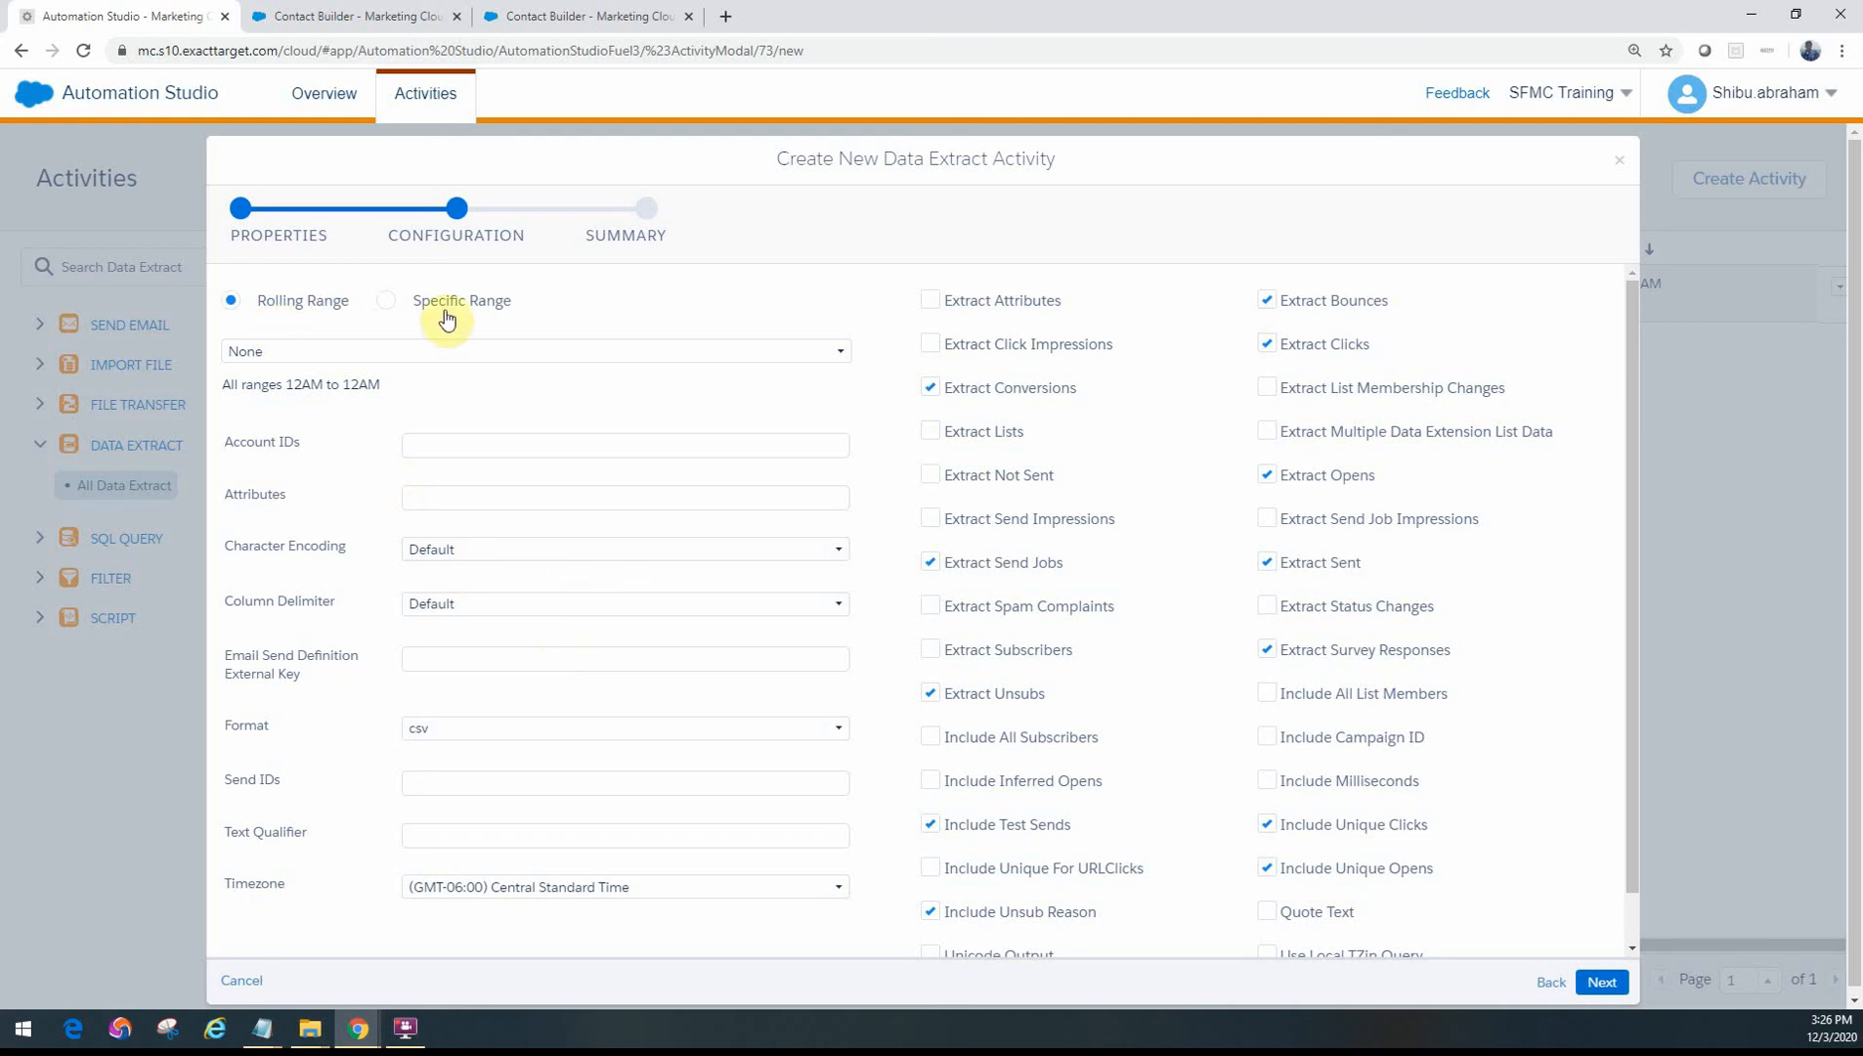
{"action": "left_click", "coordinate": [533, 349]}
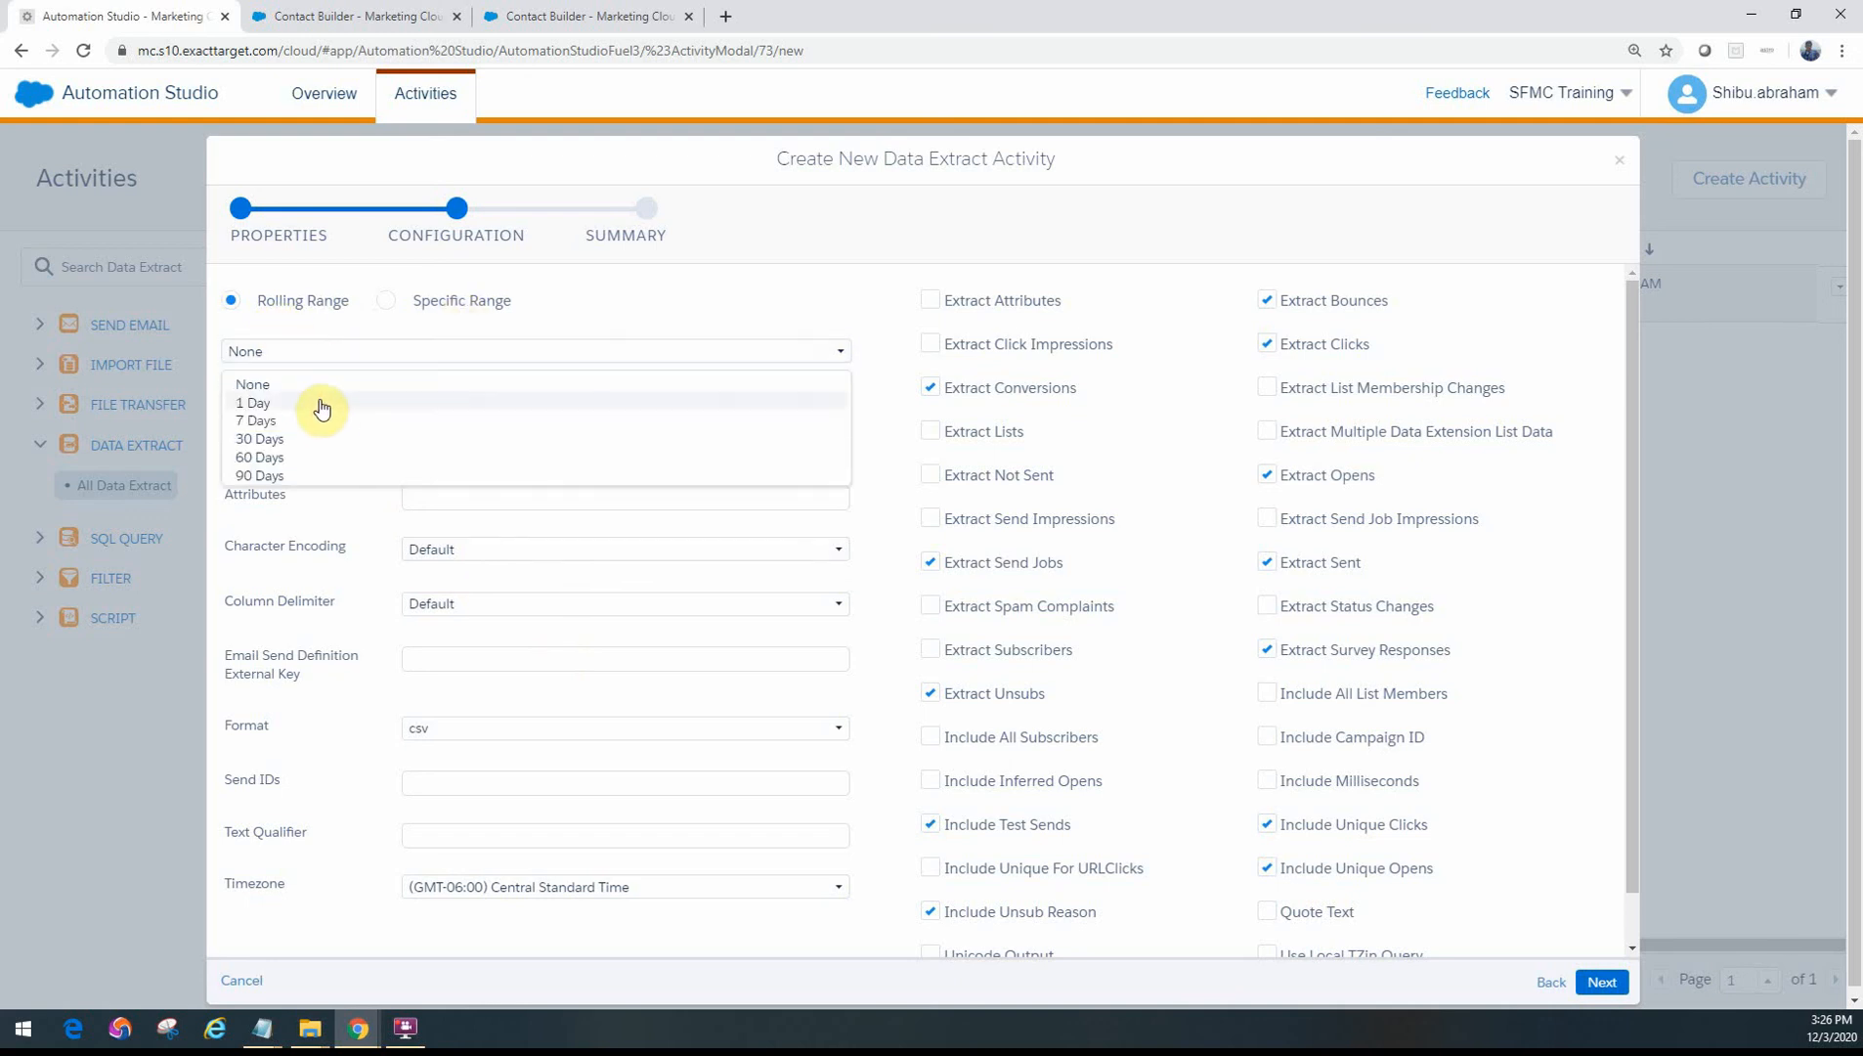
{"action": "mouse_move", "coordinate": [293, 414]}
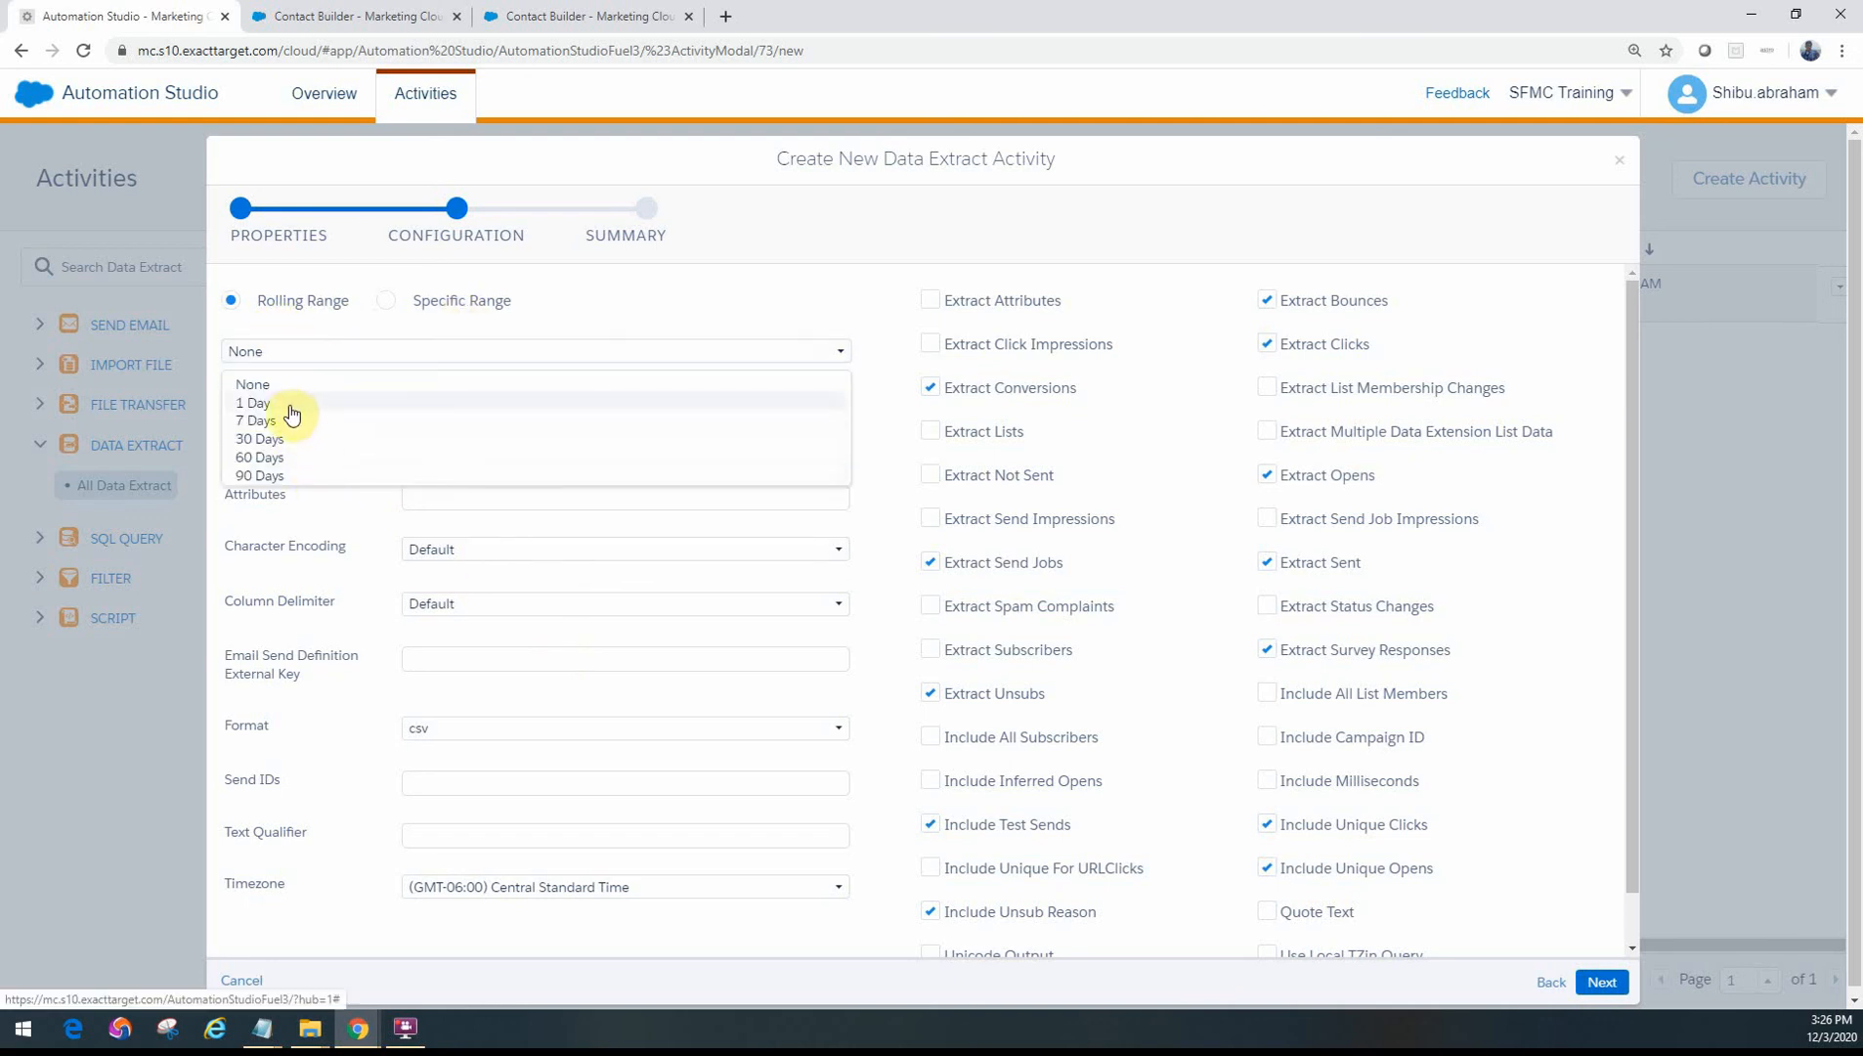
{"action": "mouse_move", "coordinate": [258, 438]}
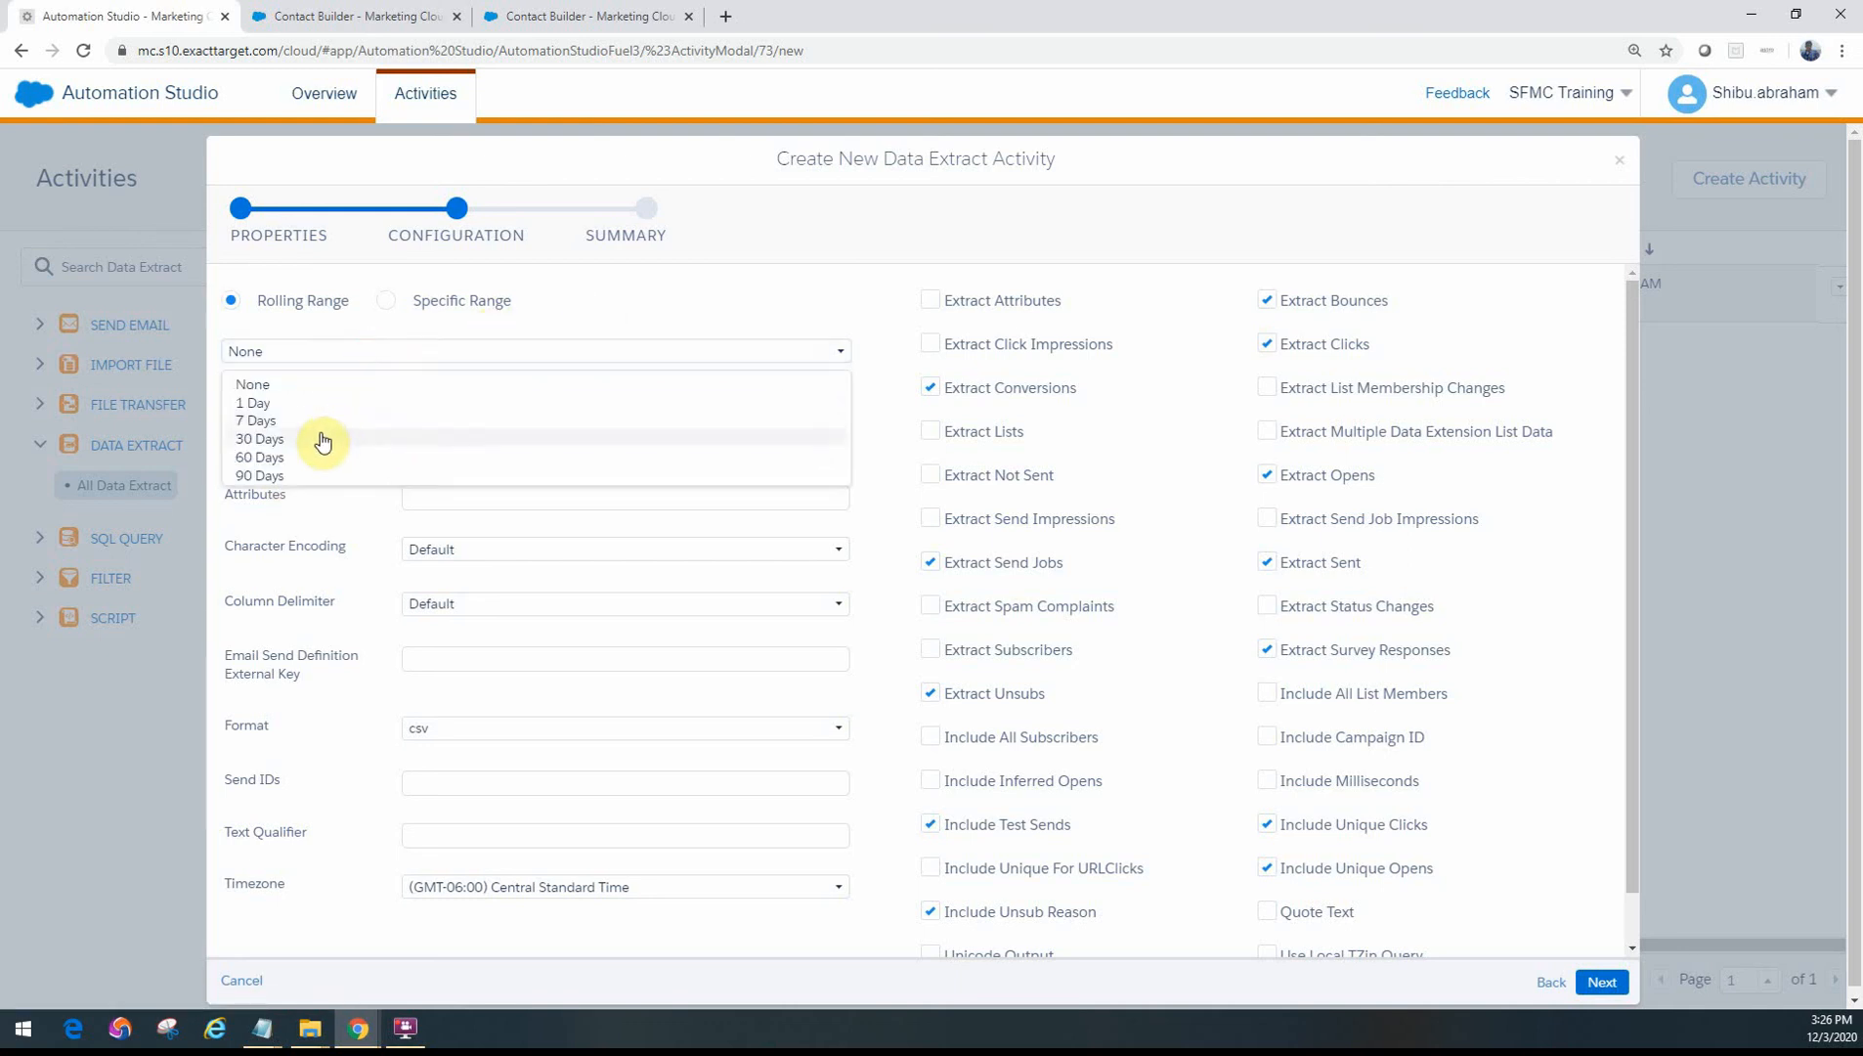
{"action": "left_click", "coordinate": [258, 438]}
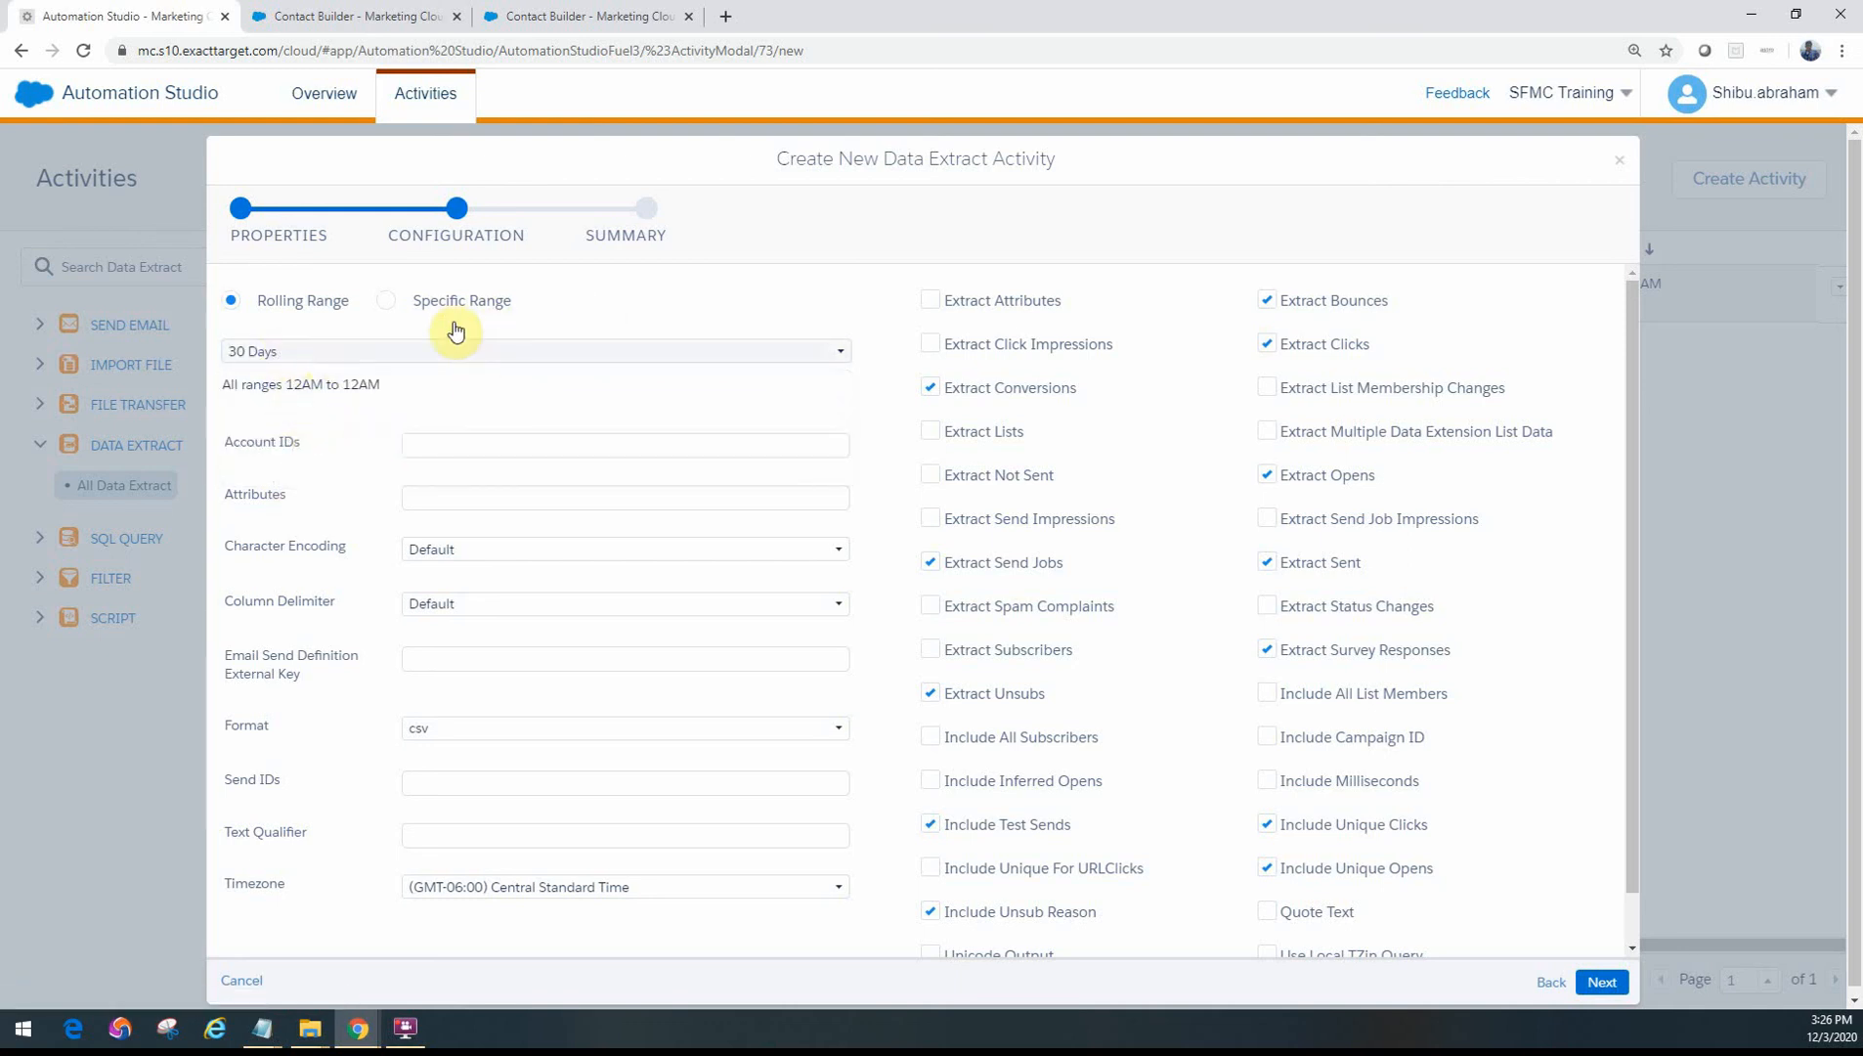
{"action": "left_click", "coordinate": [387, 299]}
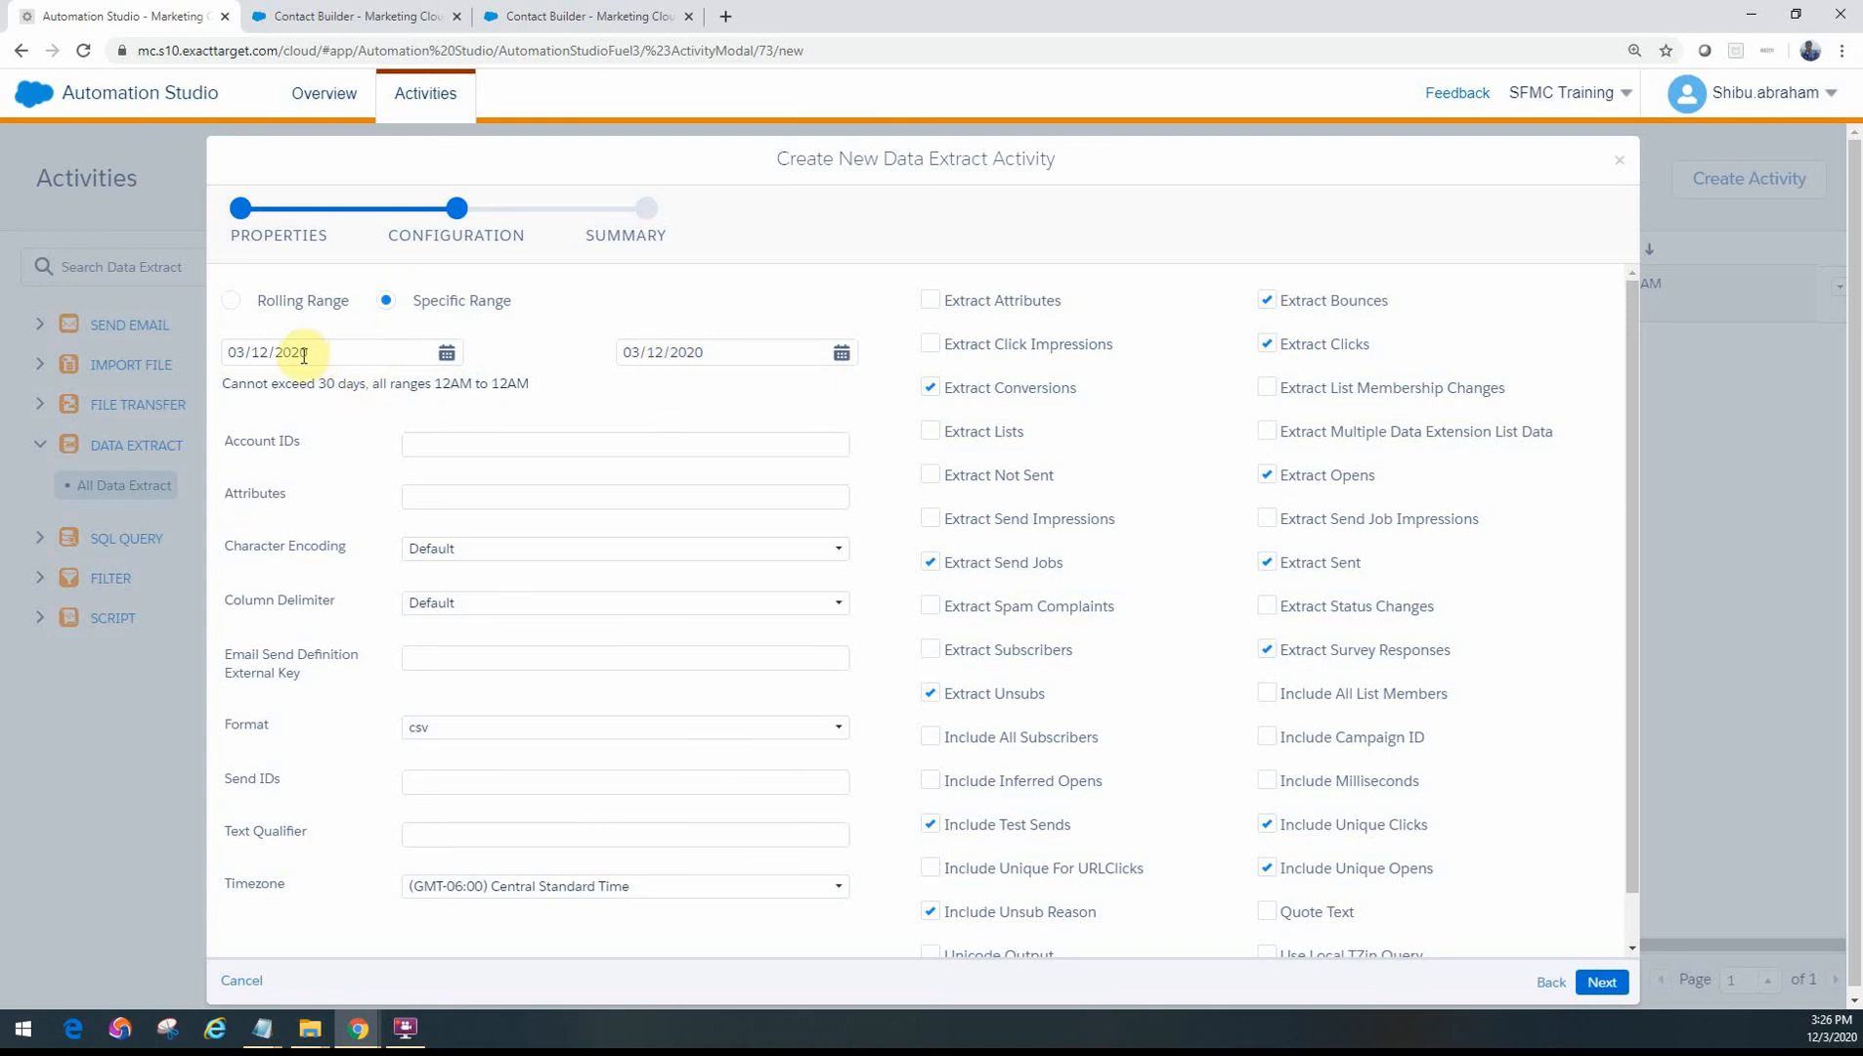
{"action": "mouse_move", "coordinate": [332, 359]}
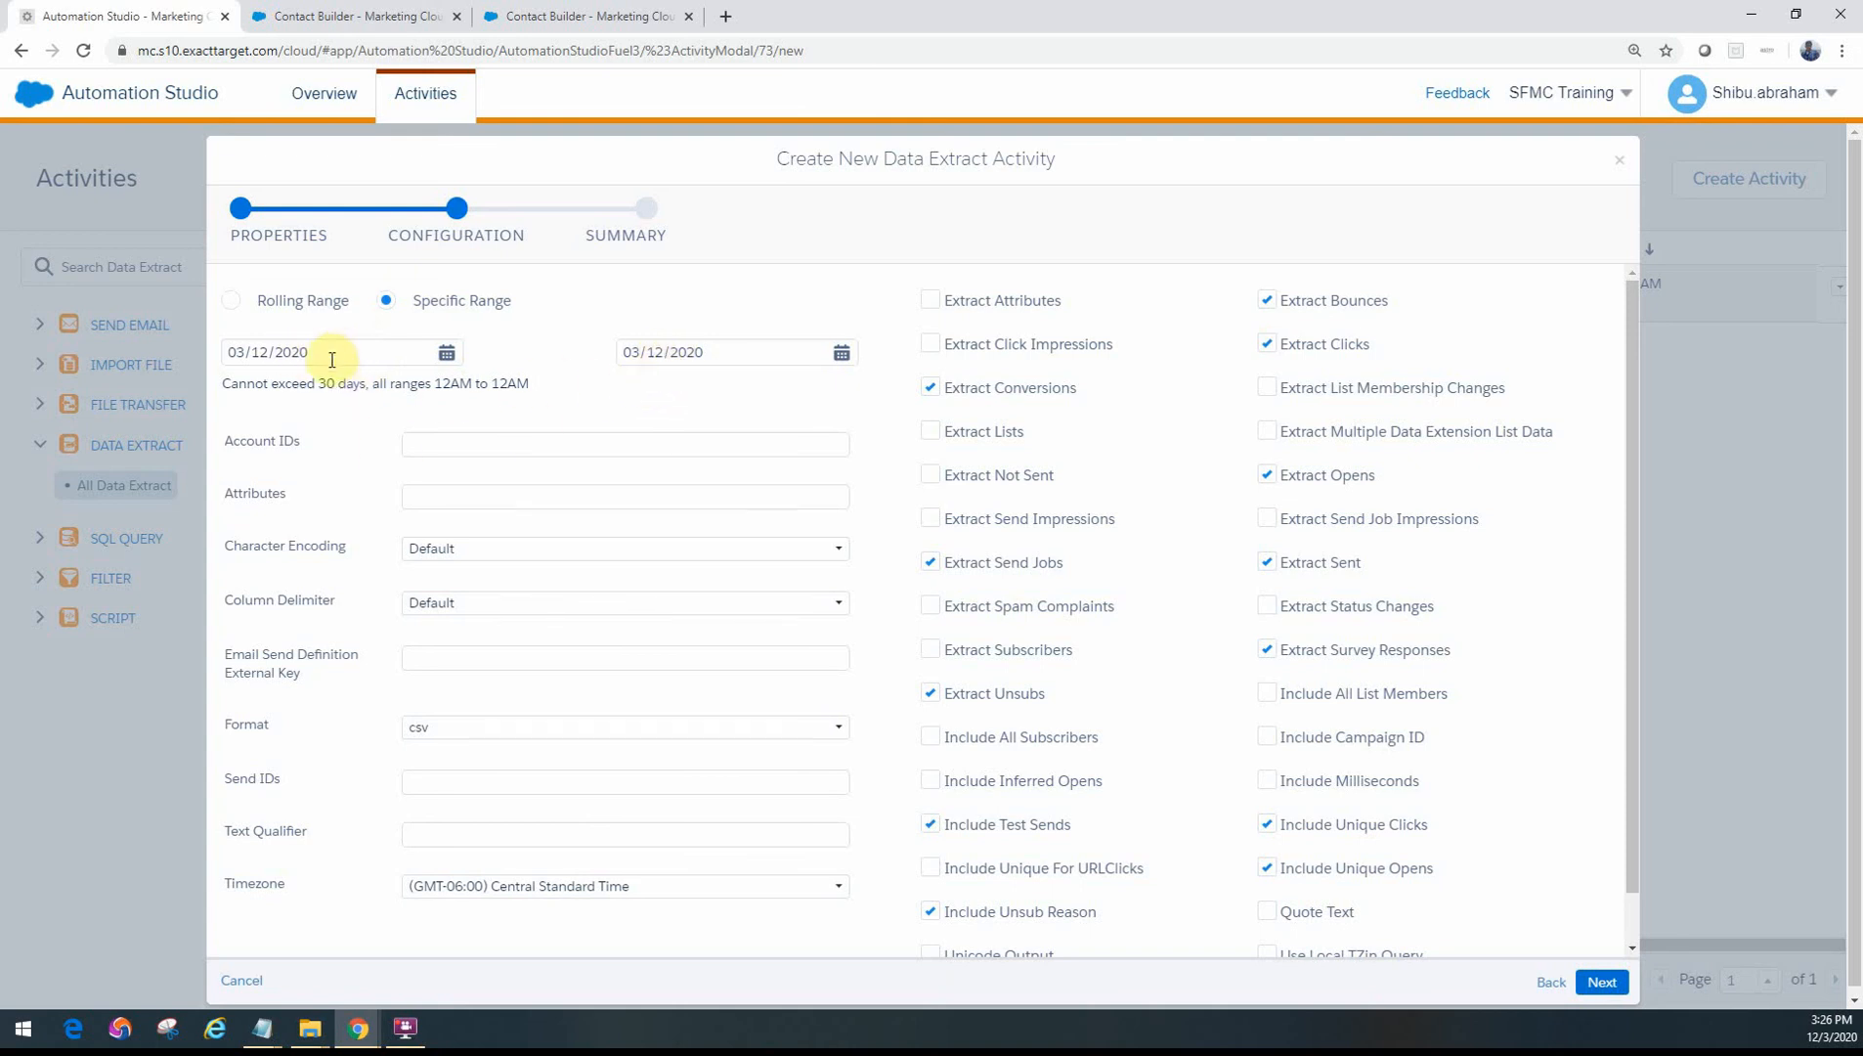
{"action": "mouse_move", "coordinate": [577, 408]}
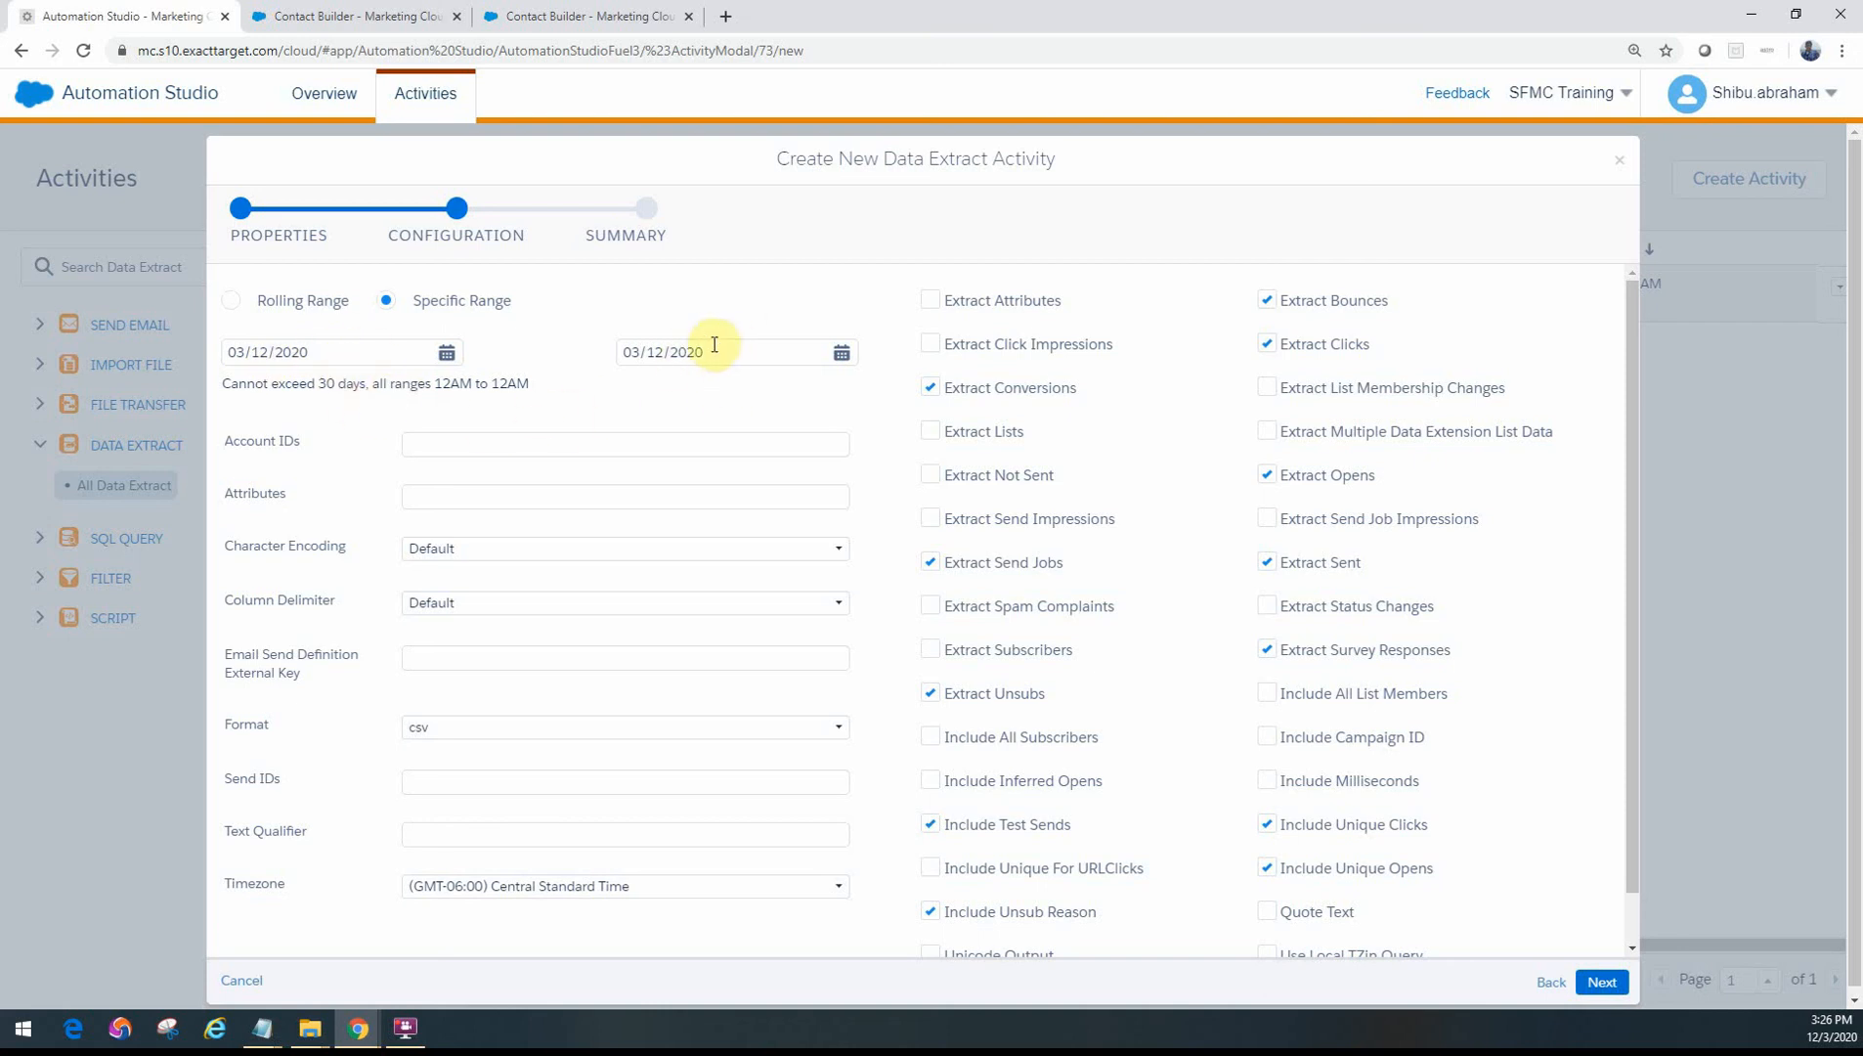
{"action": "left_click", "coordinate": [233, 299]}
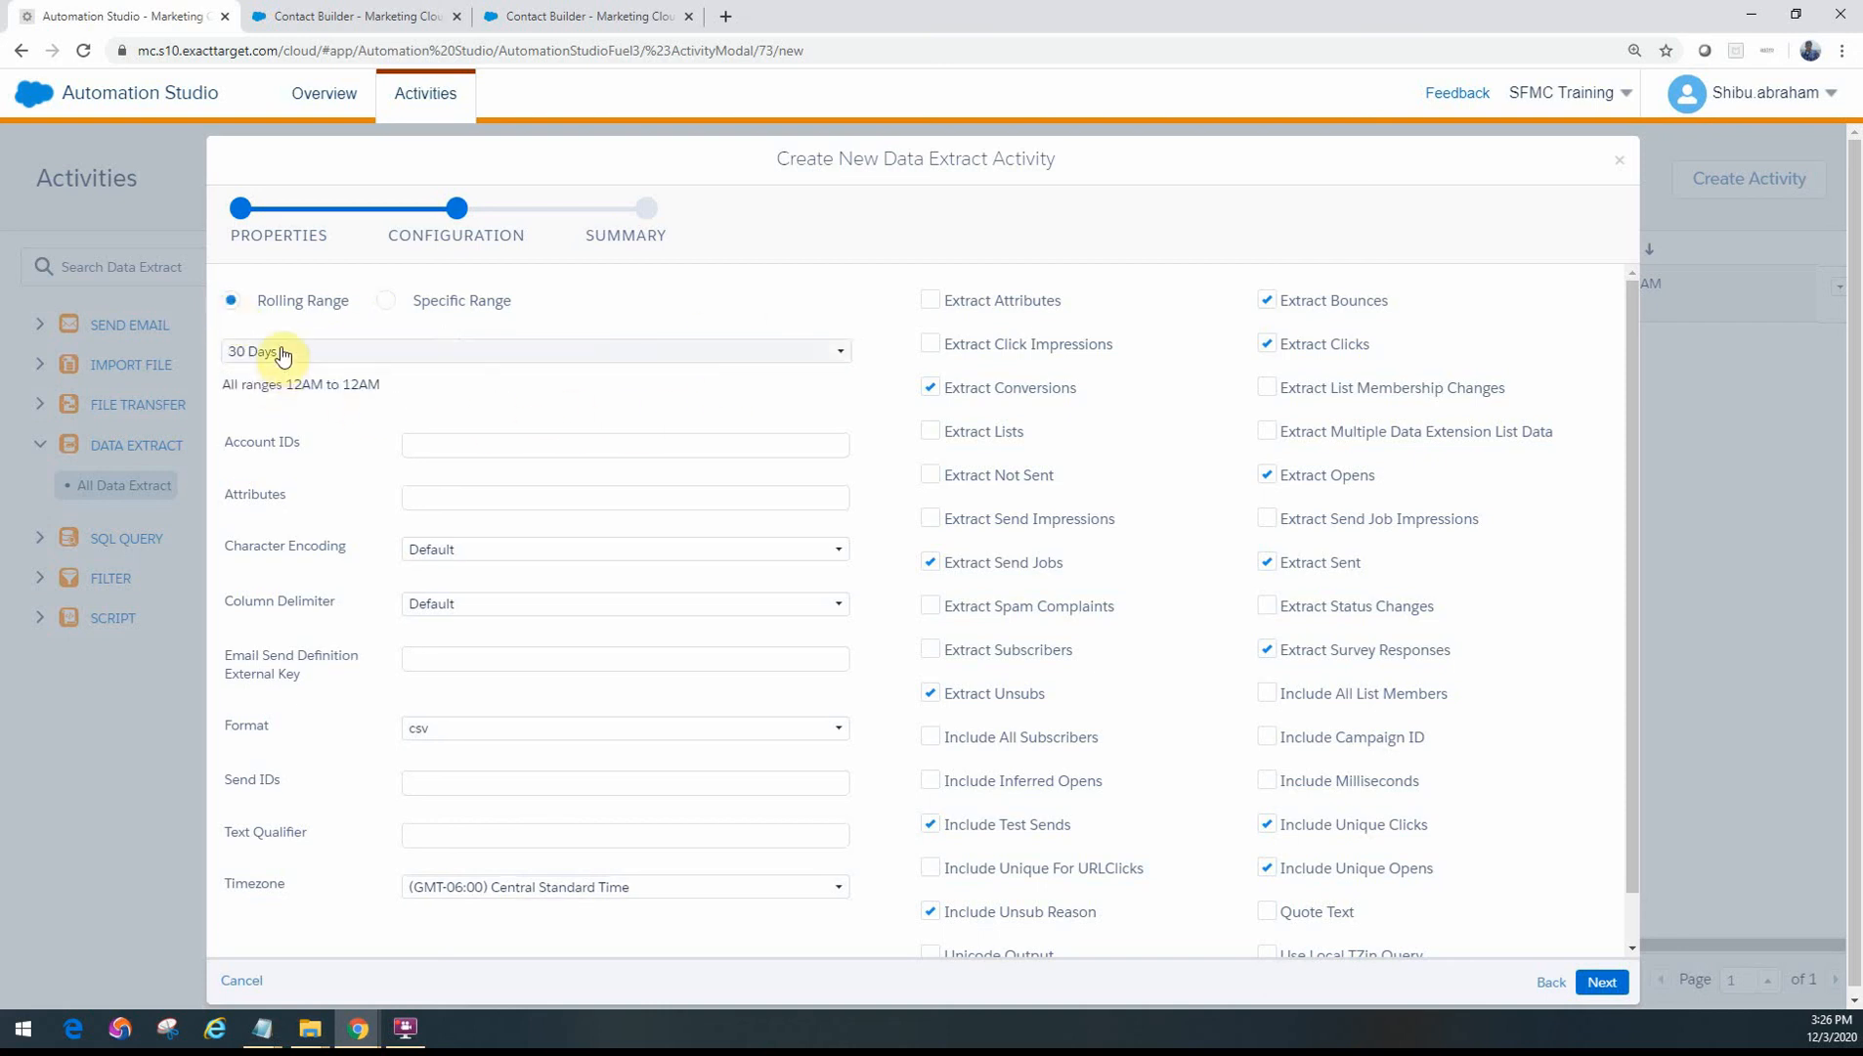
{"action": "mouse_move", "coordinate": [301, 358]}
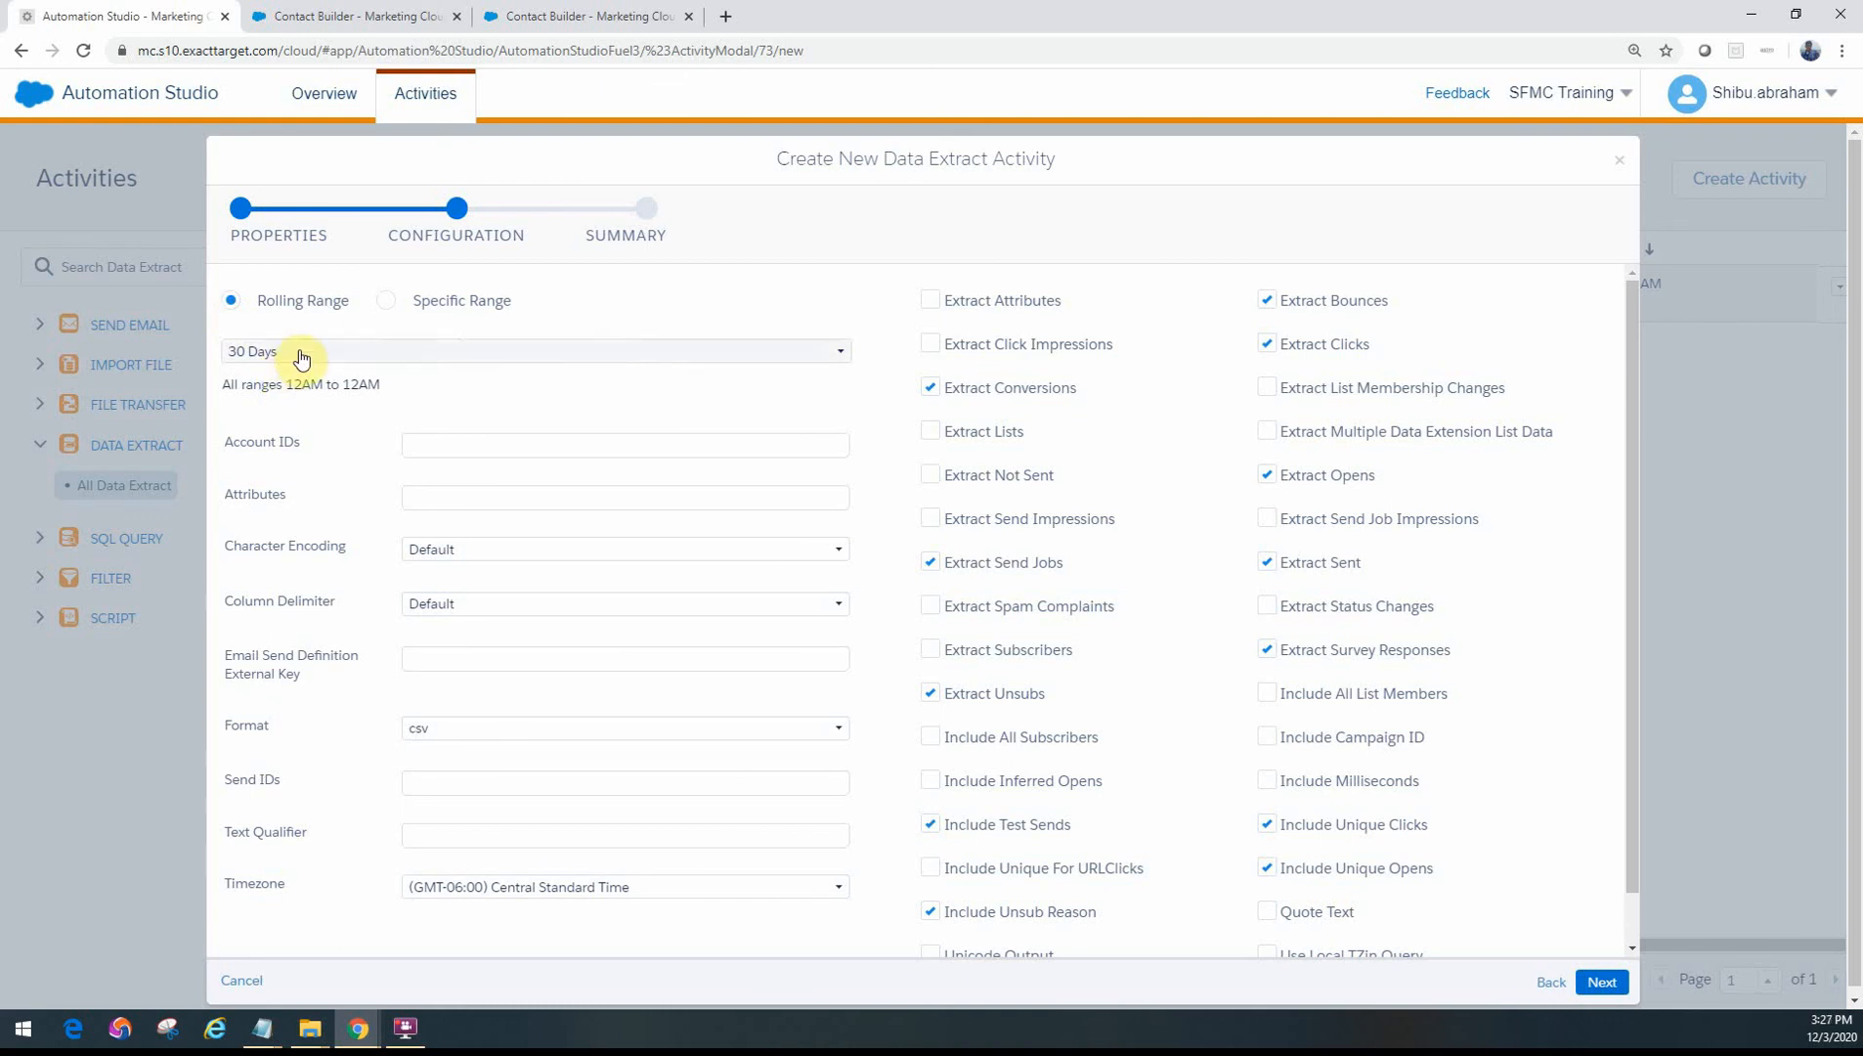
{"action": "mouse_move", "coordinate": [330, 378]}
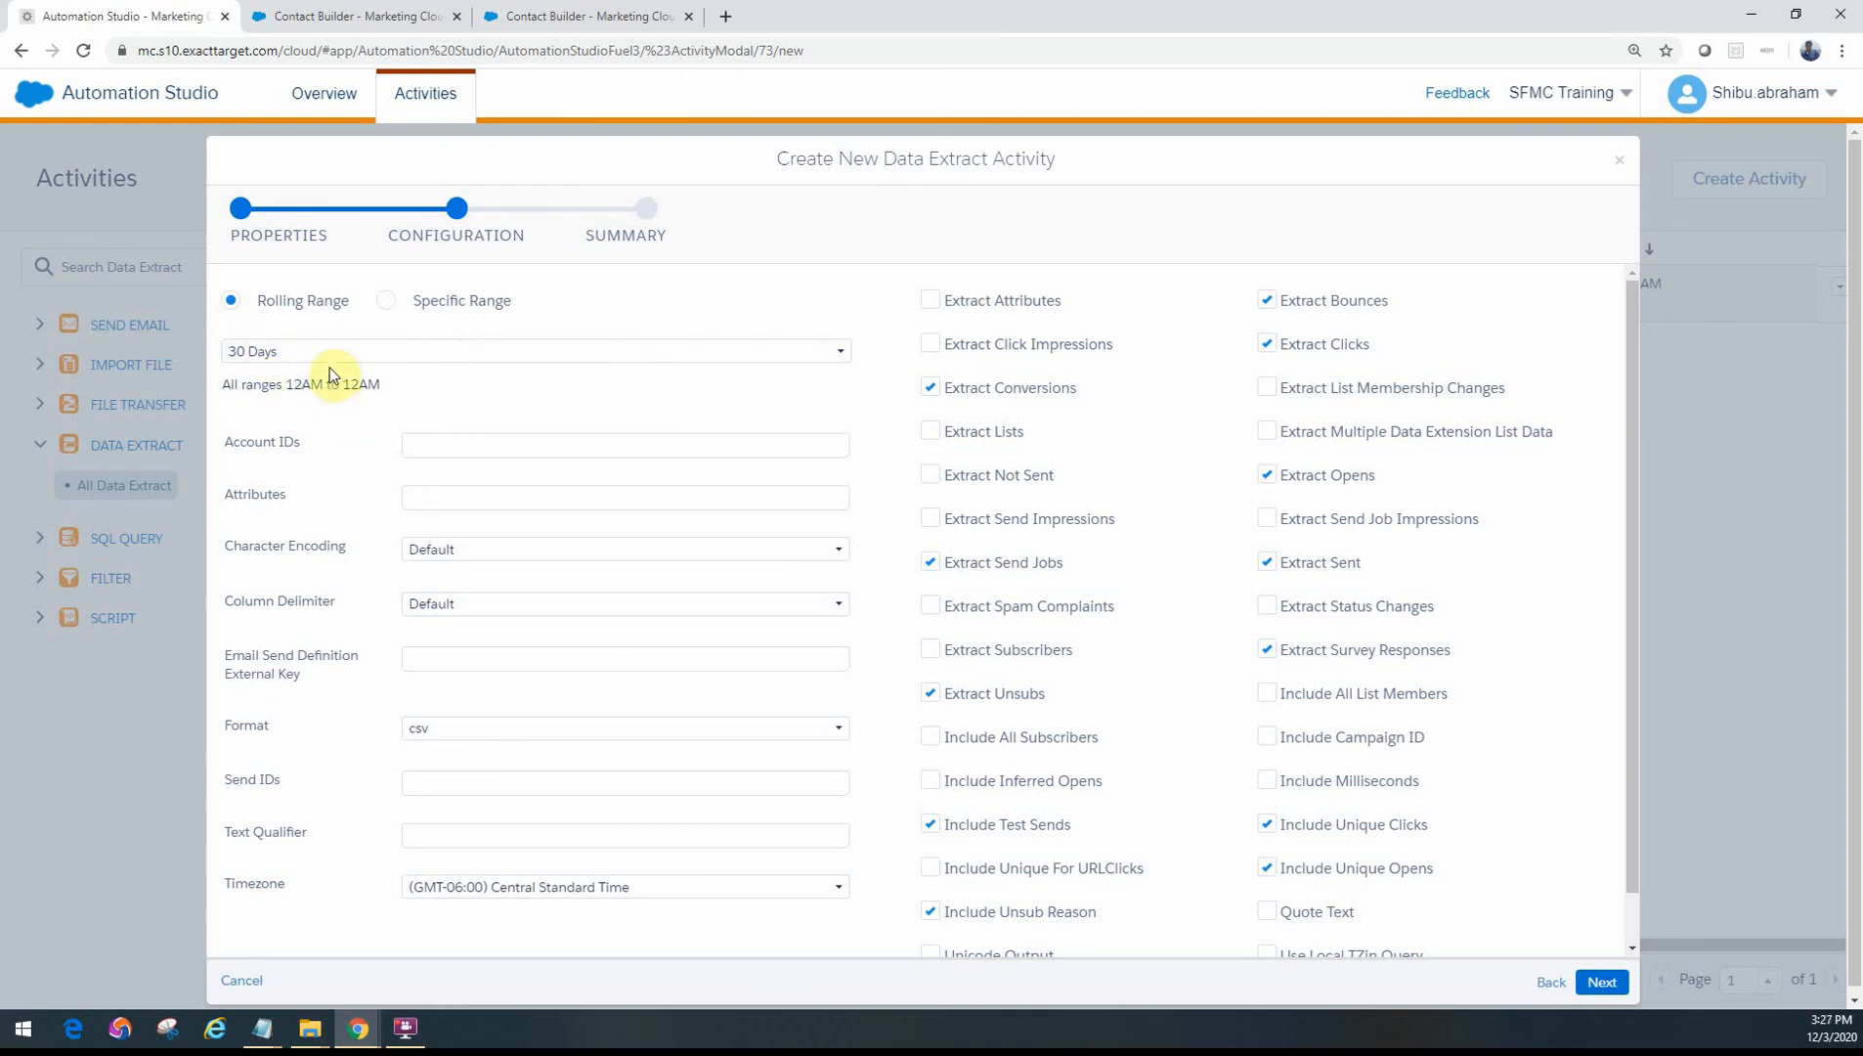
{"action": "mouse_move", "coordinate": [362, 371]}
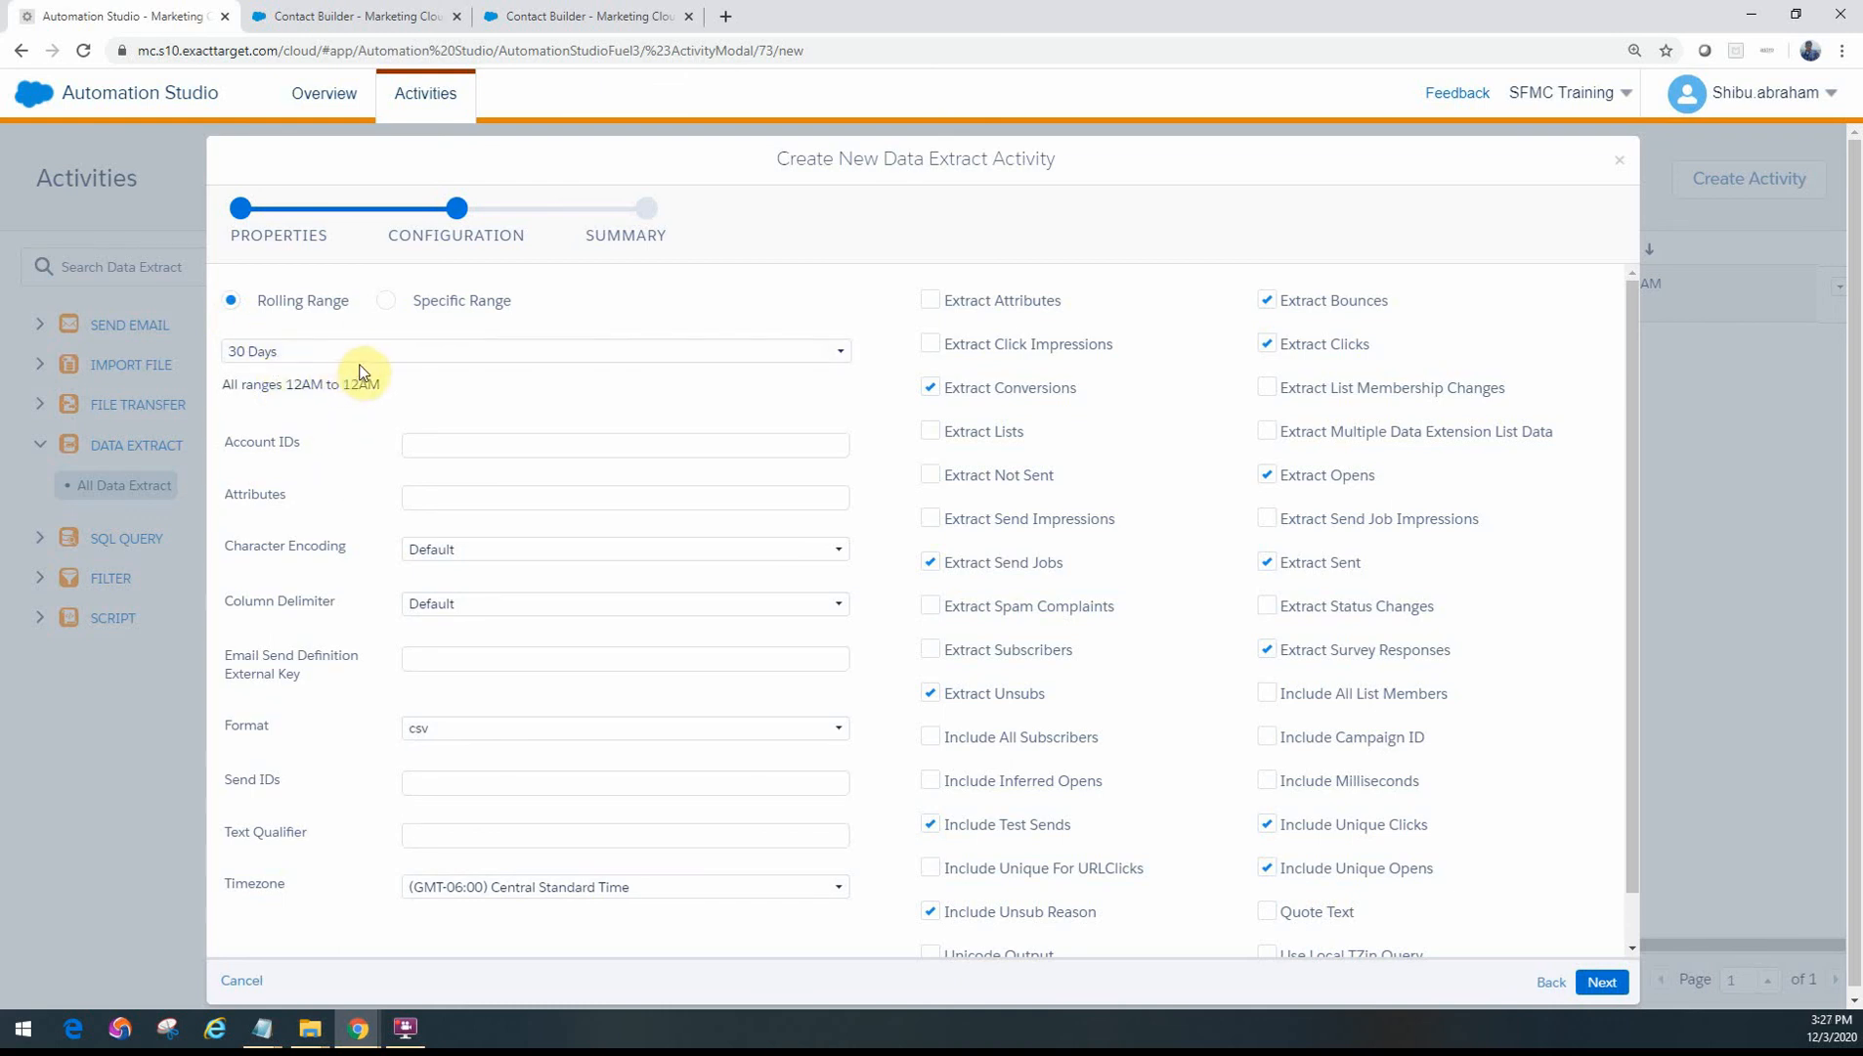
{"action": "mouse_move", "coordinate": [328, 453]}
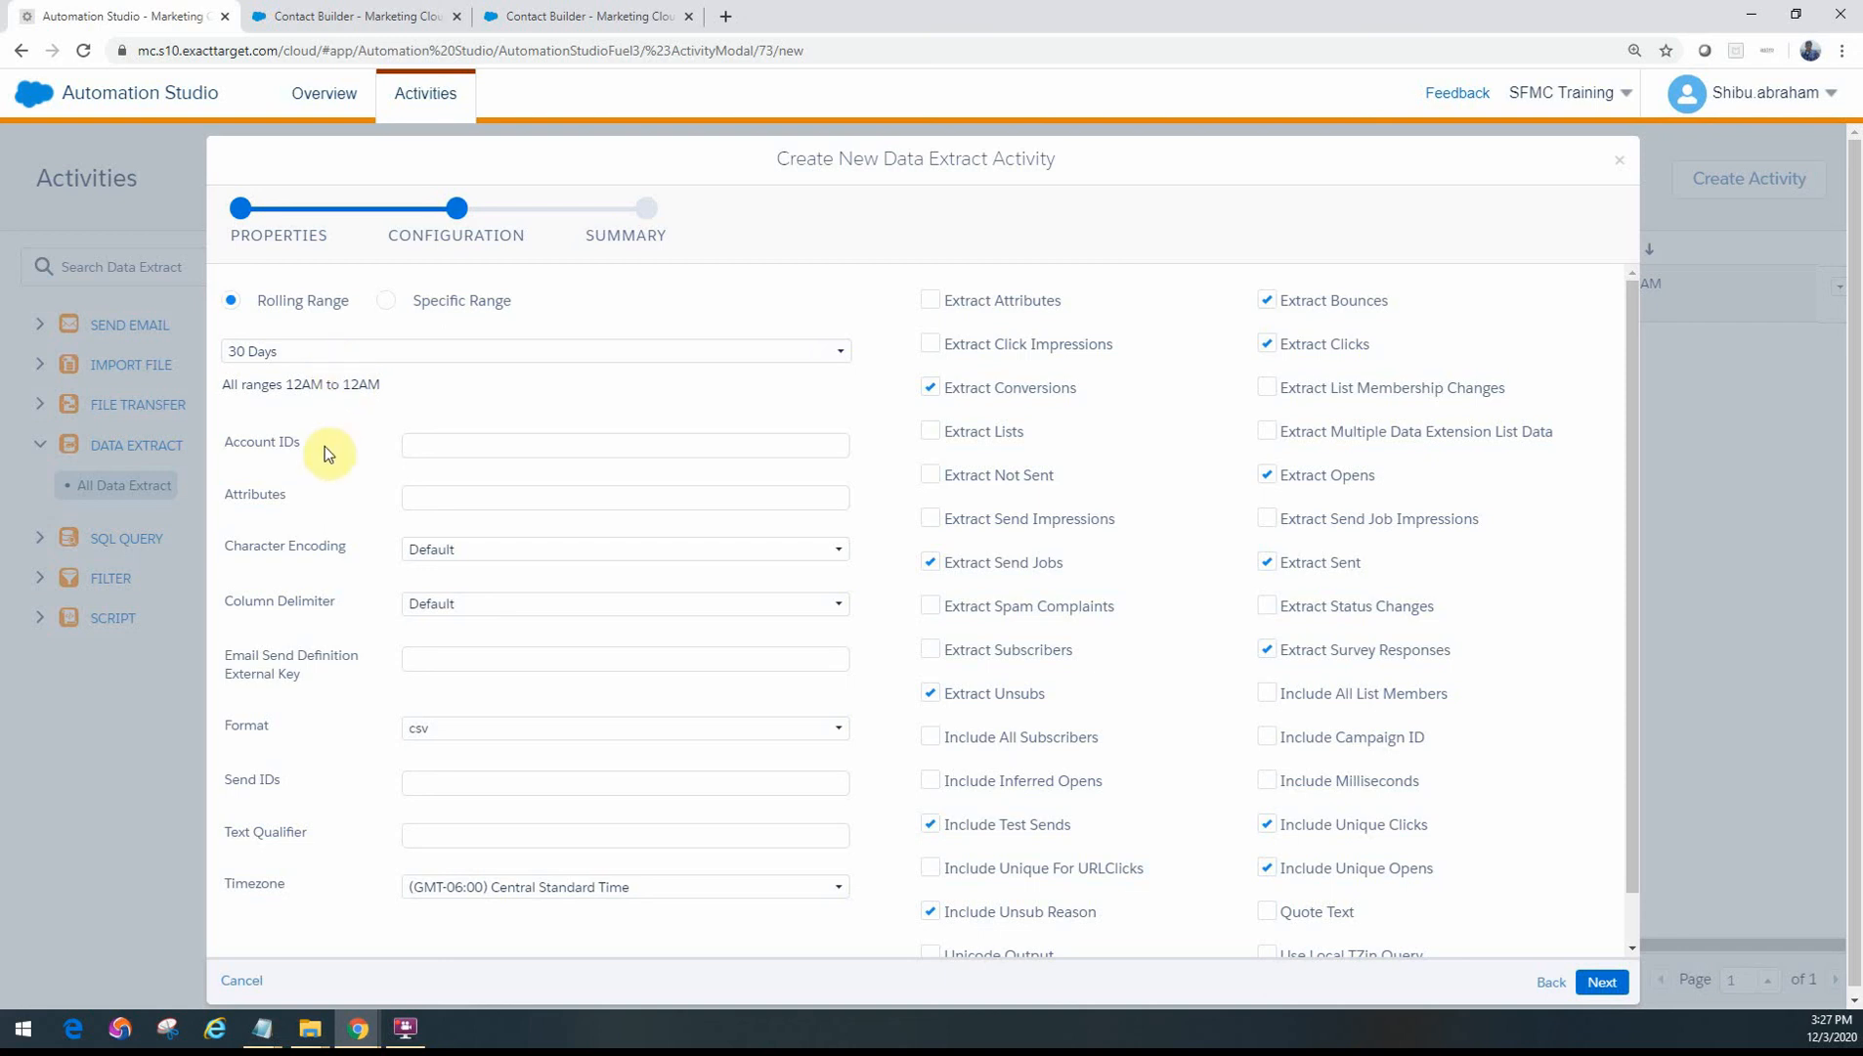
{"action": "mouse_move", "coordinate": [375, 440]}
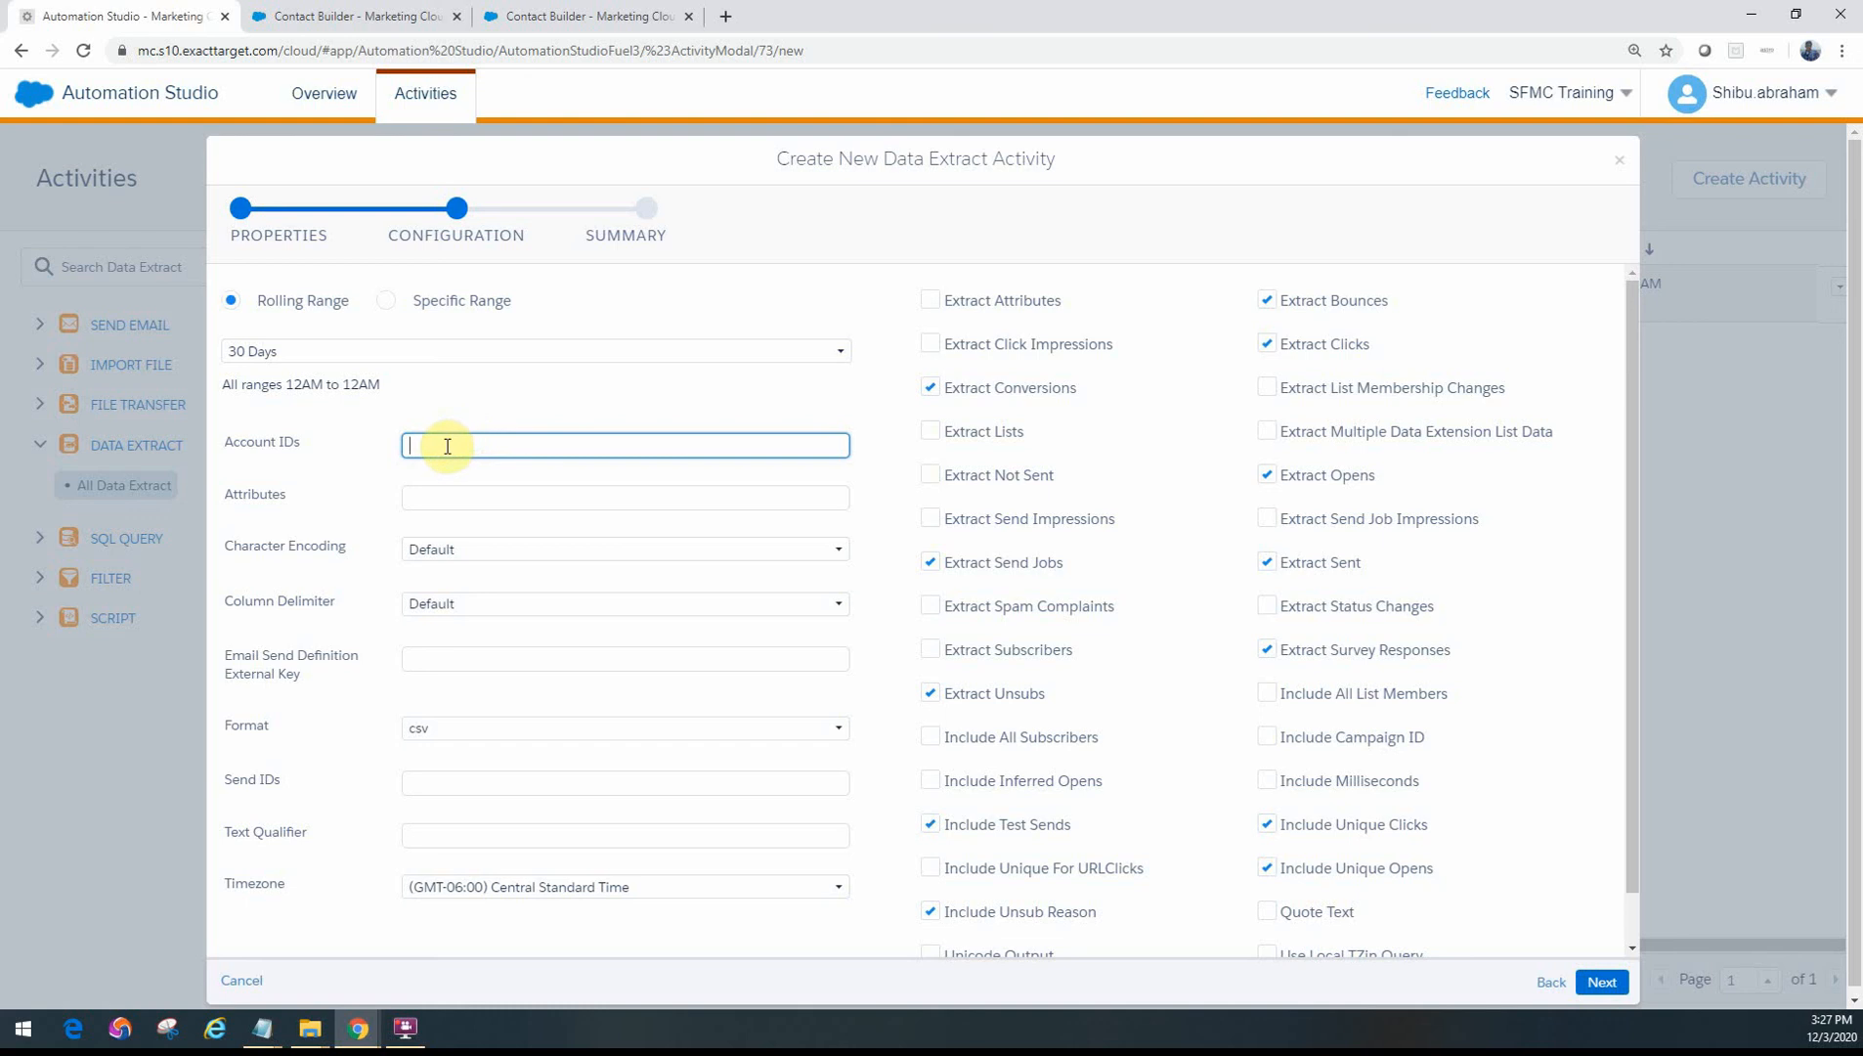
{"action": "mouse_move", "coordinate": [549, 414]}
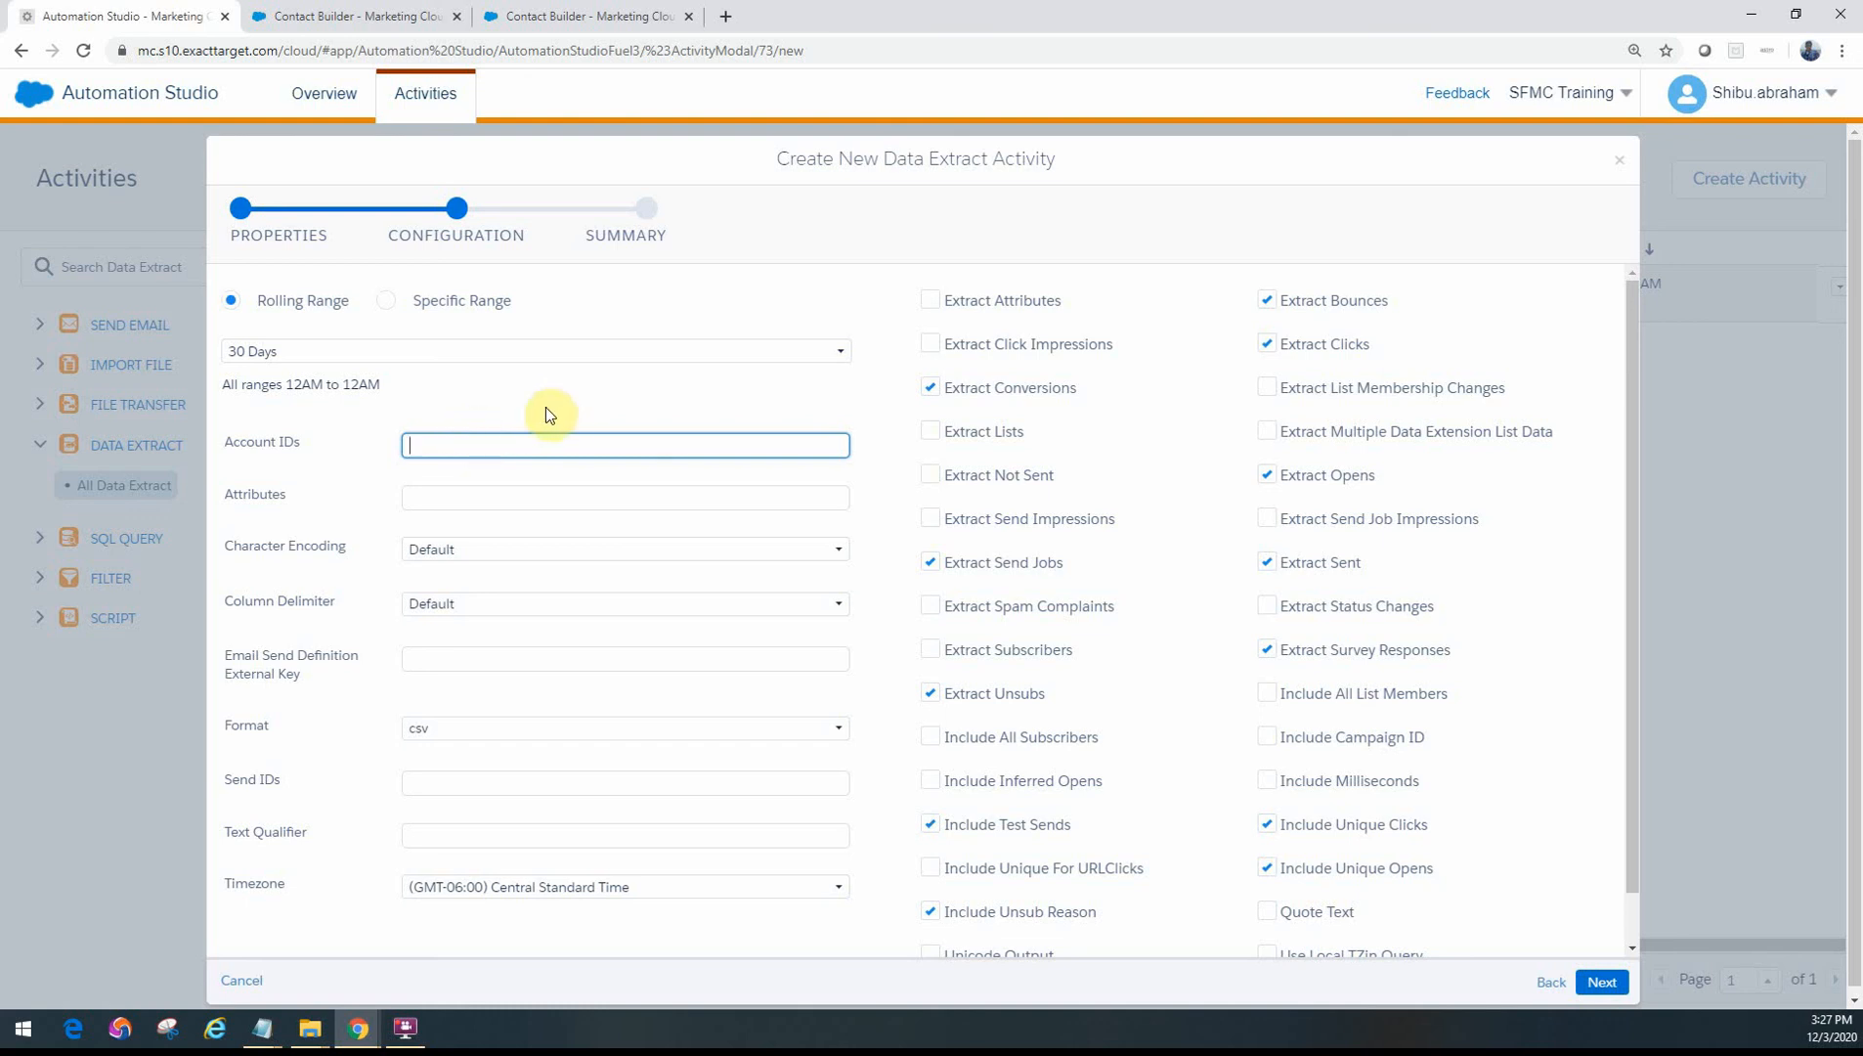
{"action": "mouse_move", "coordinate": [1404, 239]}
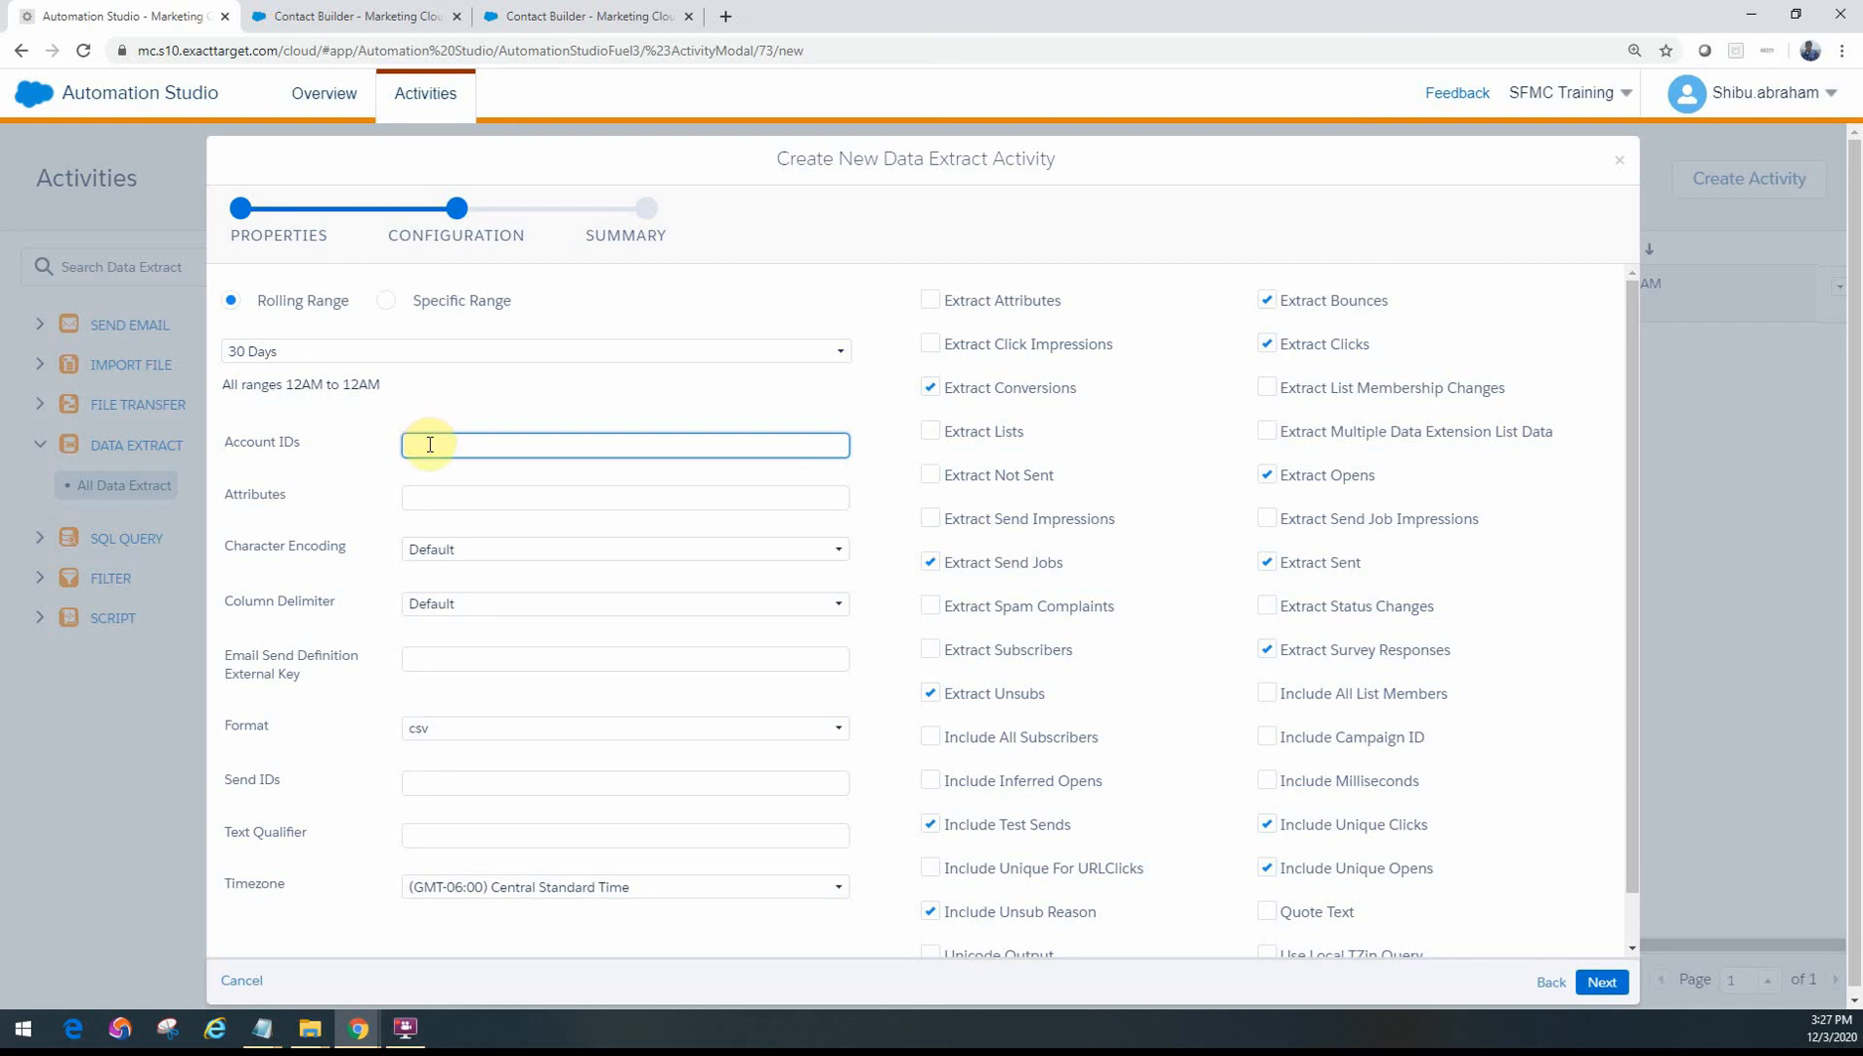
{"action": "mouse_move", "coordinate": [532, 447]}
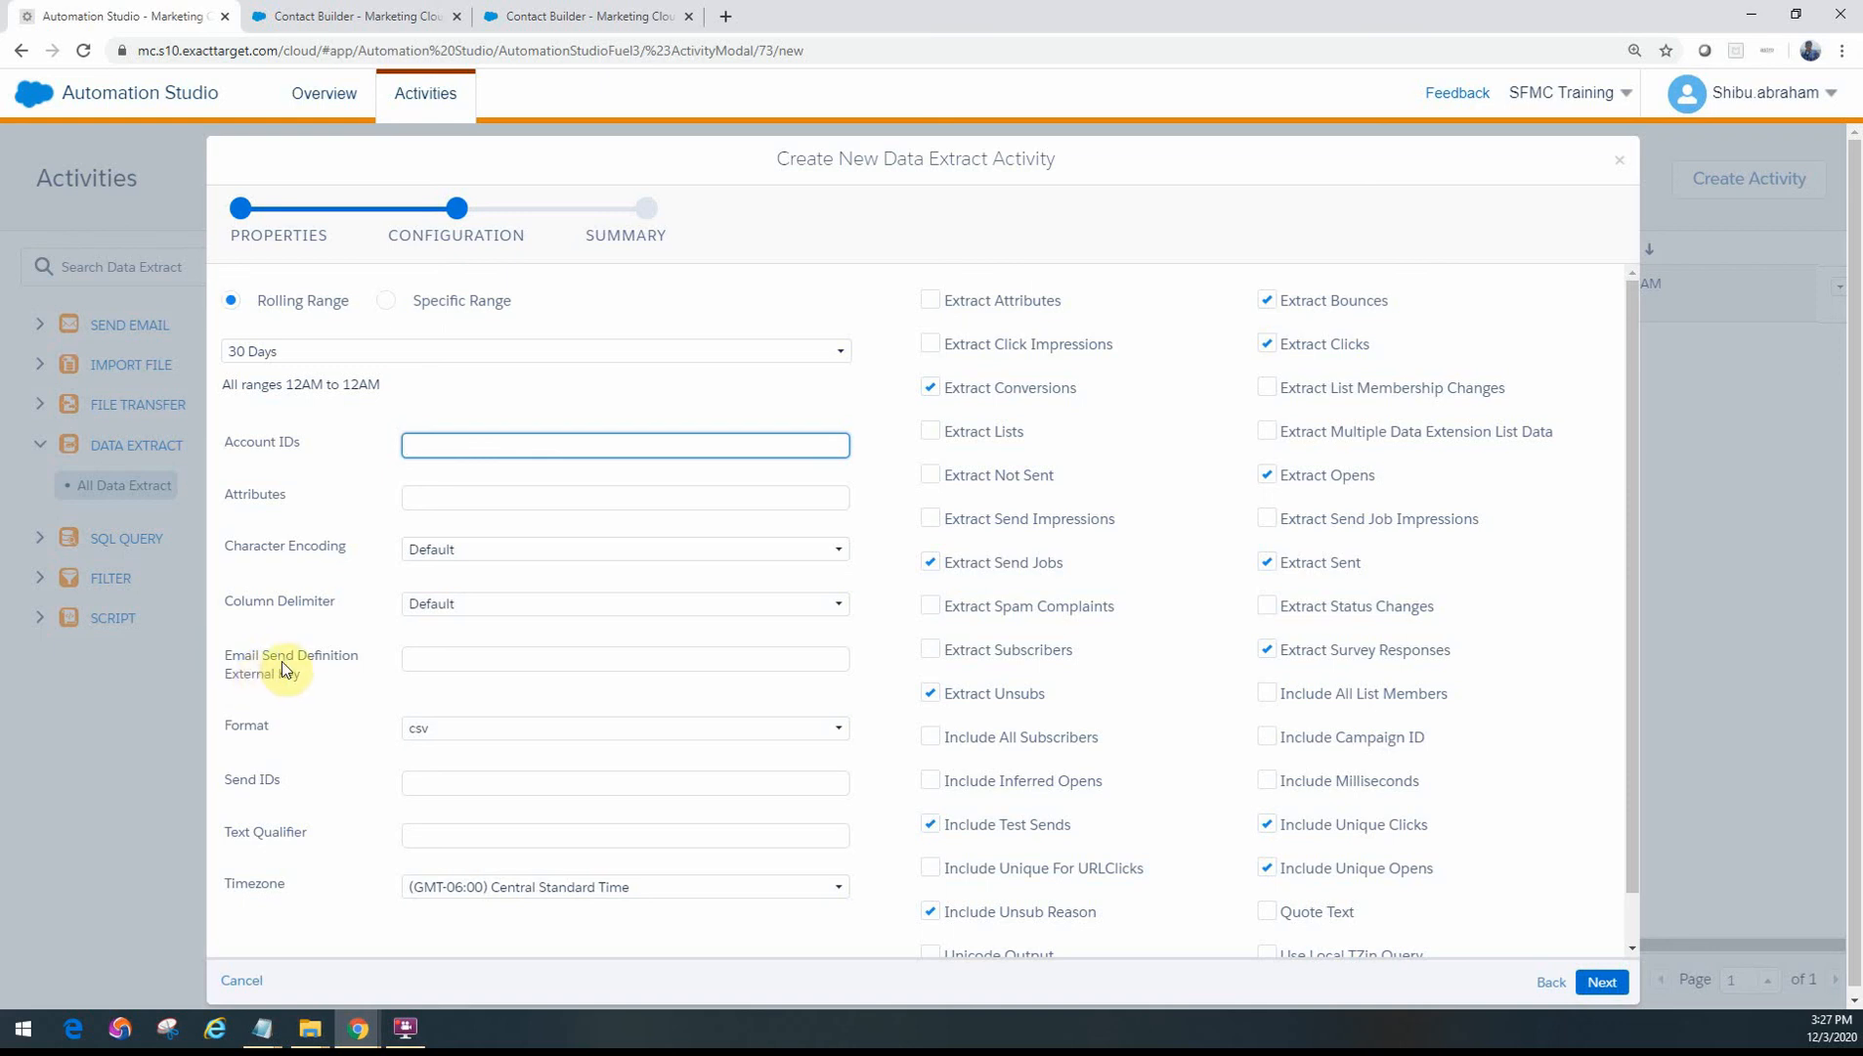
{"action": "mouse_move", "coordinate": [283, 673]}
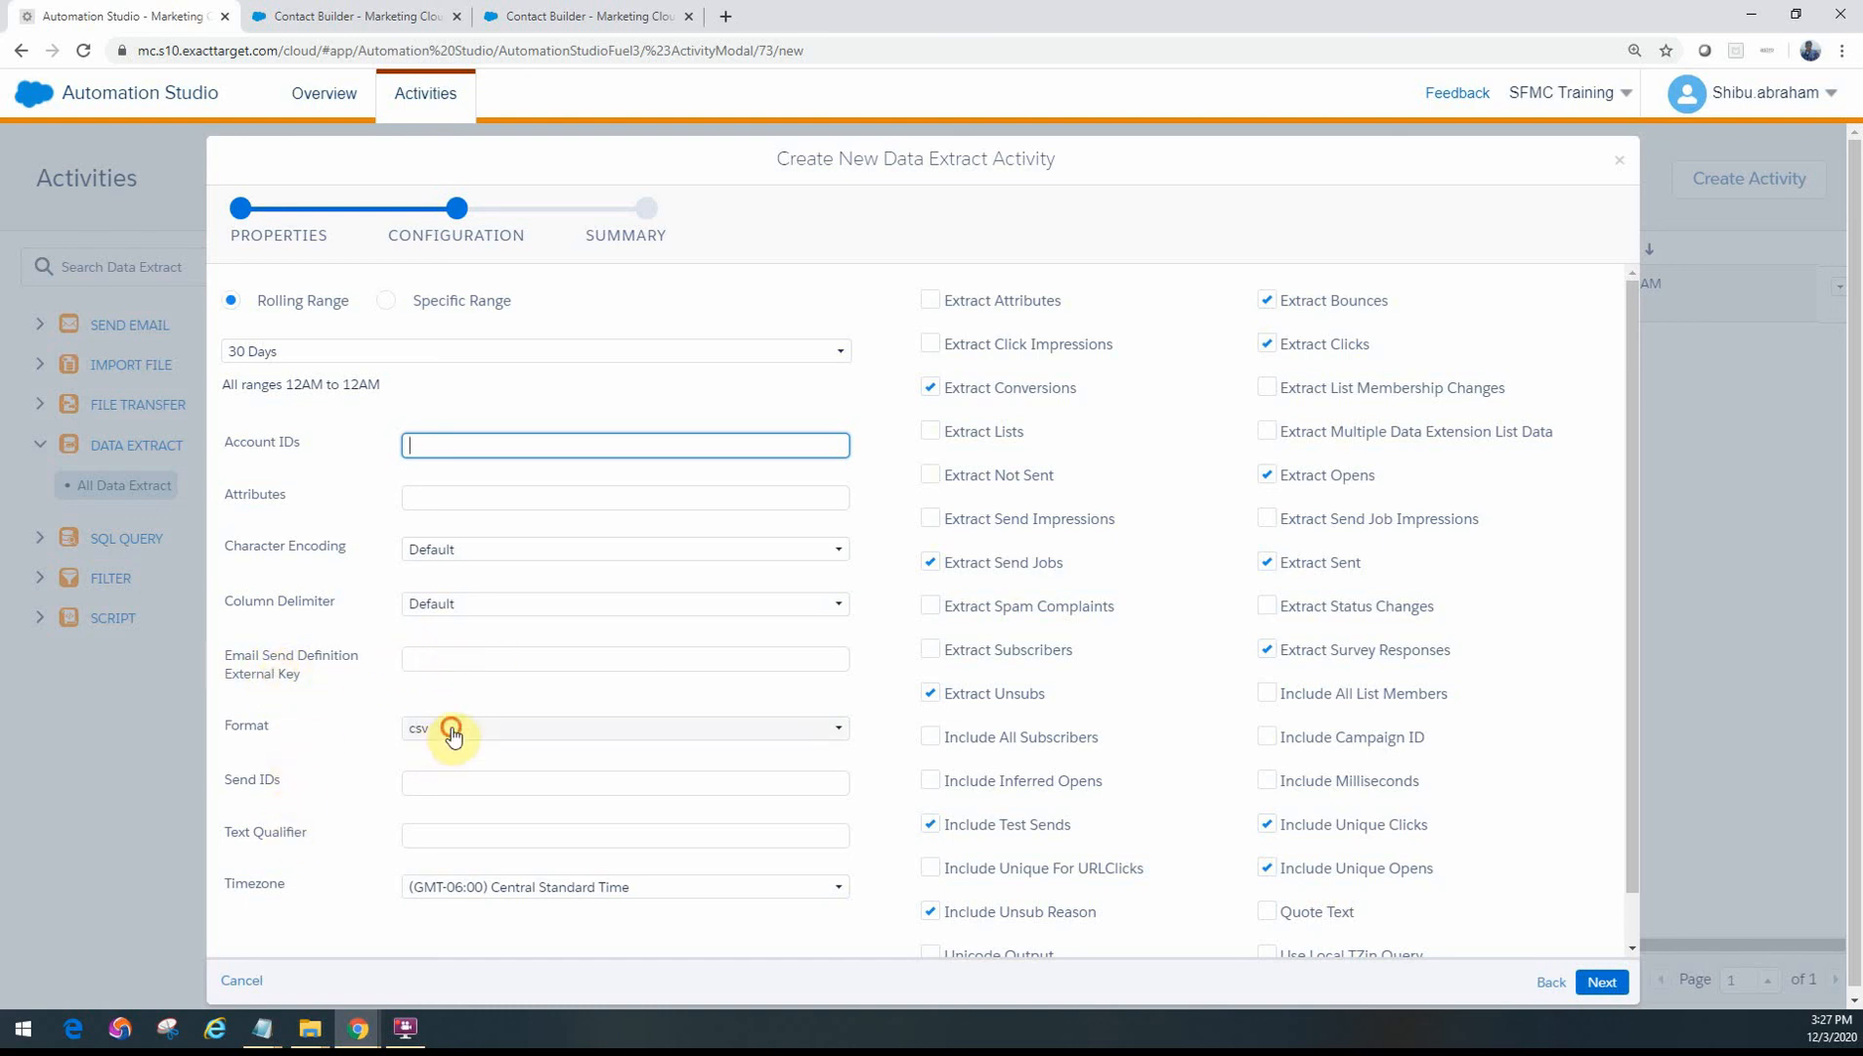
{"action": "left_click", "coordinate": [623, 727]}
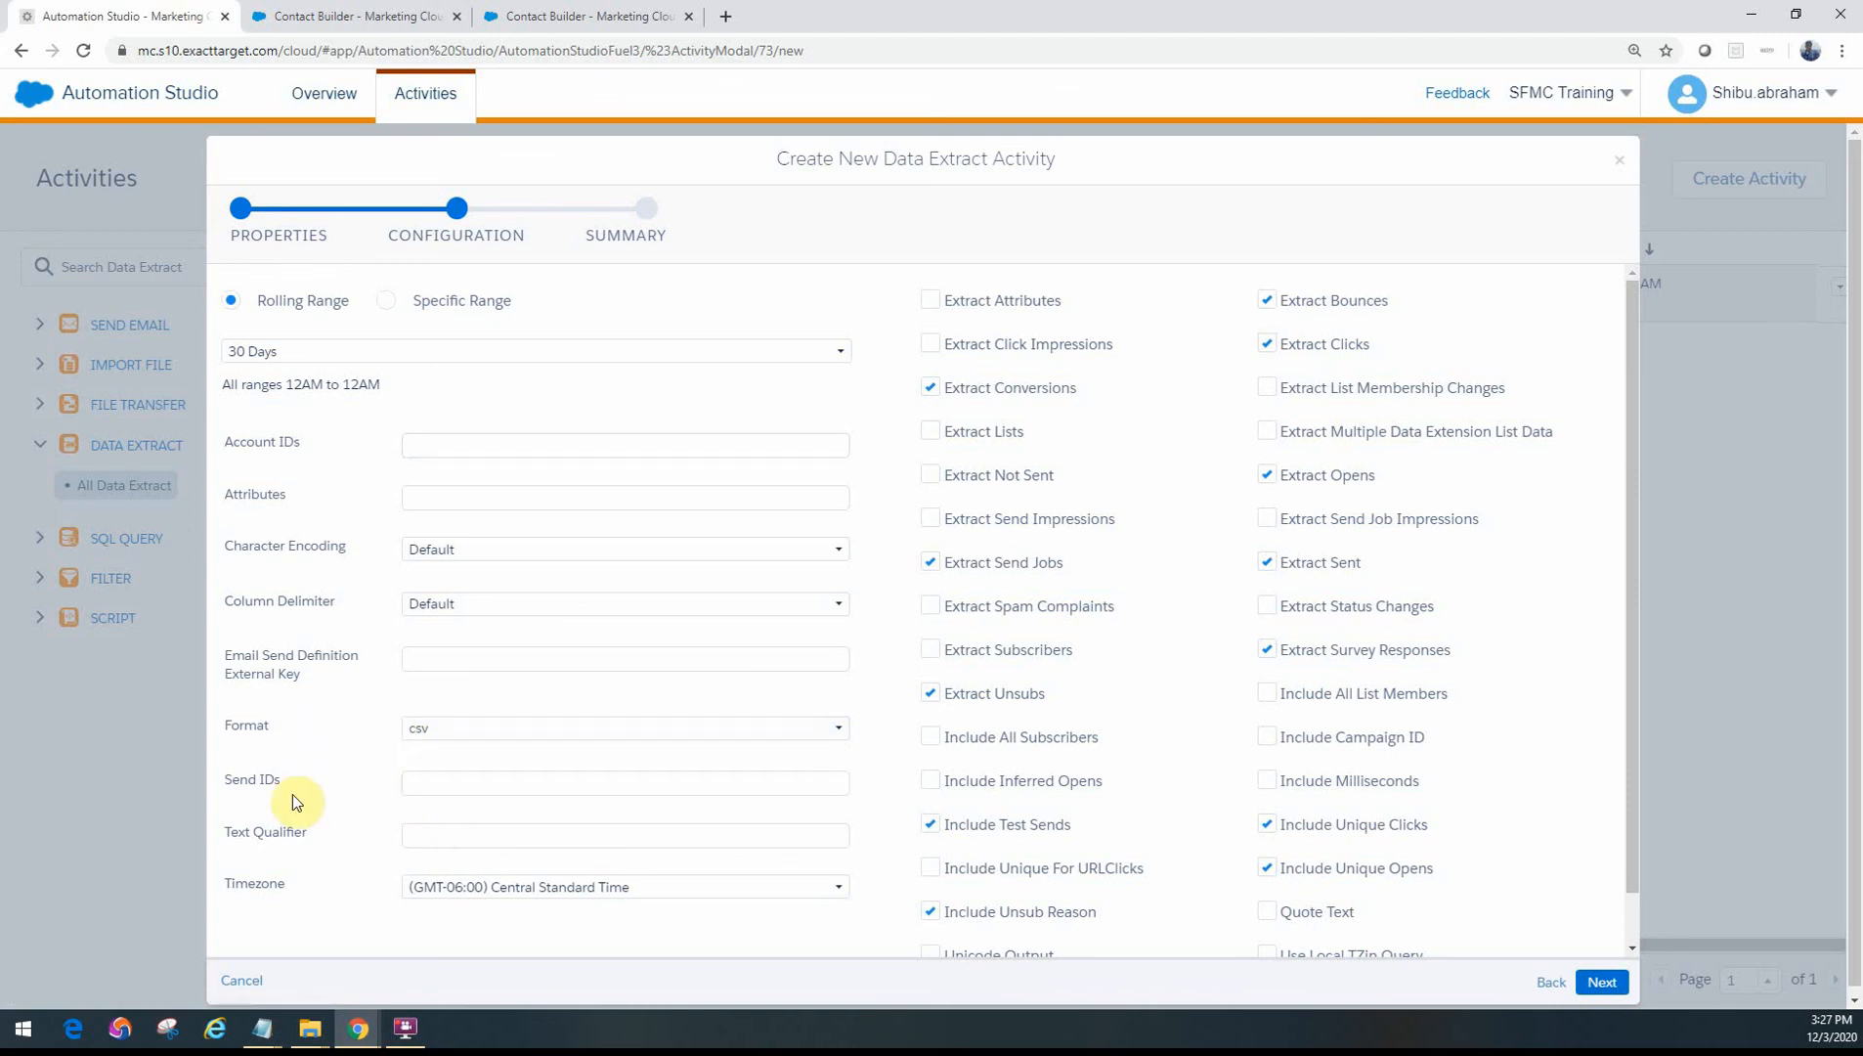
{"action": "left_click", "coordinate": [623, 782]}
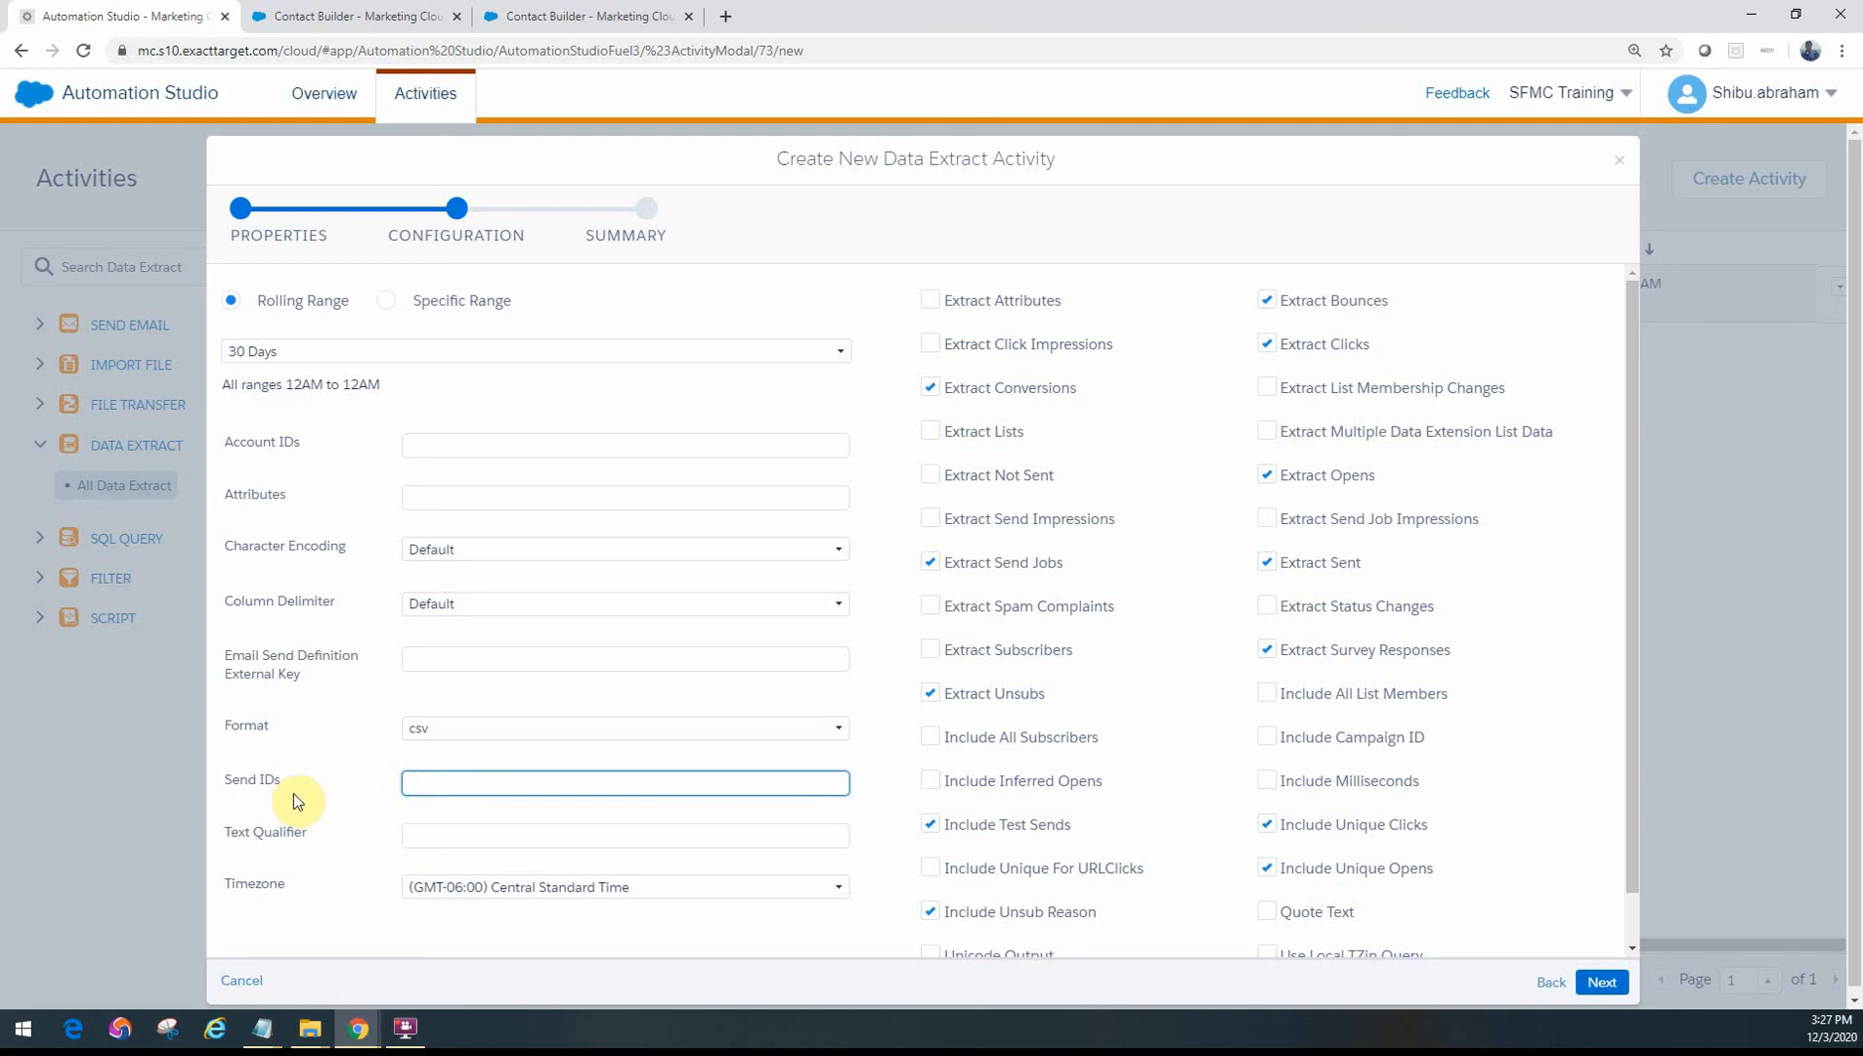
{"action": "mouse_move", "coordinate": [264, 799]}
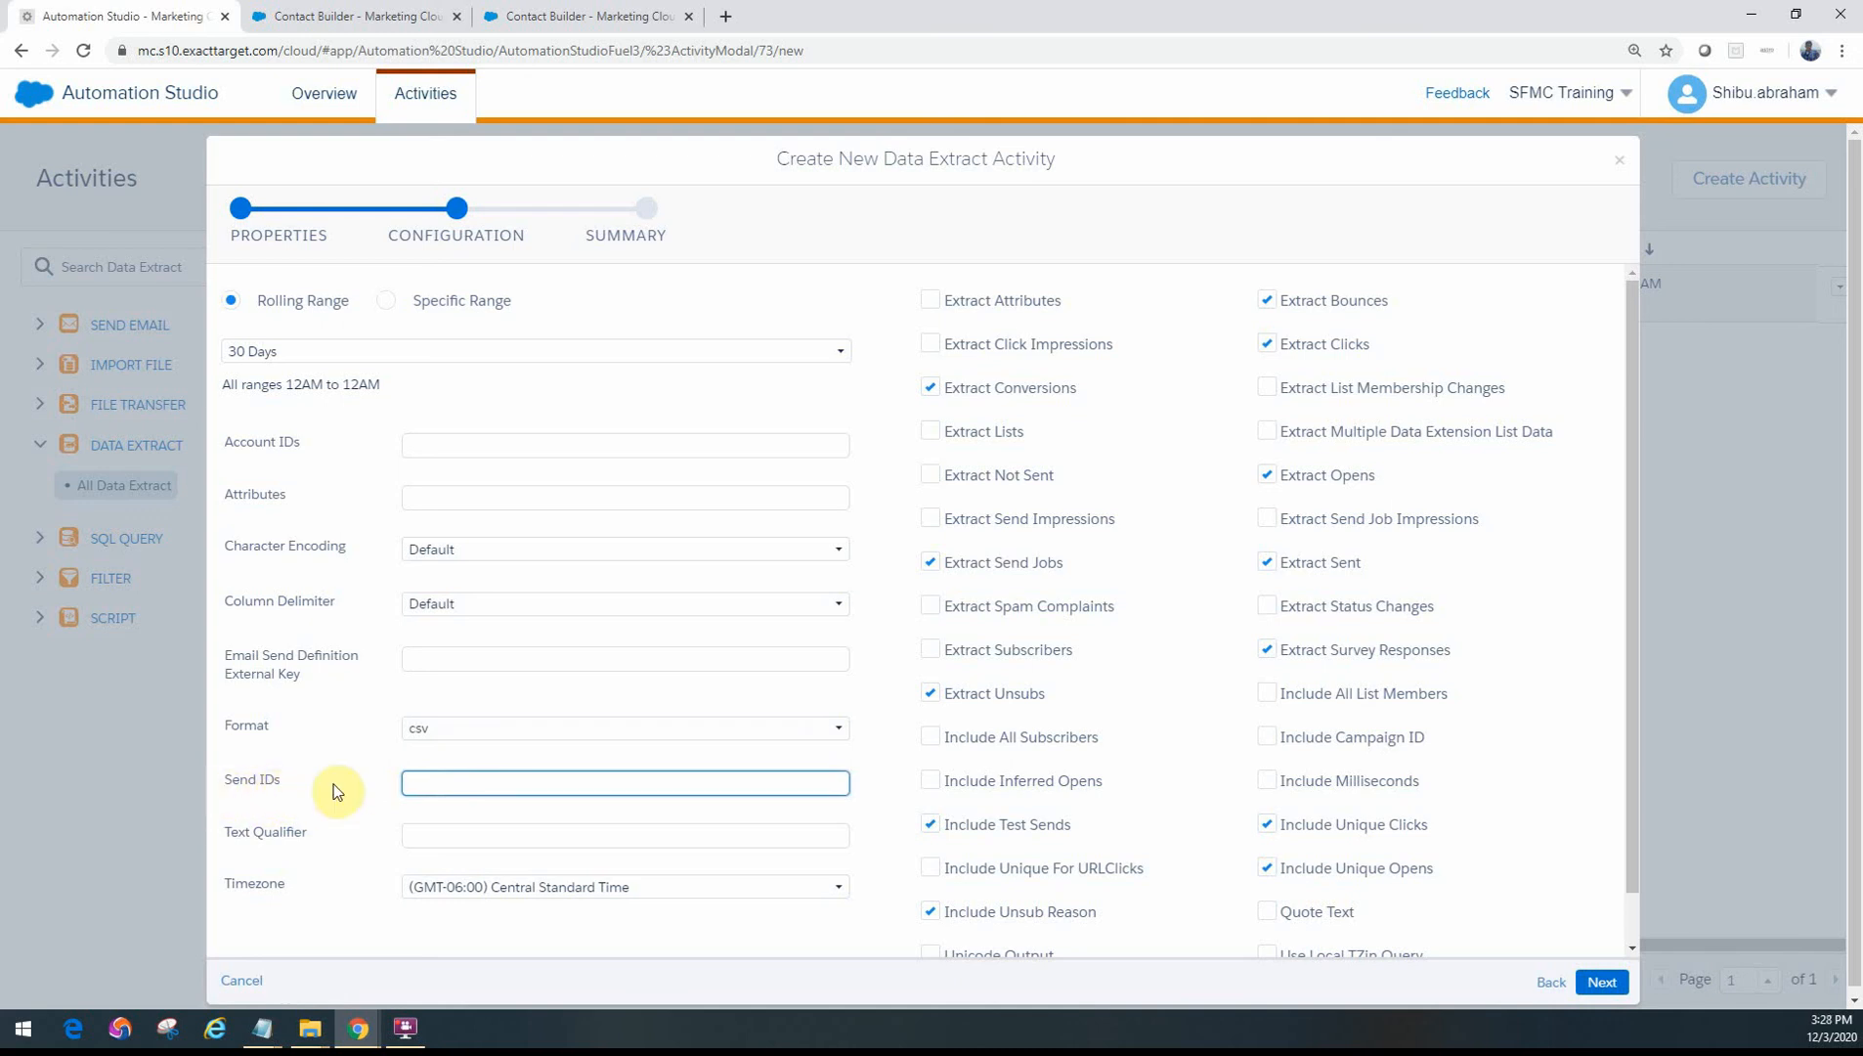
{"action": "mouse_move", "coordinate": [262, 675]}
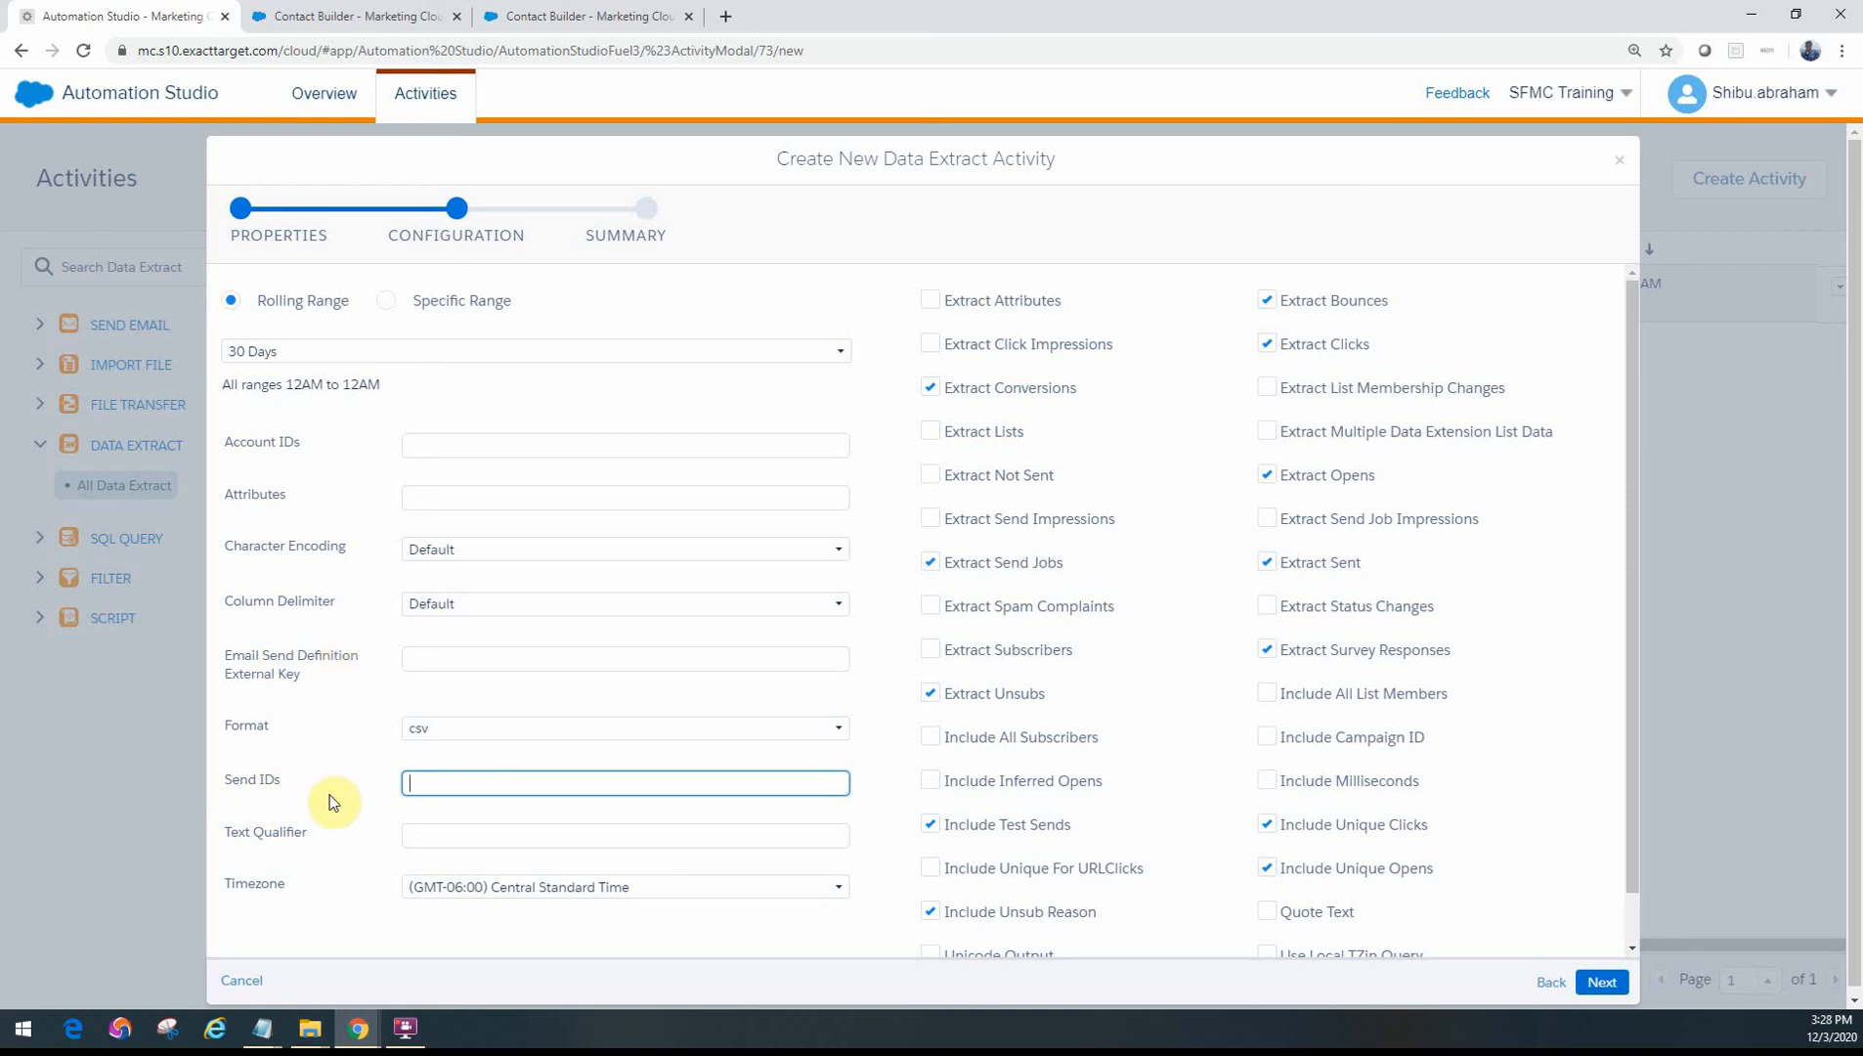
{"action": "mouse_move", "coordinate": [369, 790]}
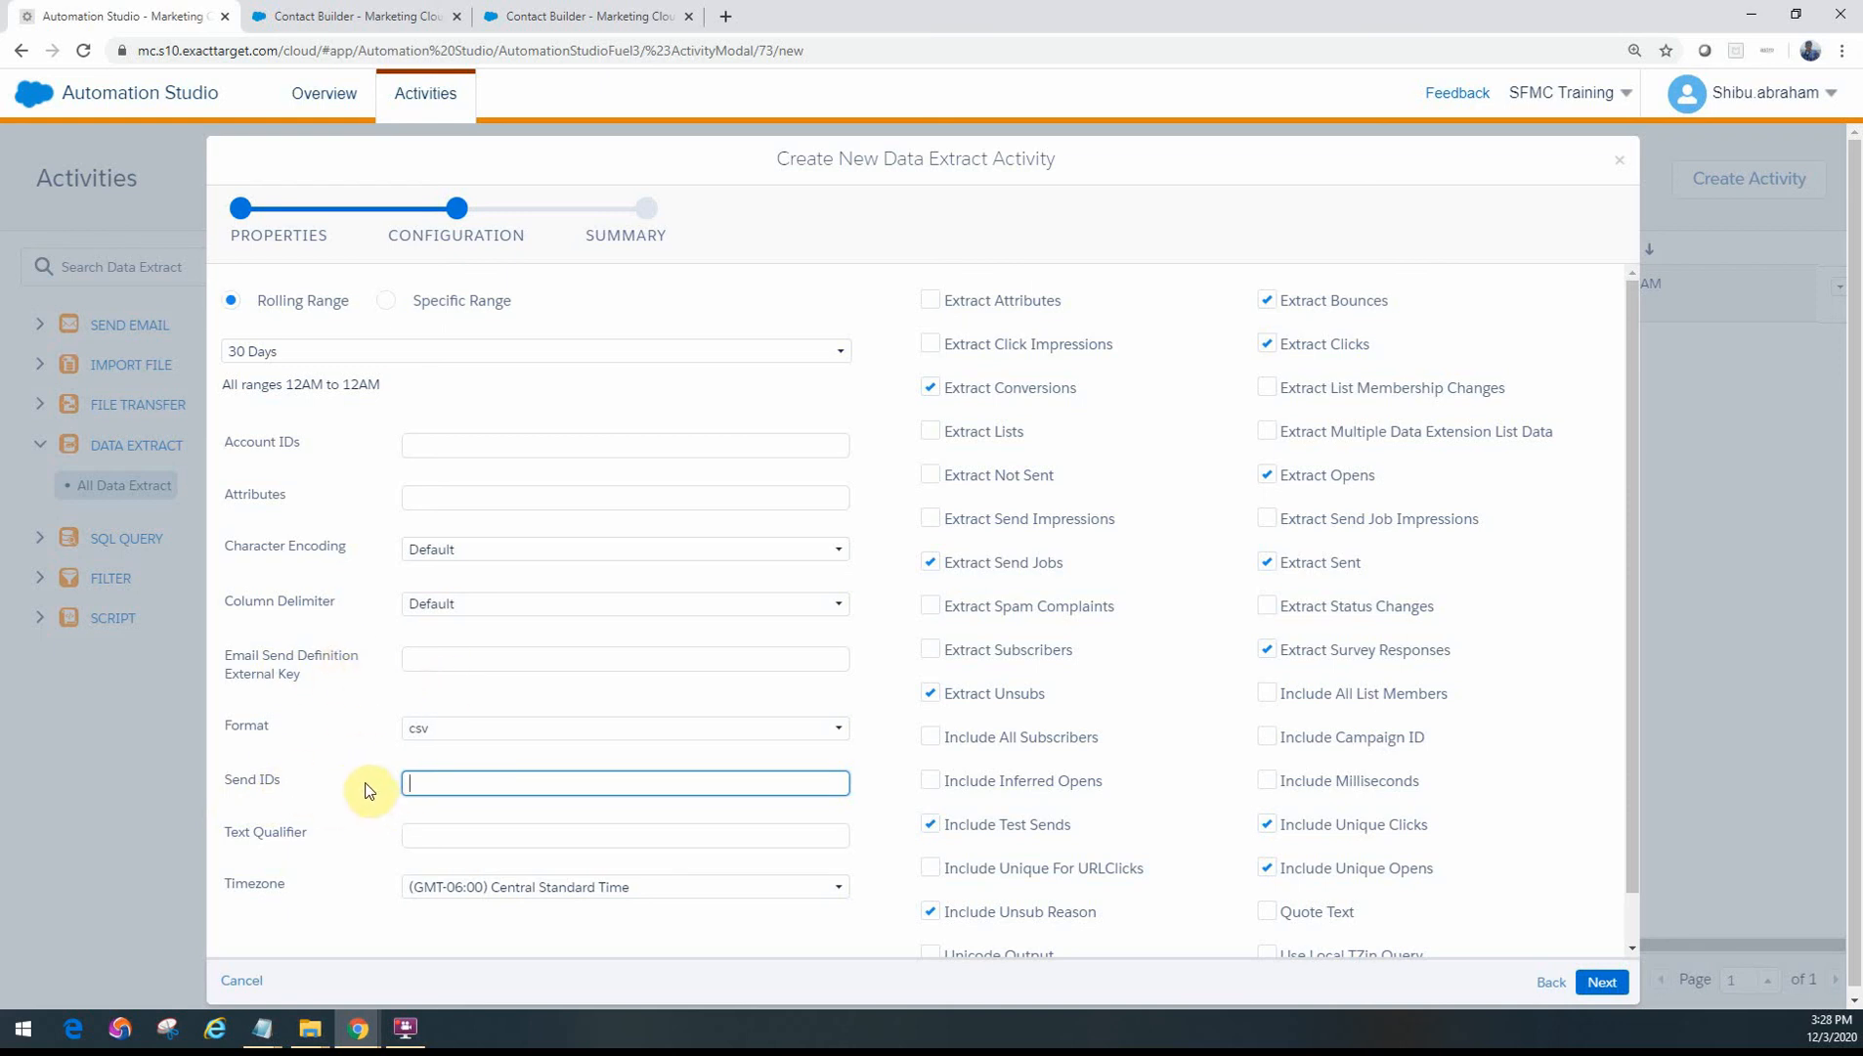
{"action": "mouse_move", "coordinate": [1312, 927]}
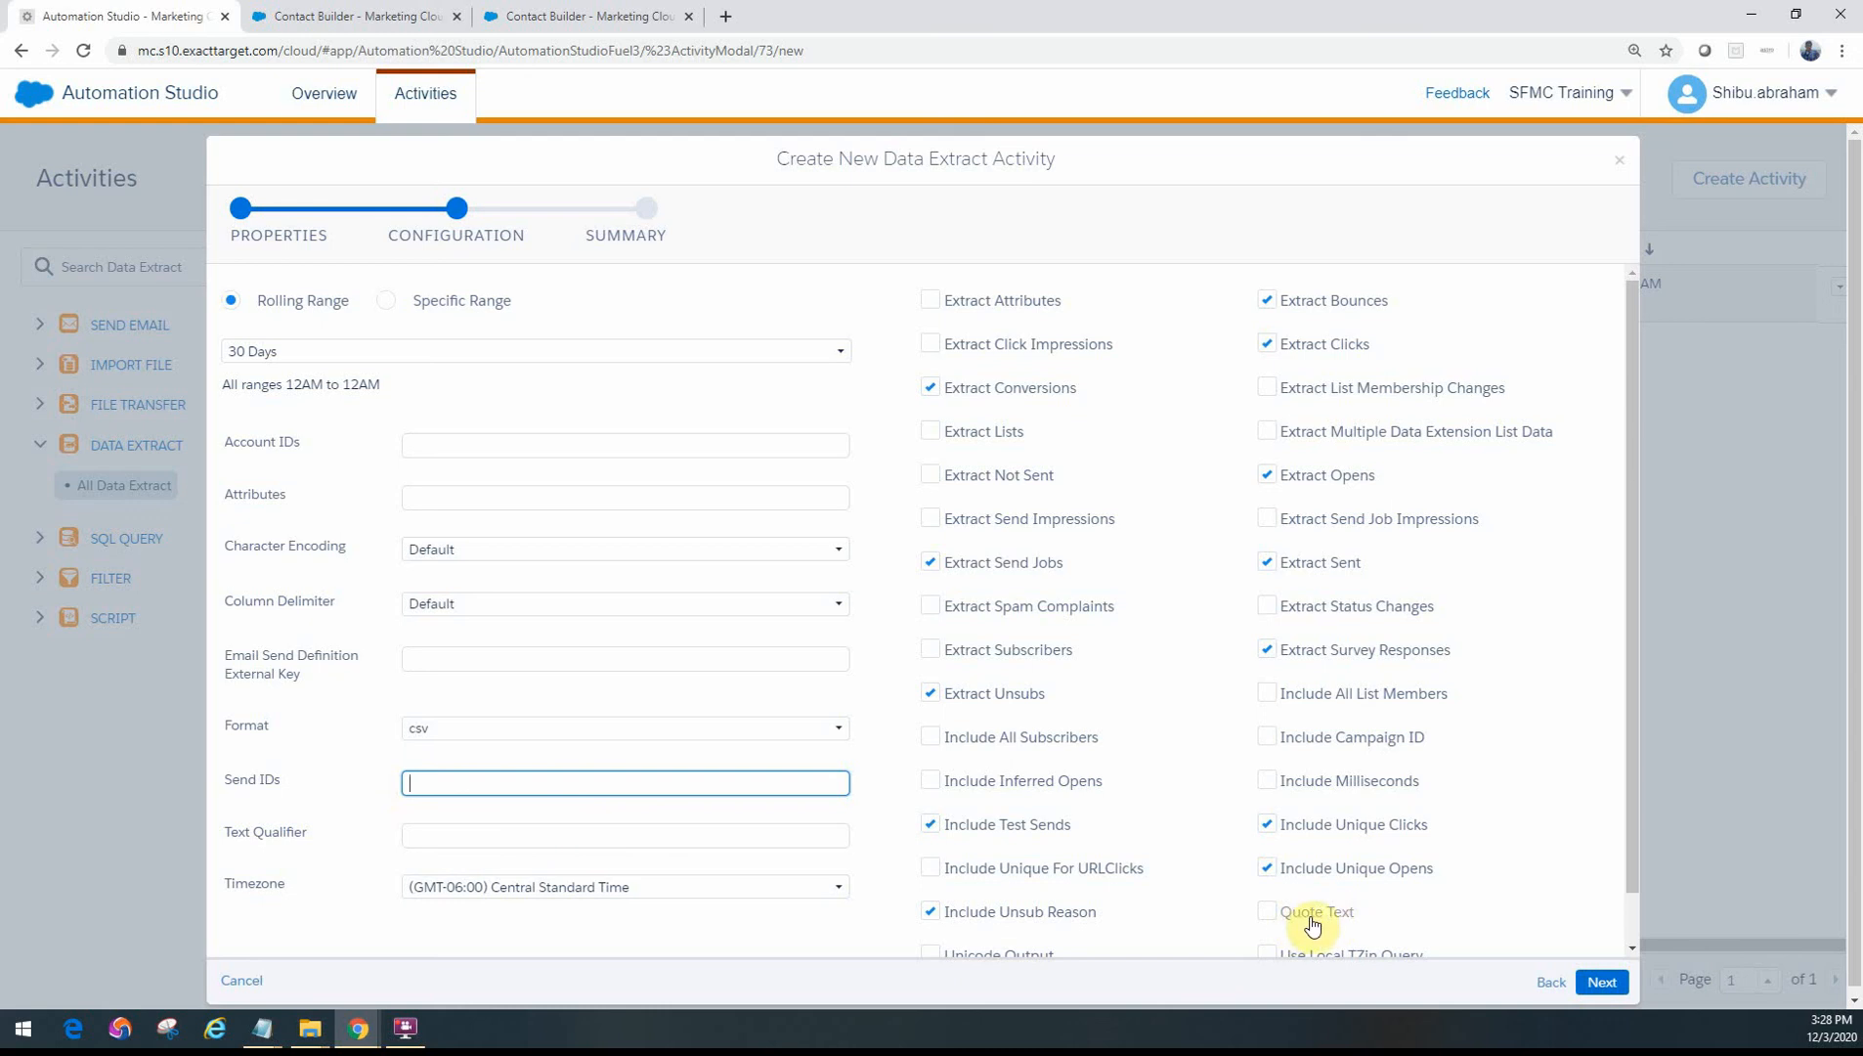
{"action": "mouse_move", "coordinate": [811, 940]}
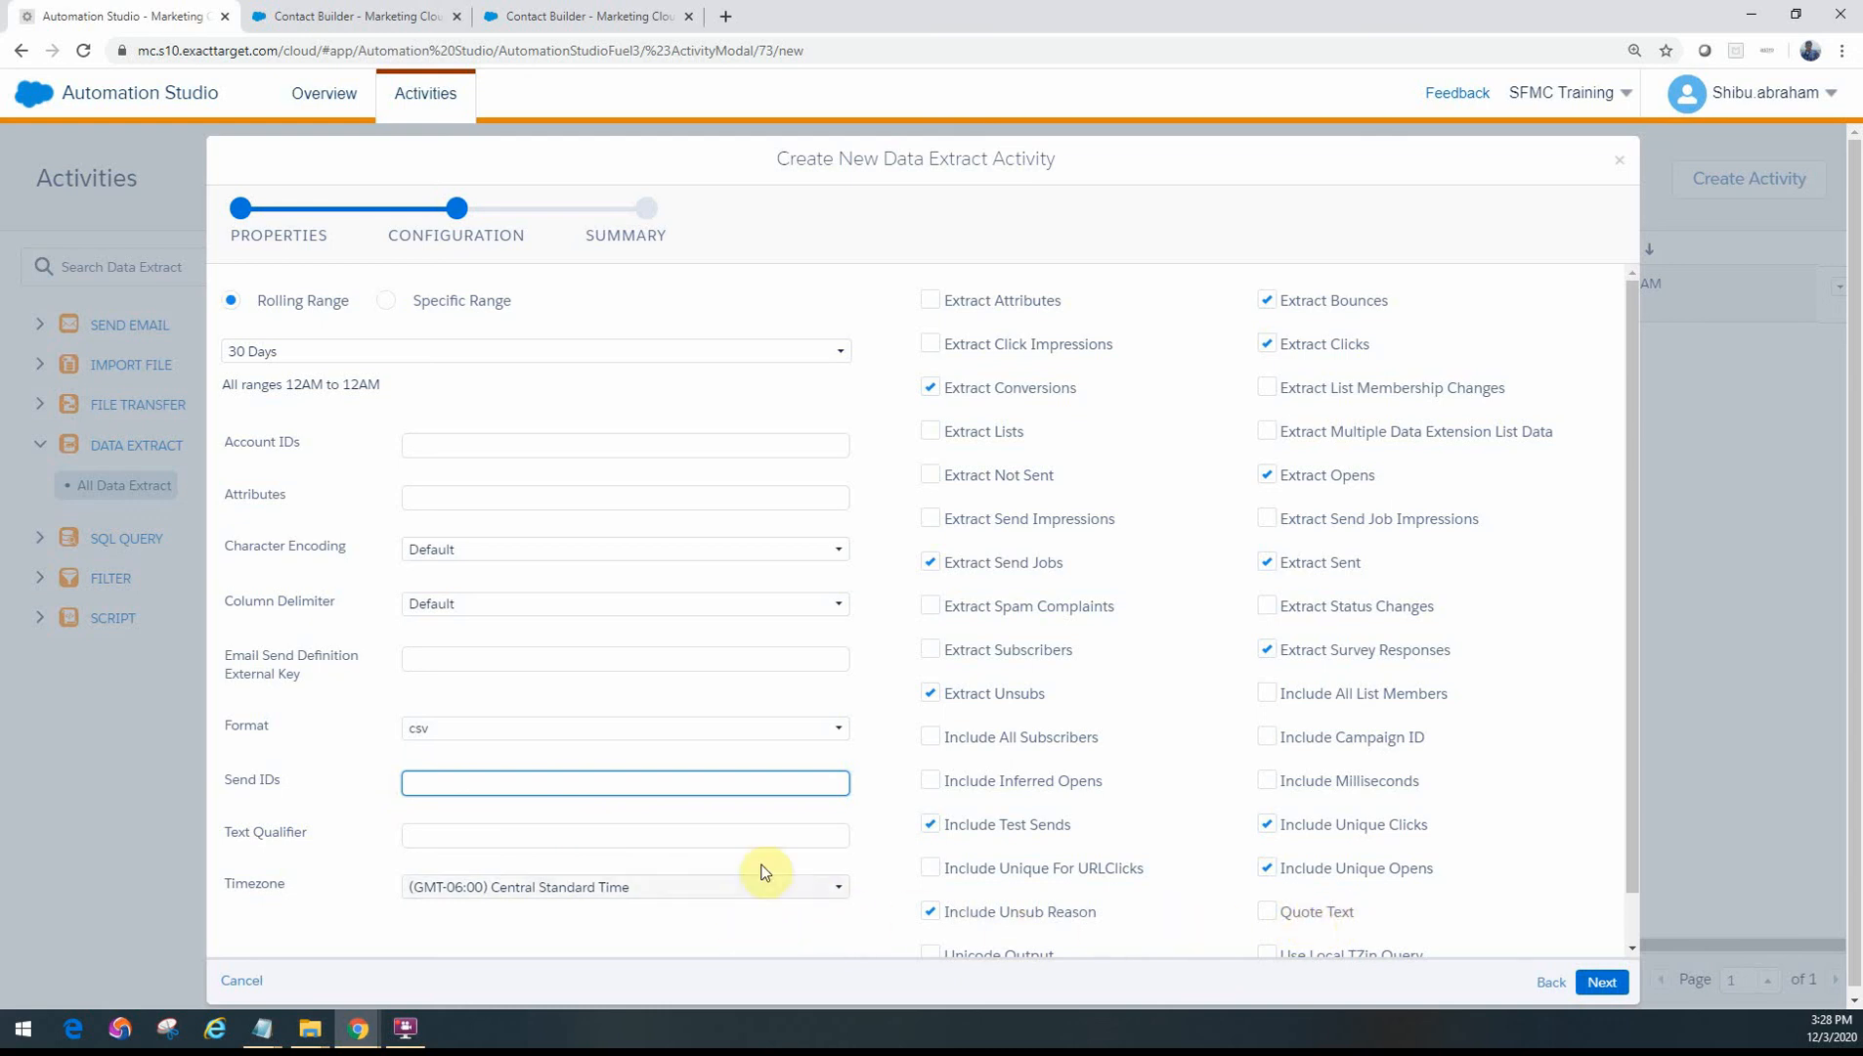
- Leave Quote Text off after toggling it, and proceed to the Summary step
{"action": "left_click", "coordinate": [1267, 911]}
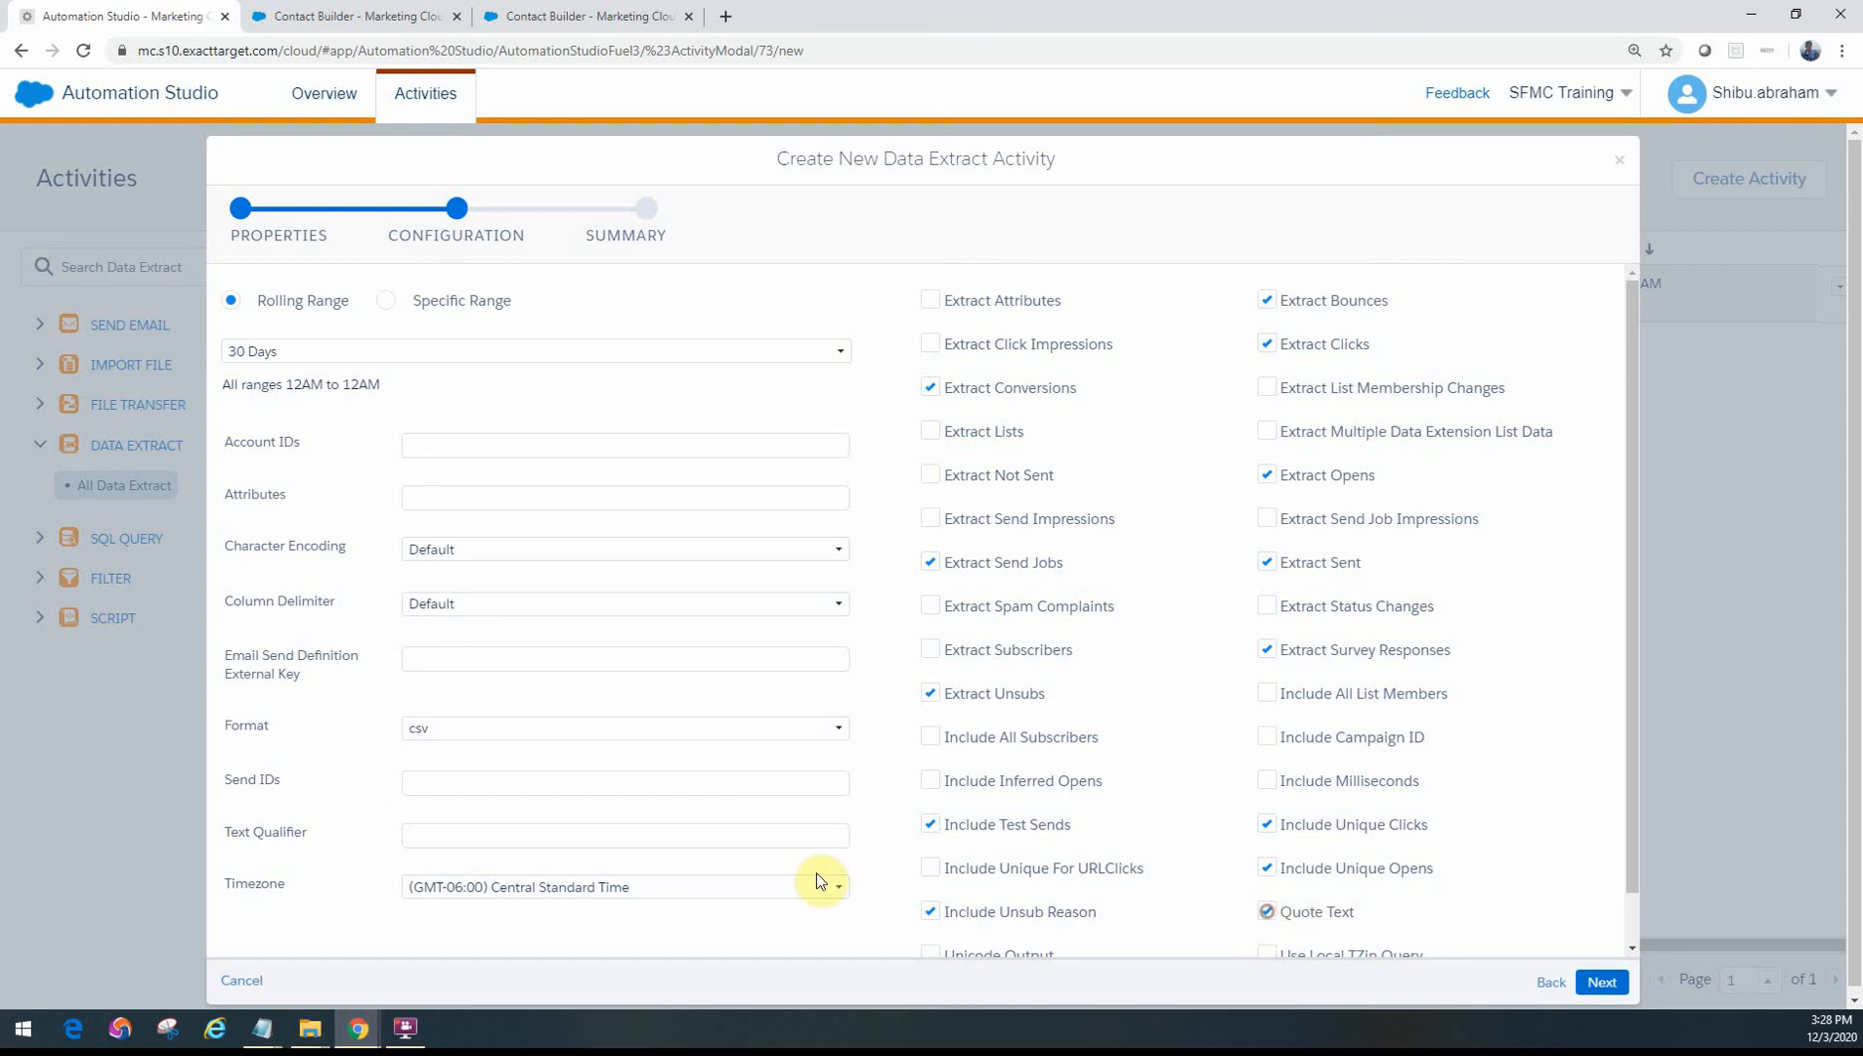
{"action": "left_click", "coordinate": [623, 835]}
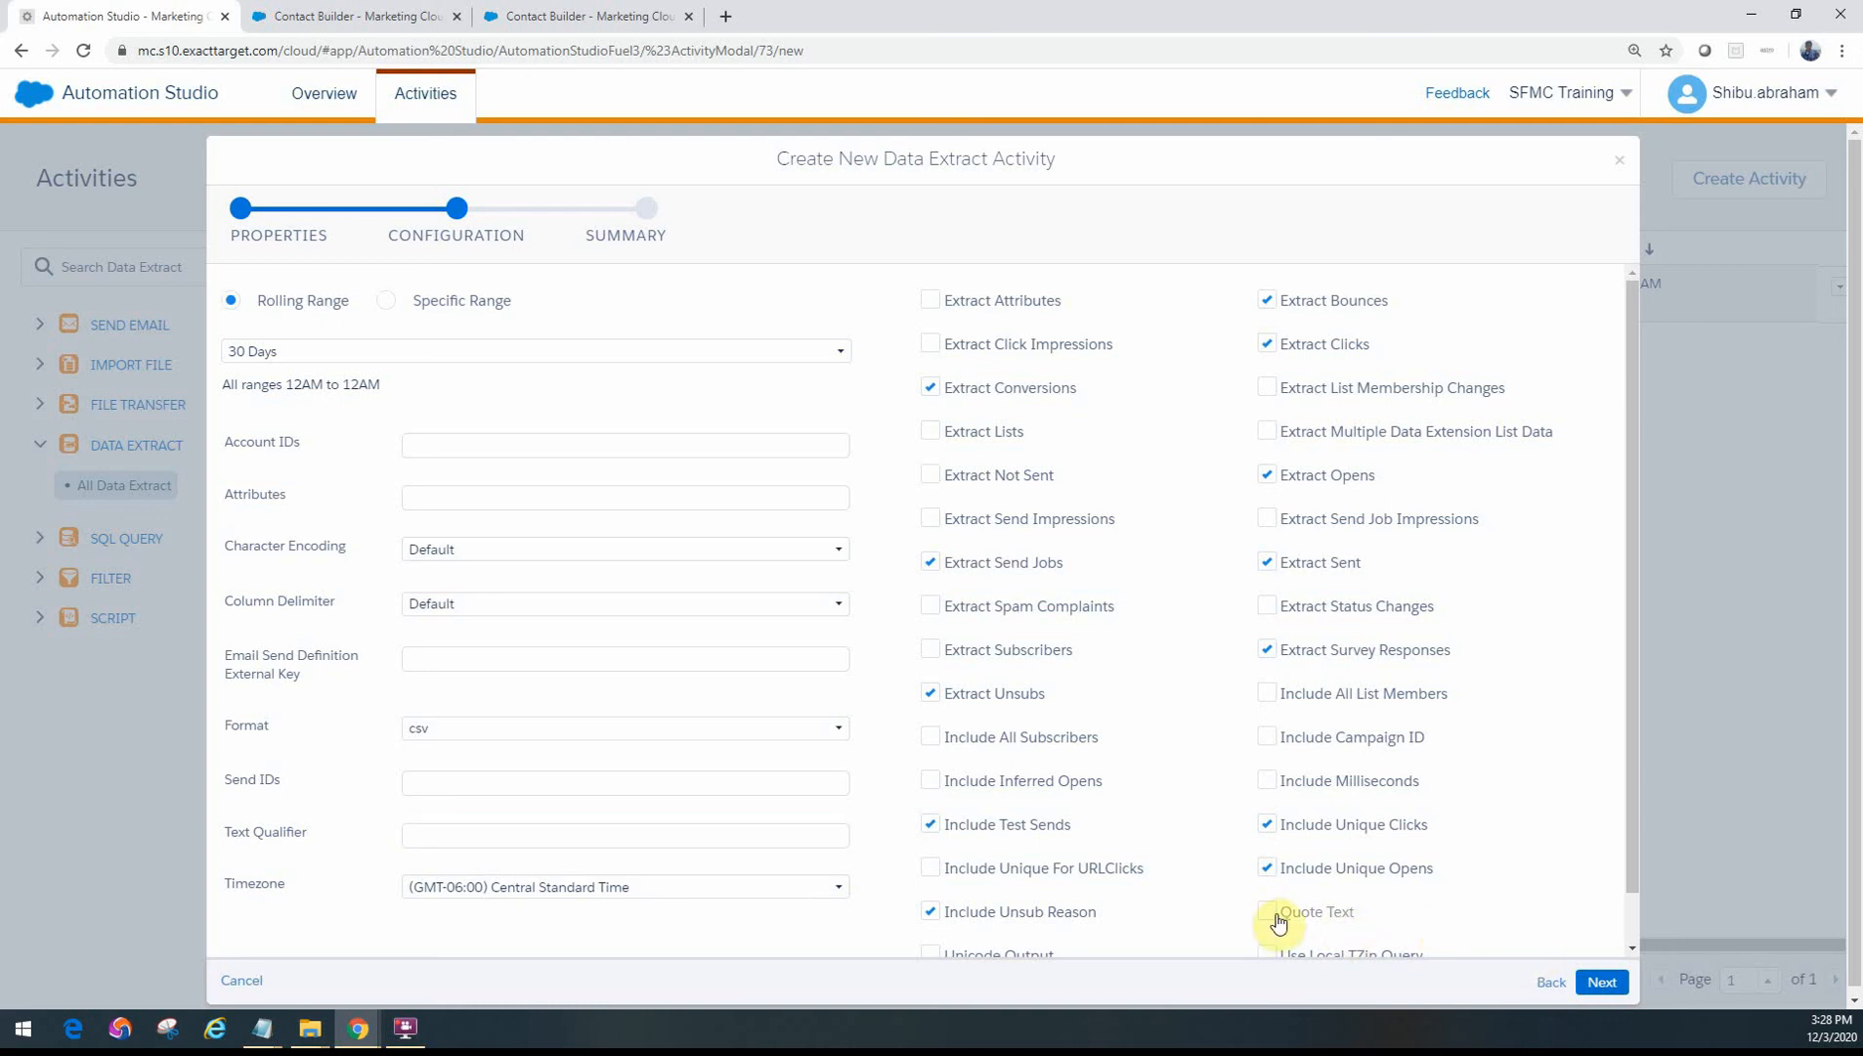
{"action": "left_click", "coordinate": [1600, 981]}
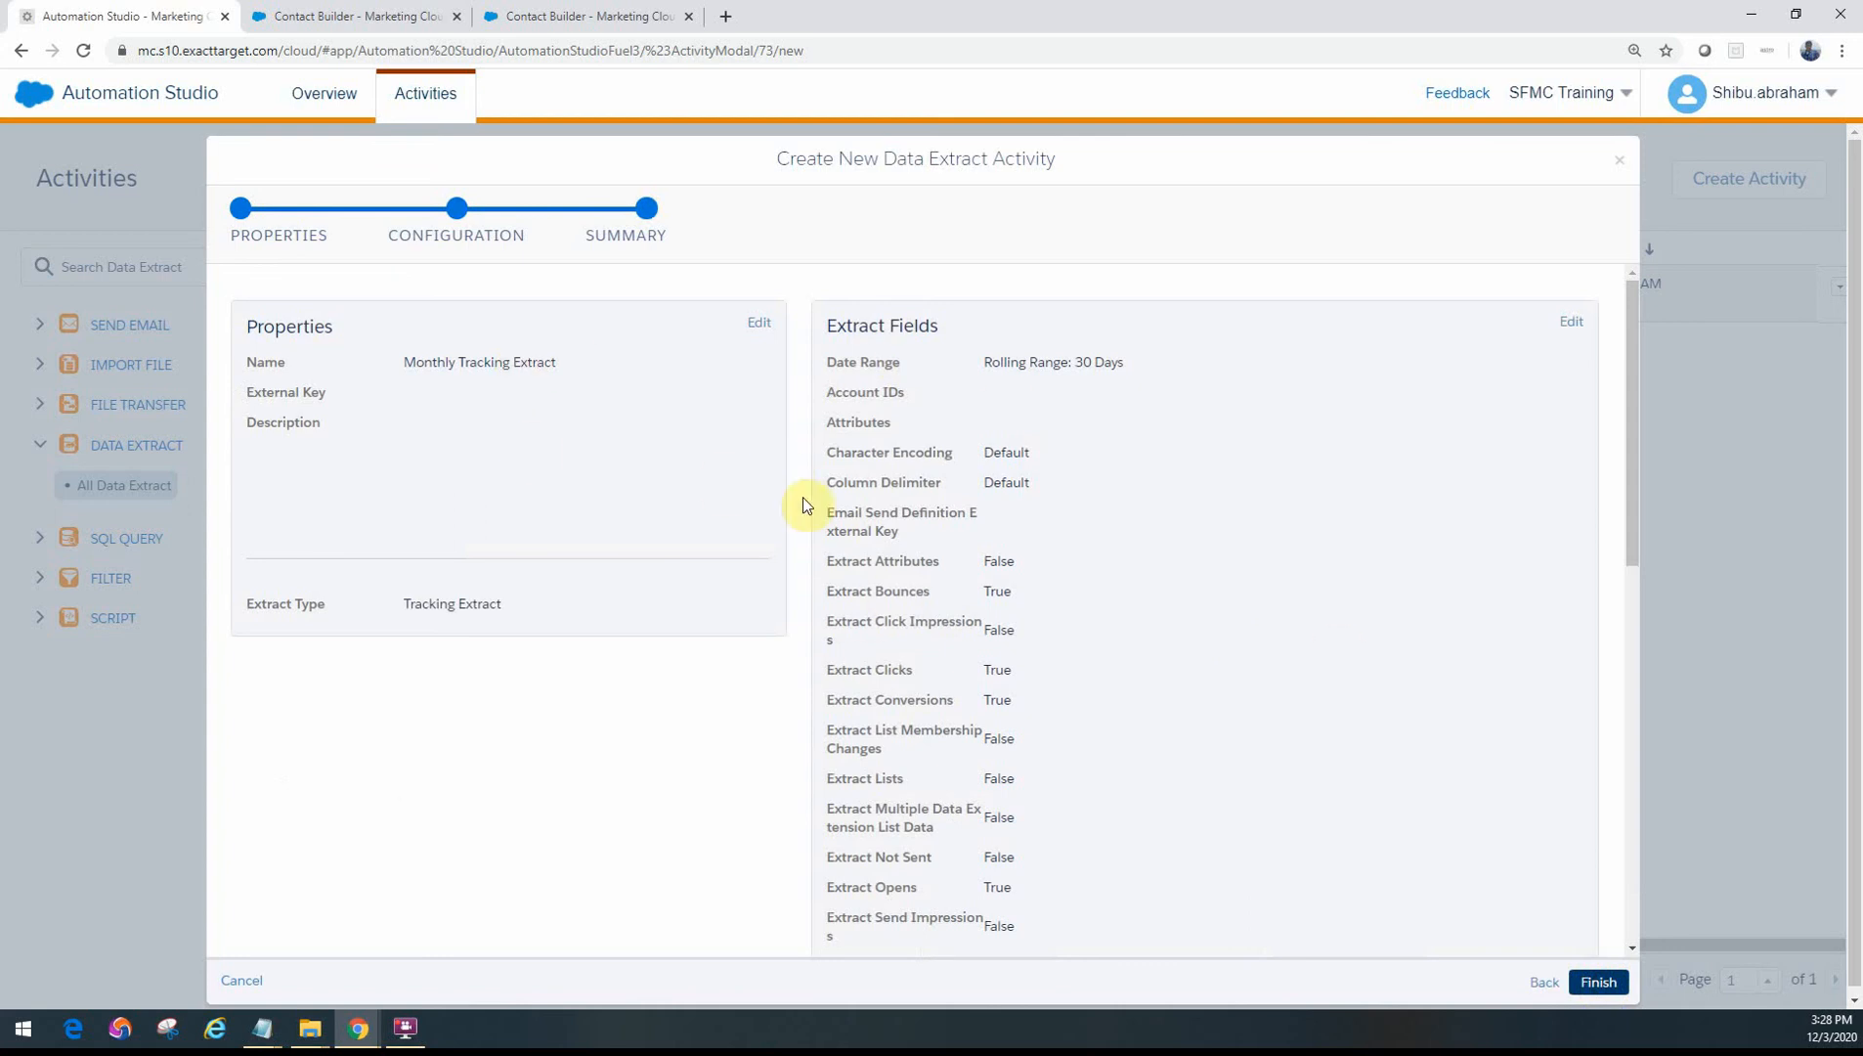
- Finish to create the Monthly Tracking Extract activity
{"action": "left_click", "coordinate": [1597, 981]}
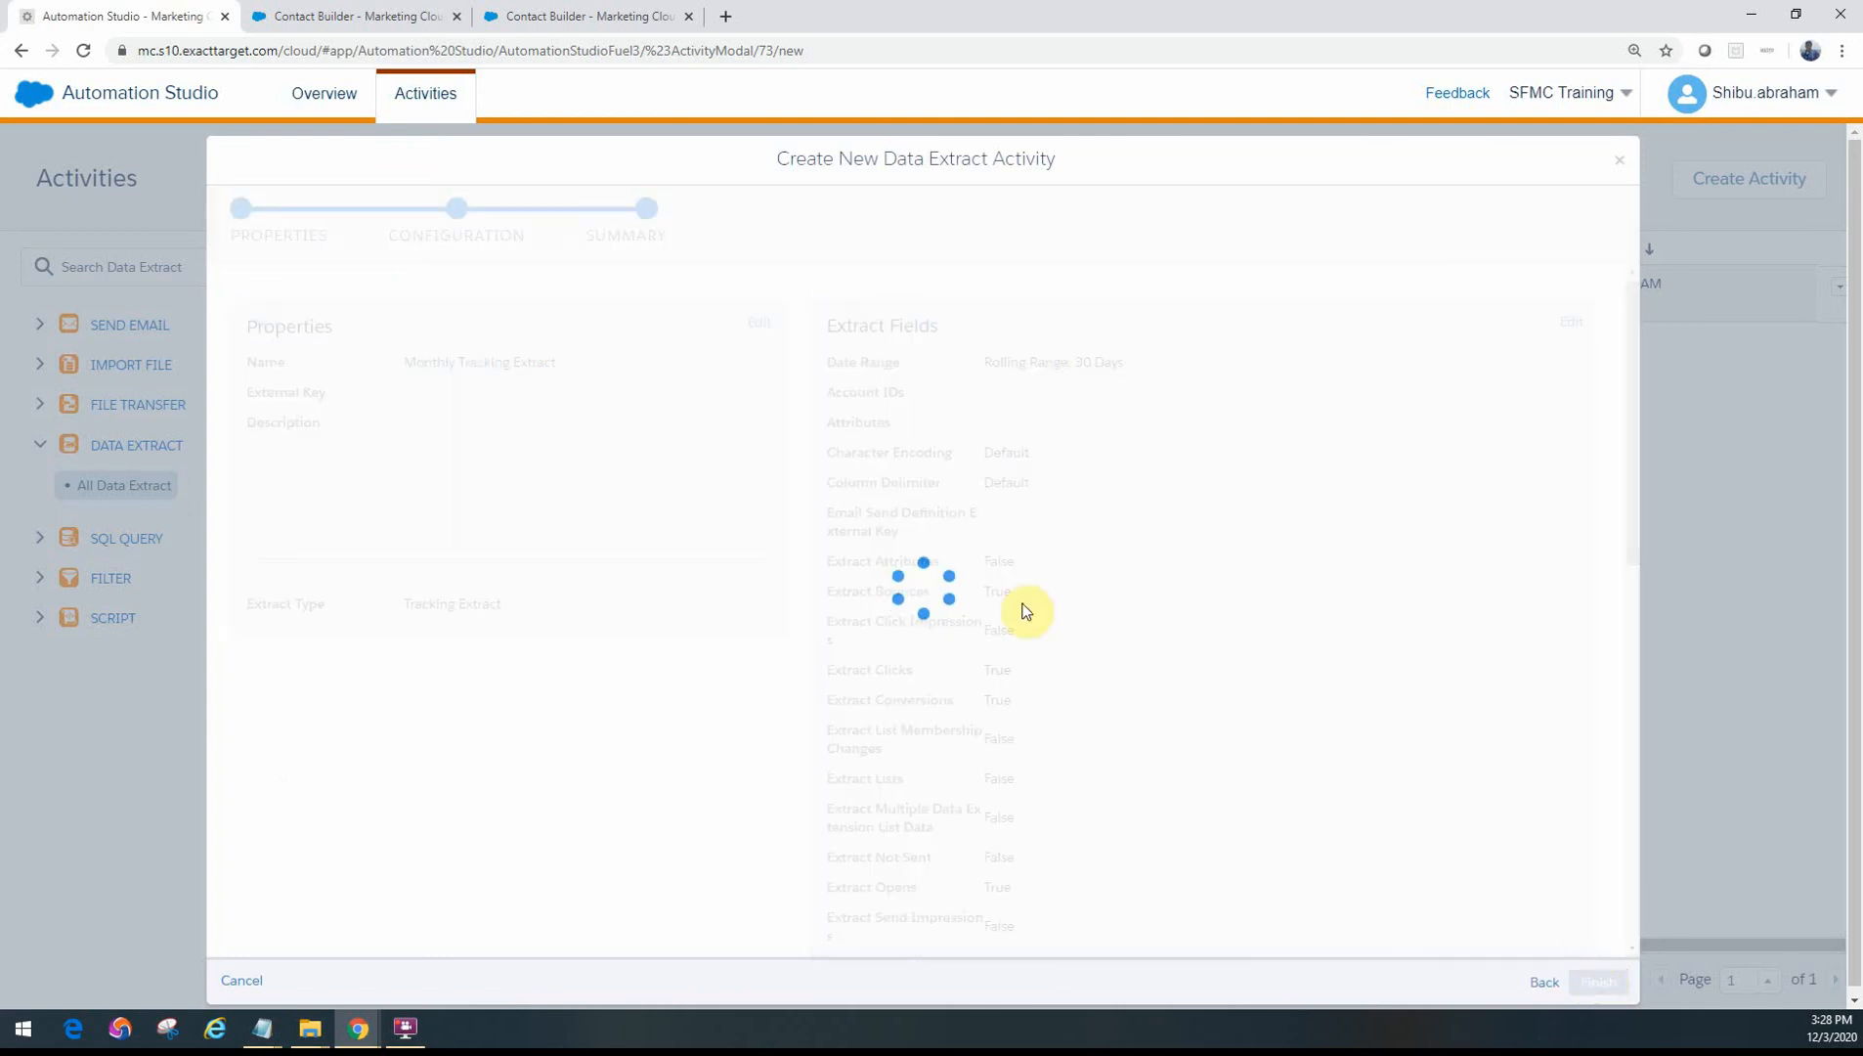
{"action": "left_click", "coordinate": [1597, 982]}
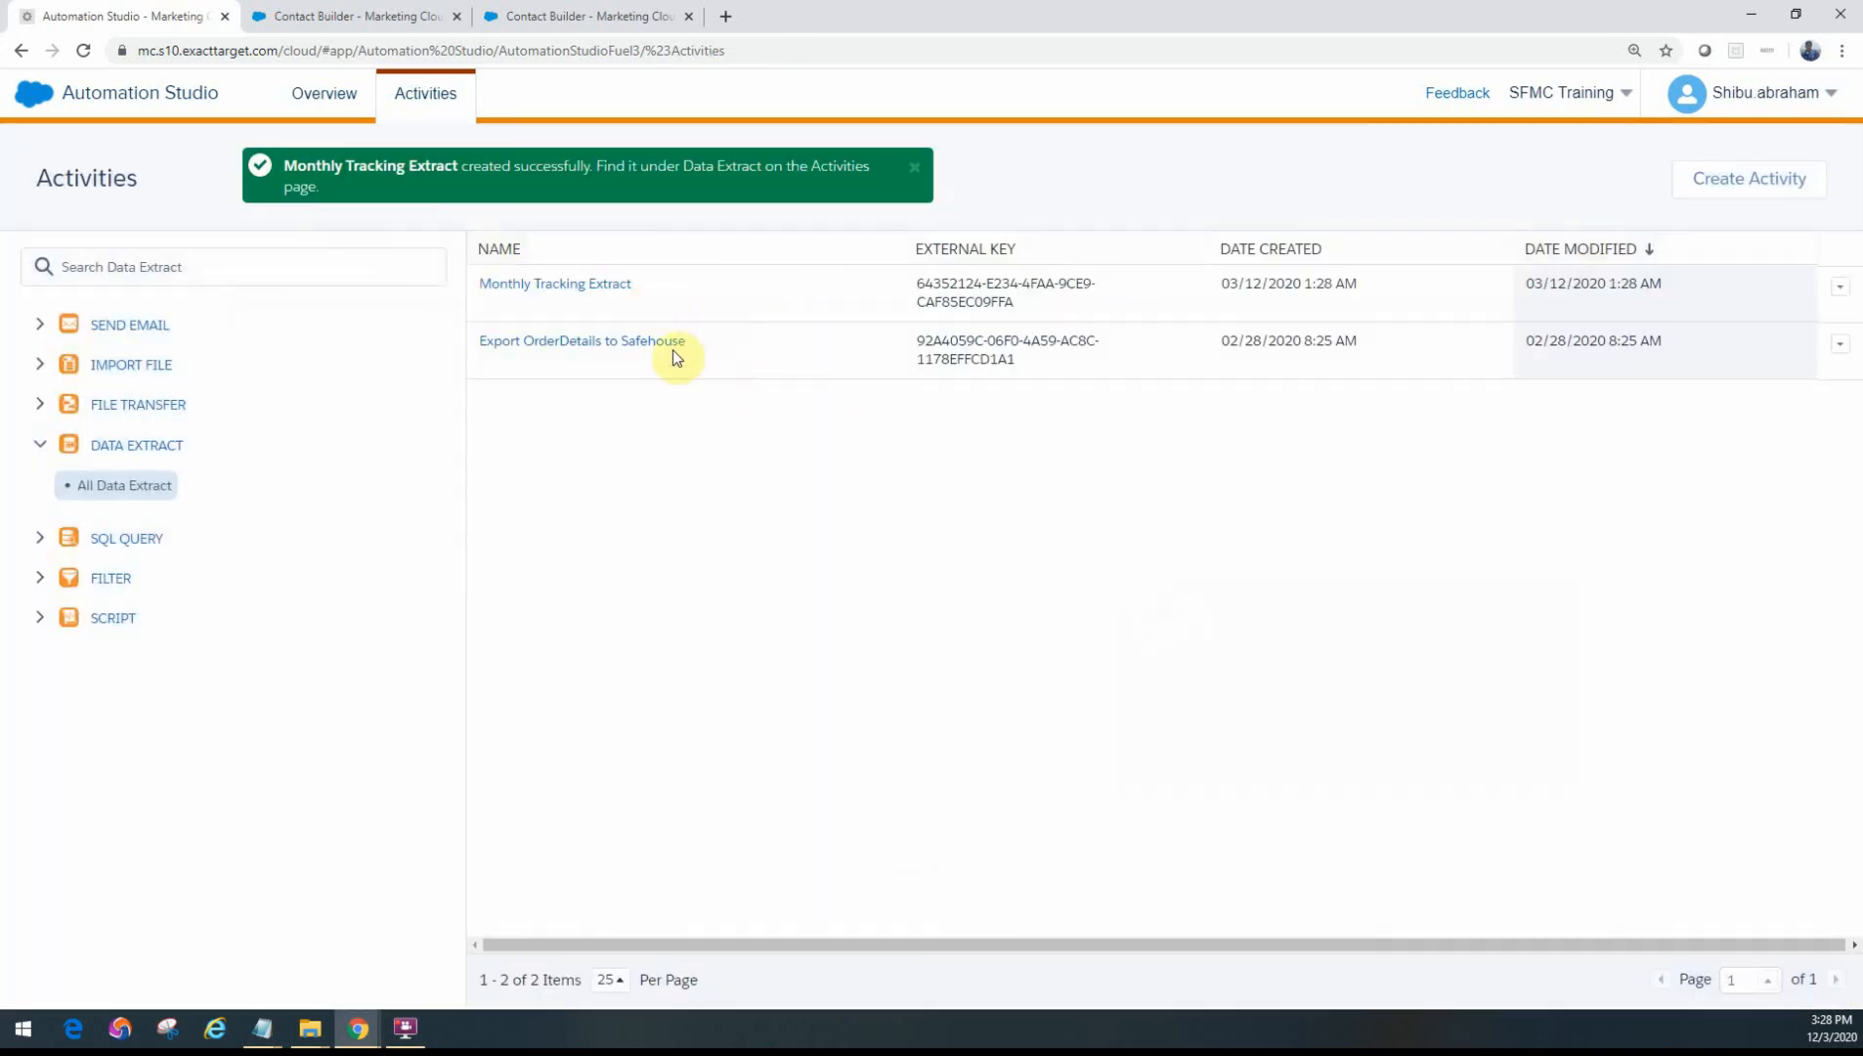
{"action": "mouse_move", "coordinate": [692, 488]}
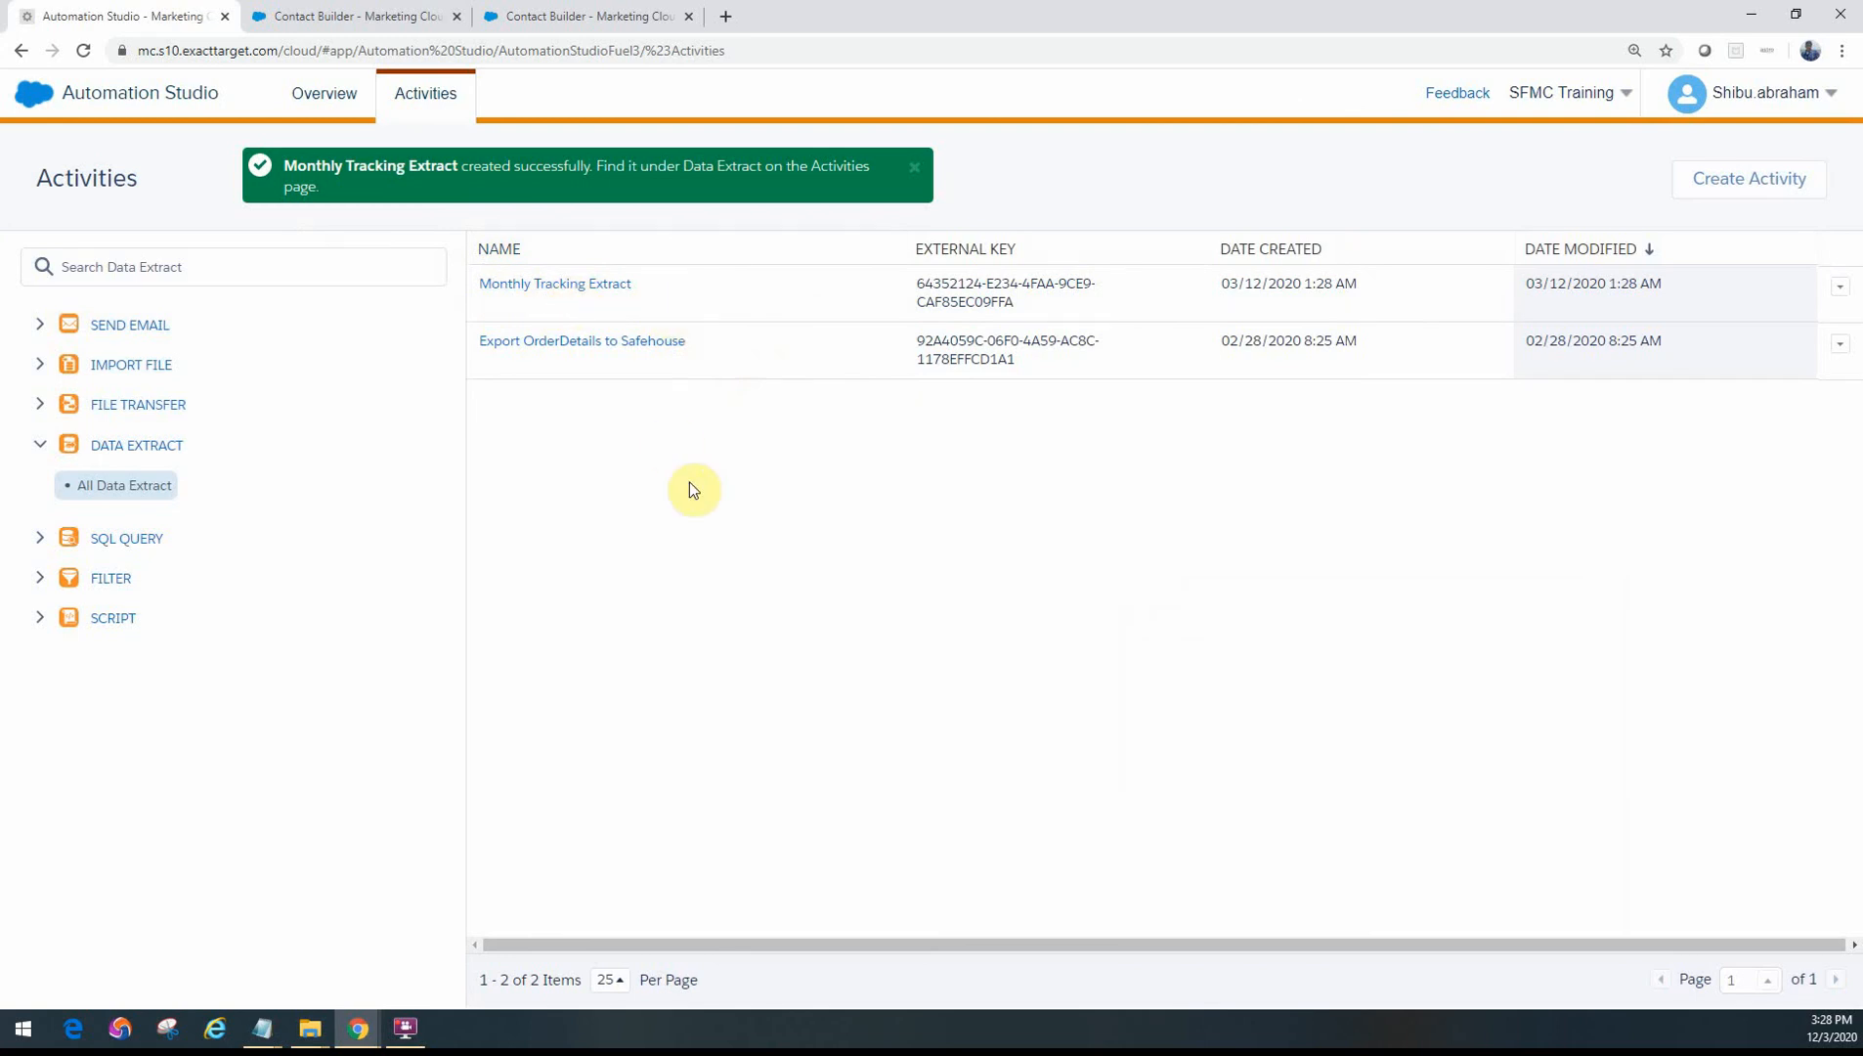
{"action": "mouse_move", "coordinate": [612, 489]}
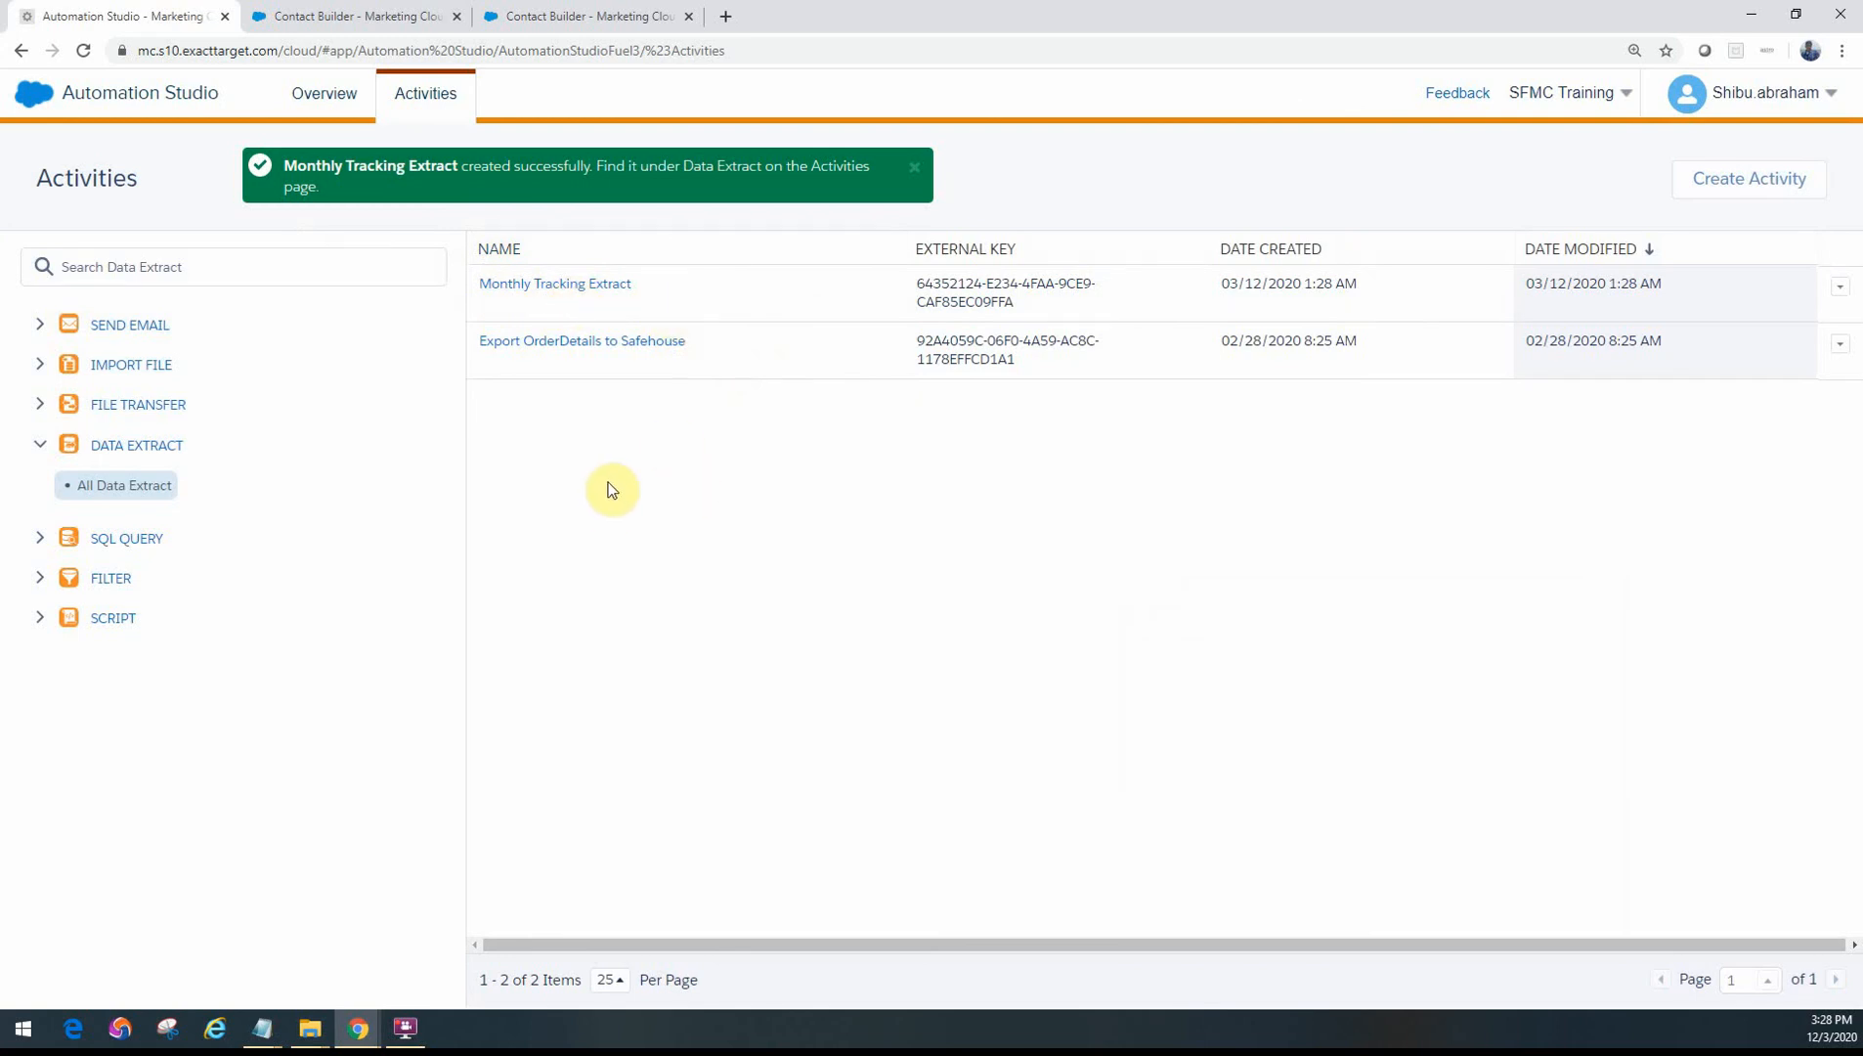